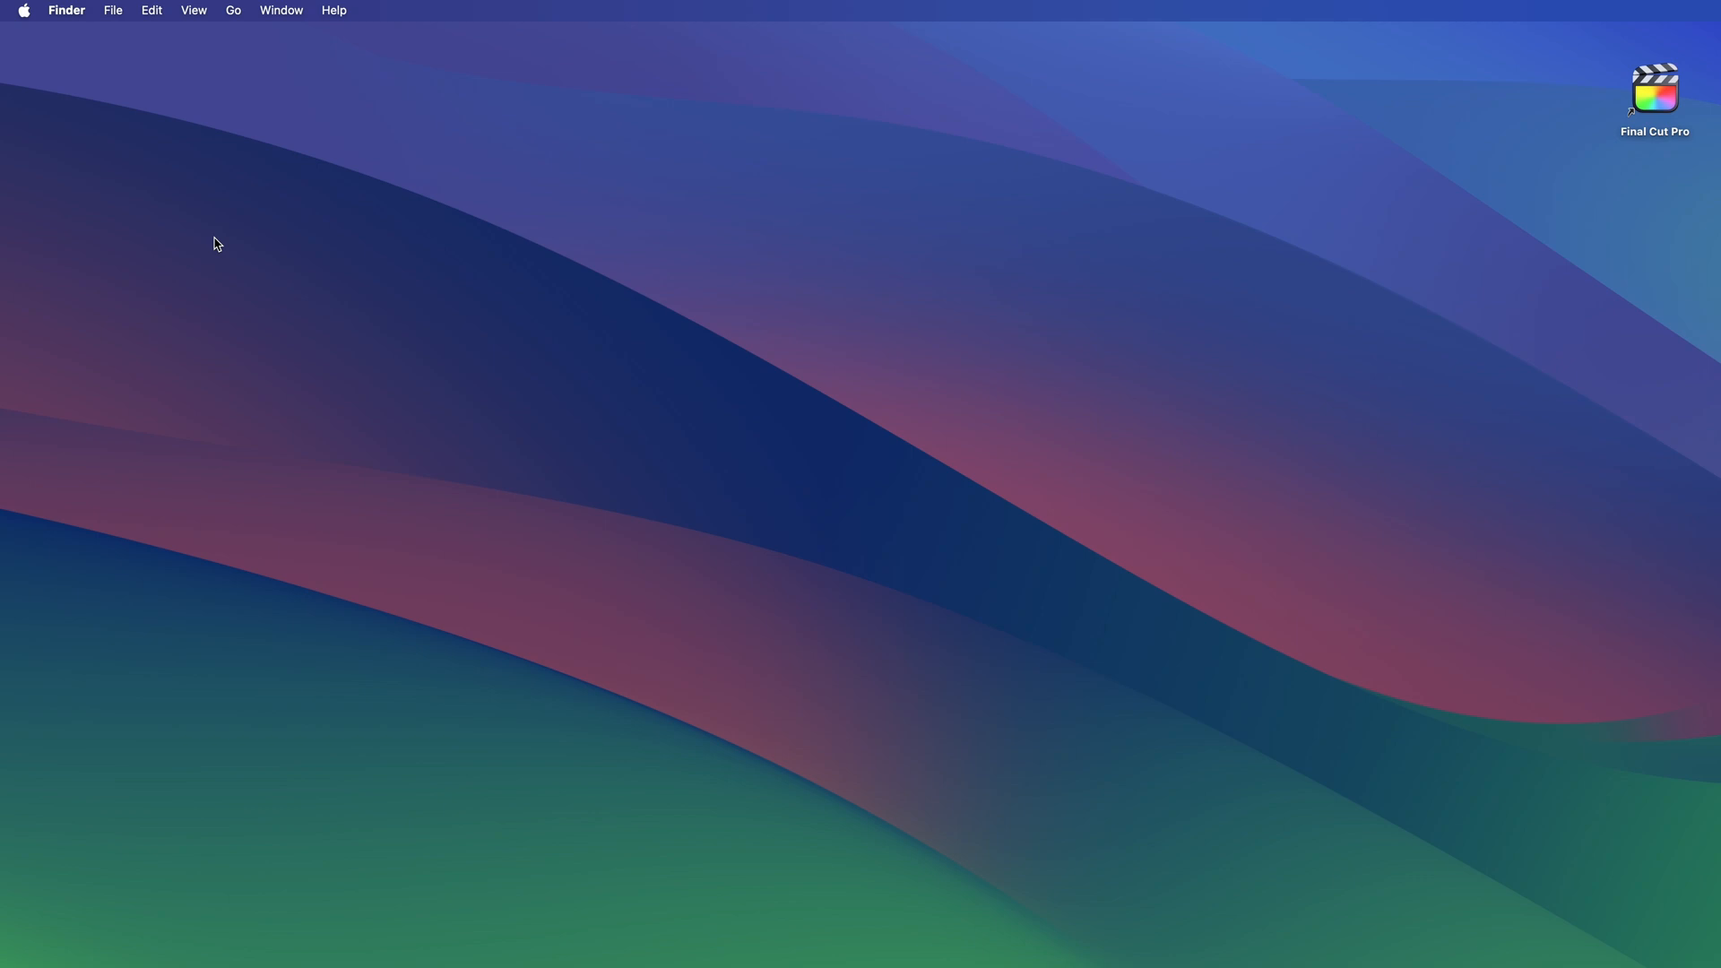
Step: Switch the built-in display preset to HDR Video (P3-ST 2084) and close System Settings
left_click(24, 11)
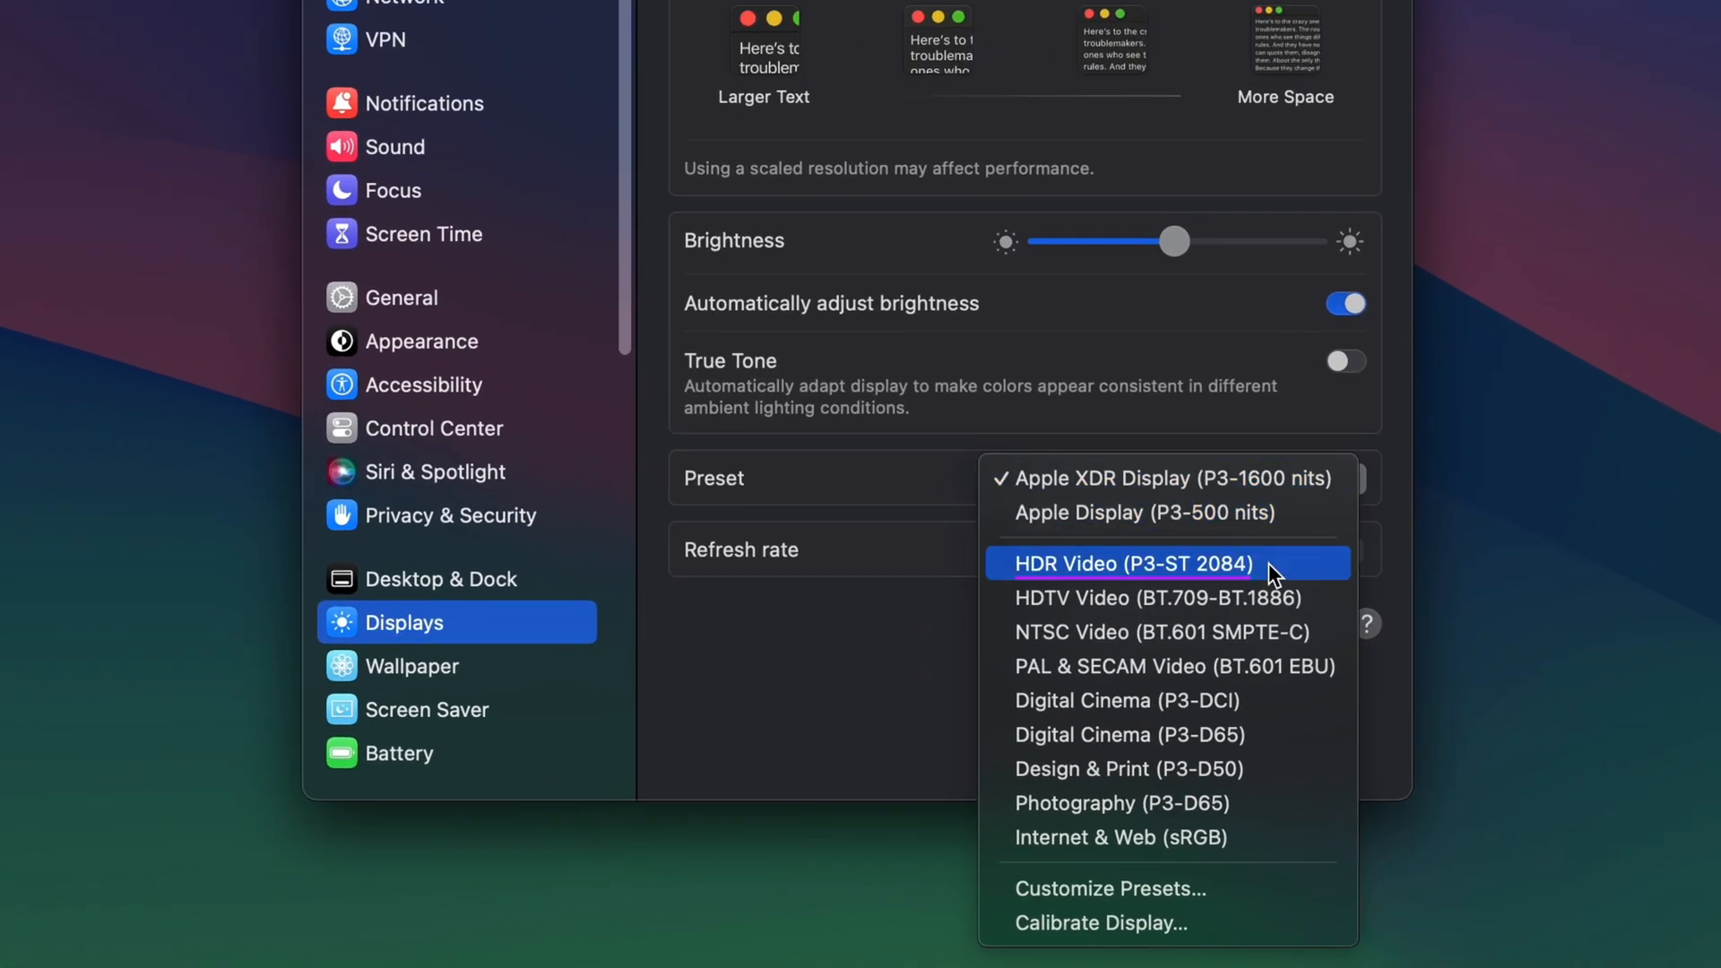
left_click(1130, 564)
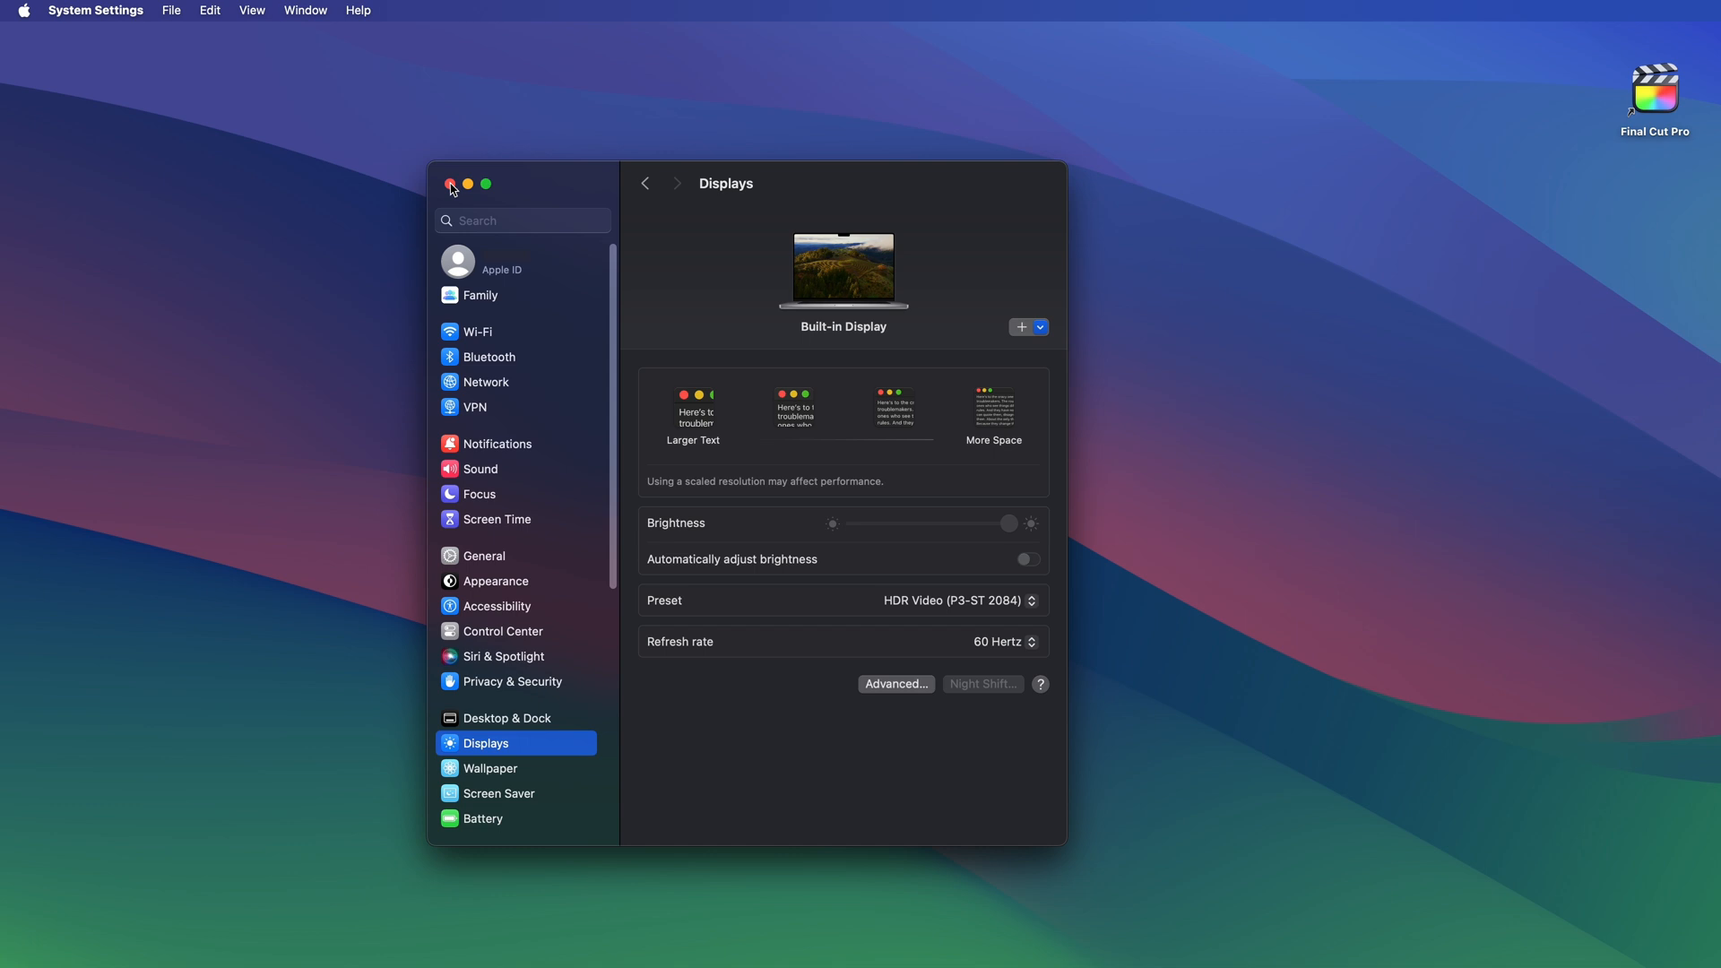
left_click(450, 183)
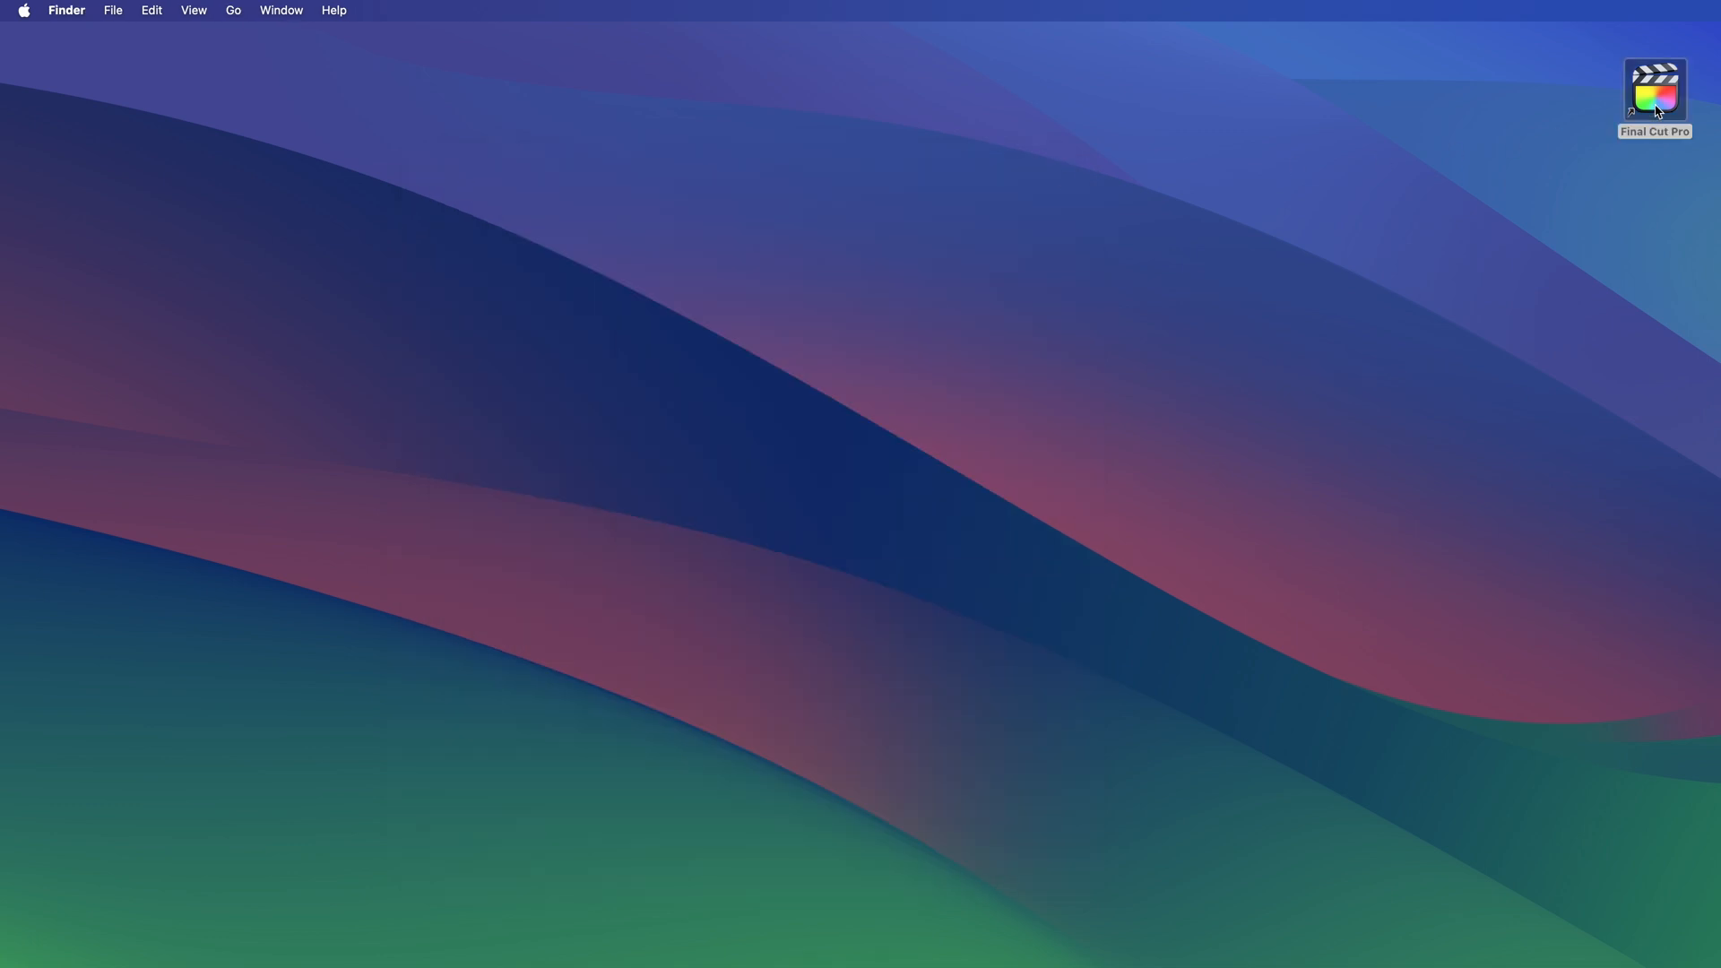
Step: Create a library named 'Dolby Vision' in Movies with Wide Gamut HDR color processing
double_click(1653, 92)
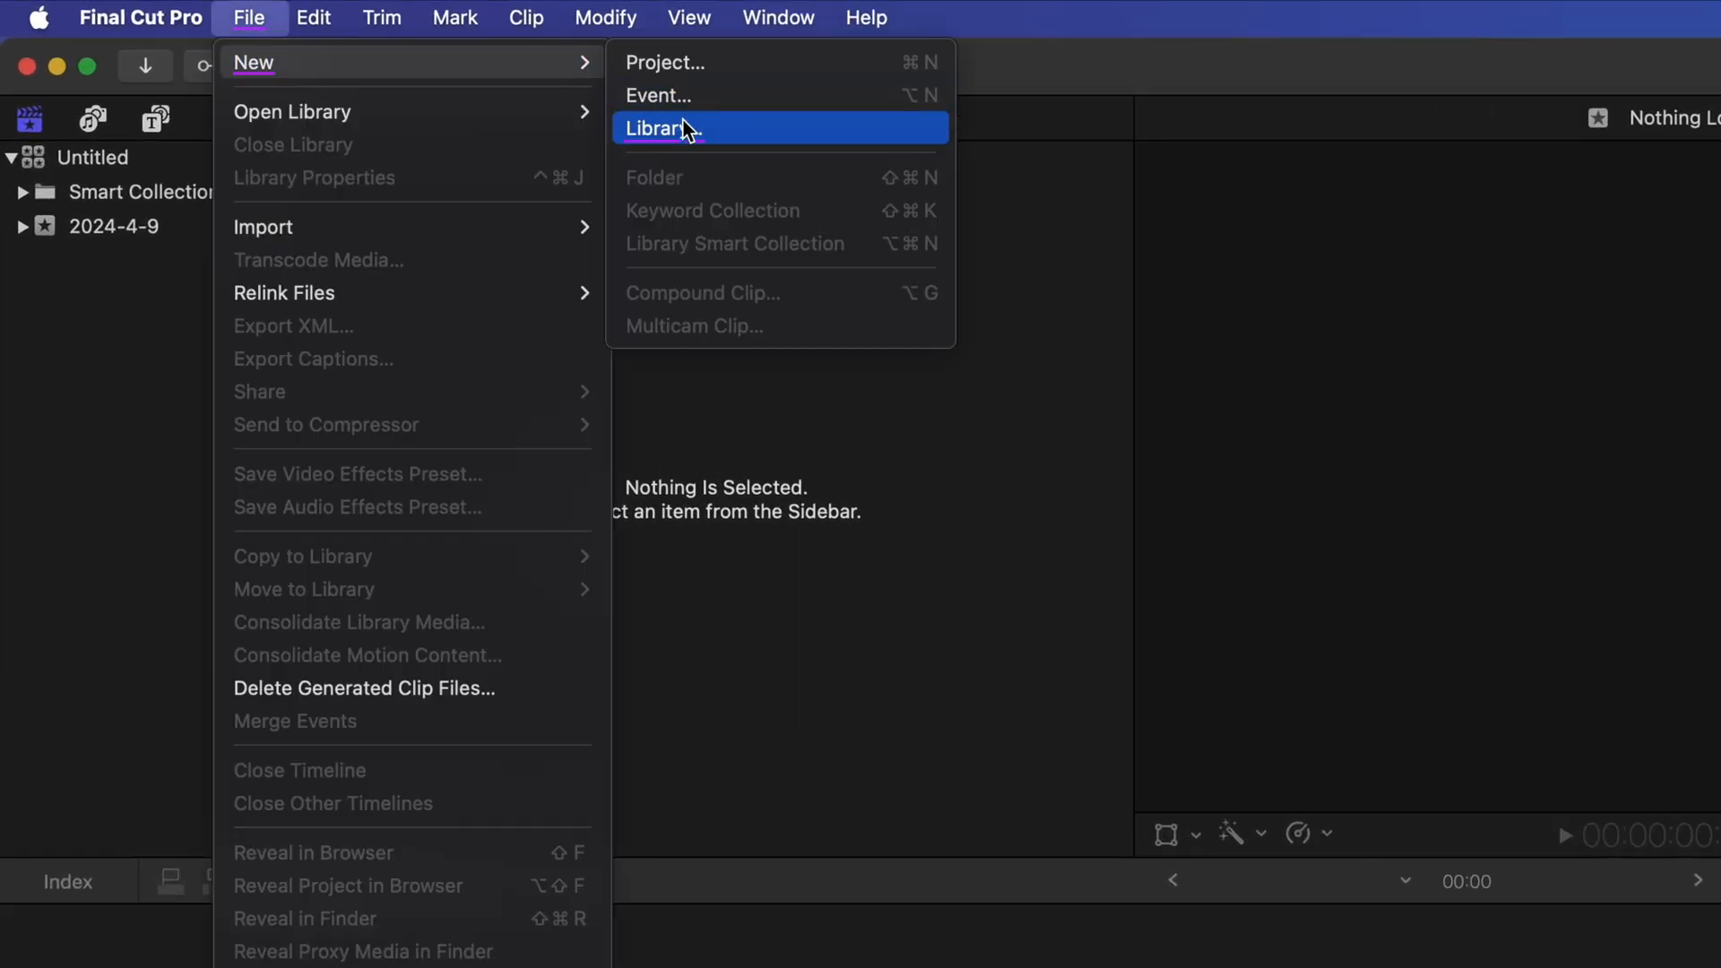
left_click(663, 127)
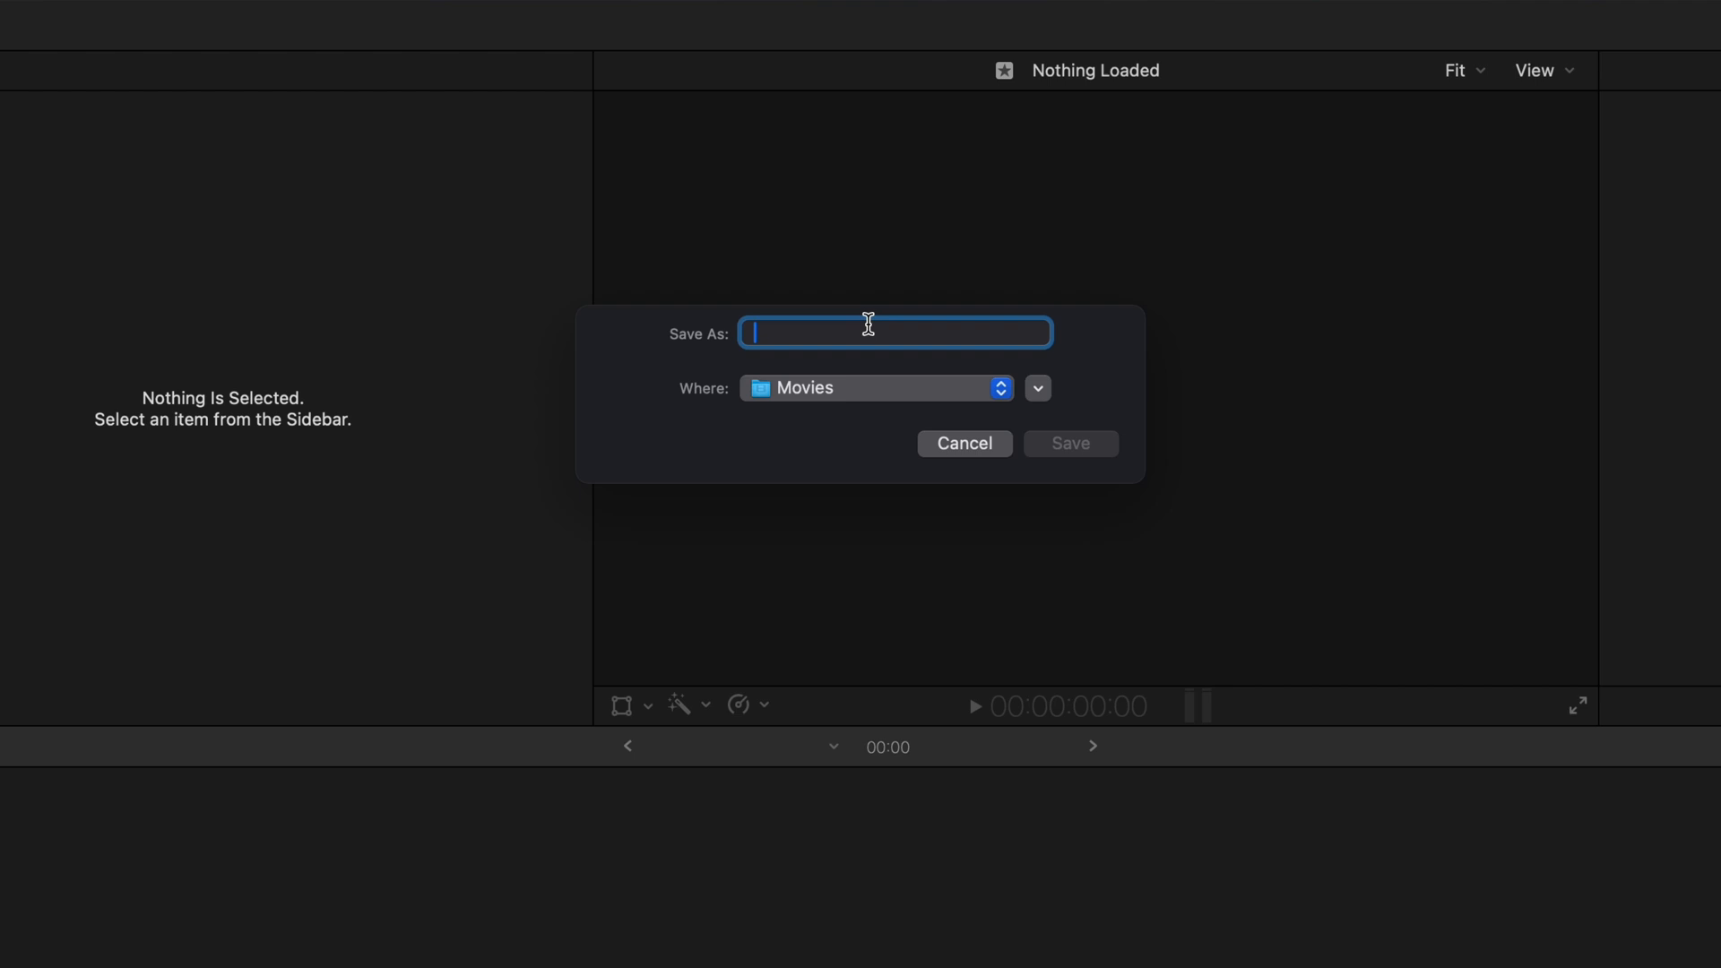
type("Dolby Vision")
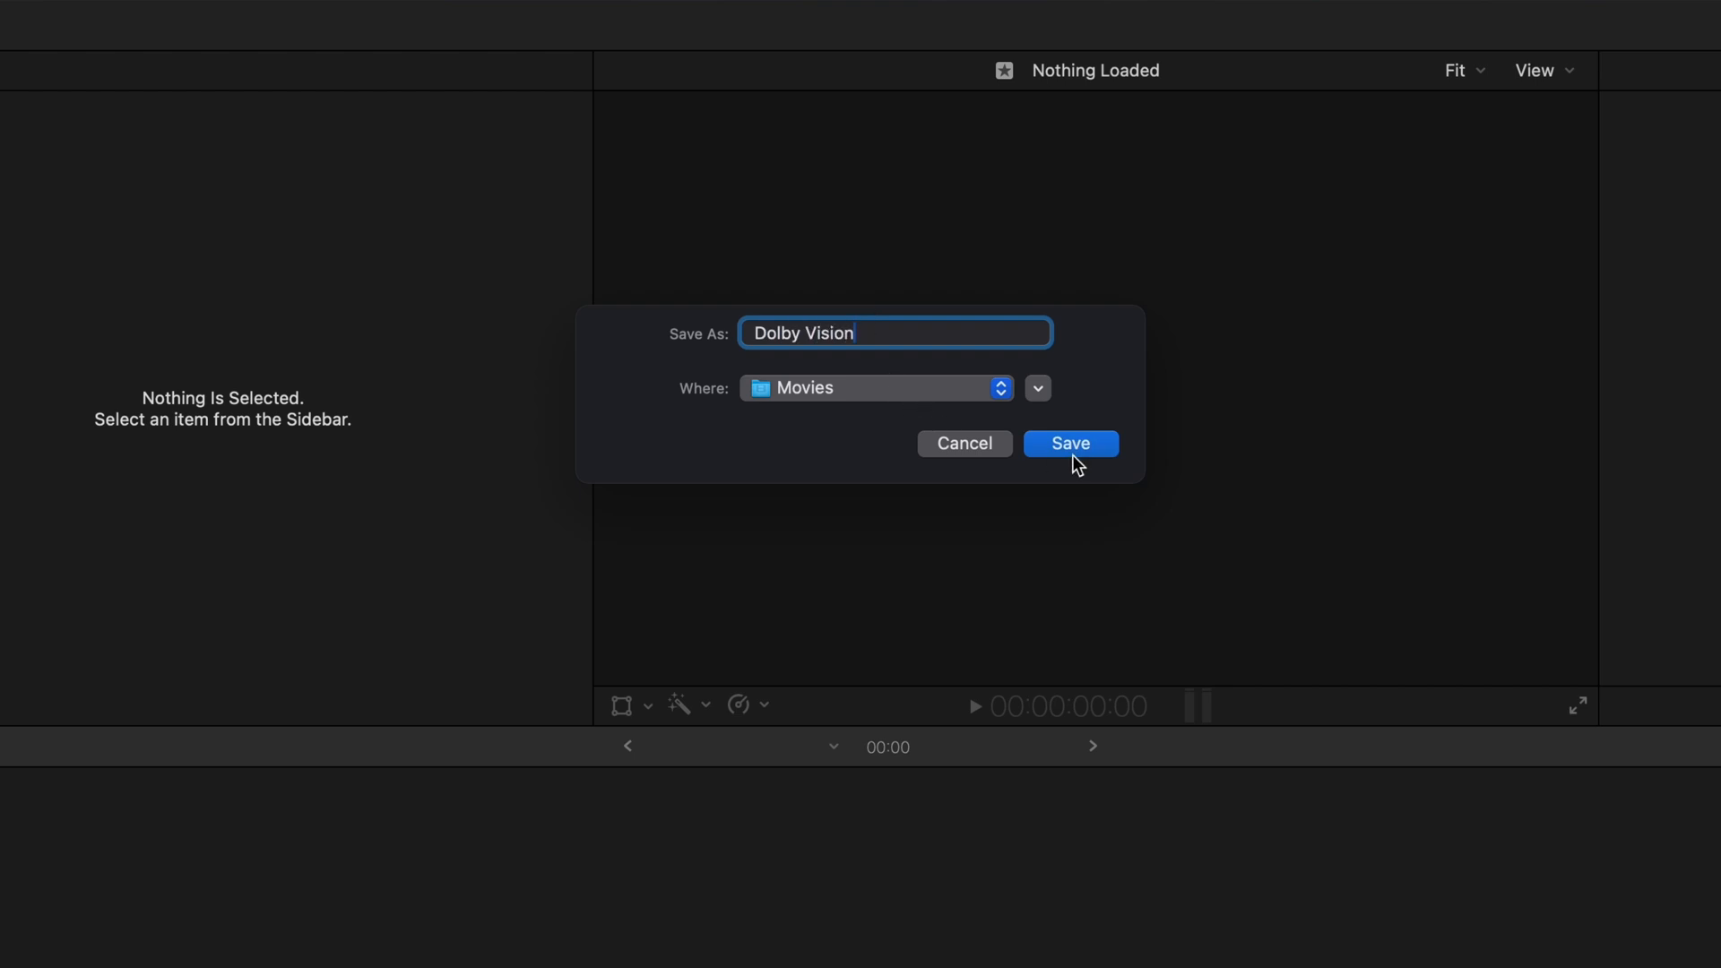
left_click(1069, 443)
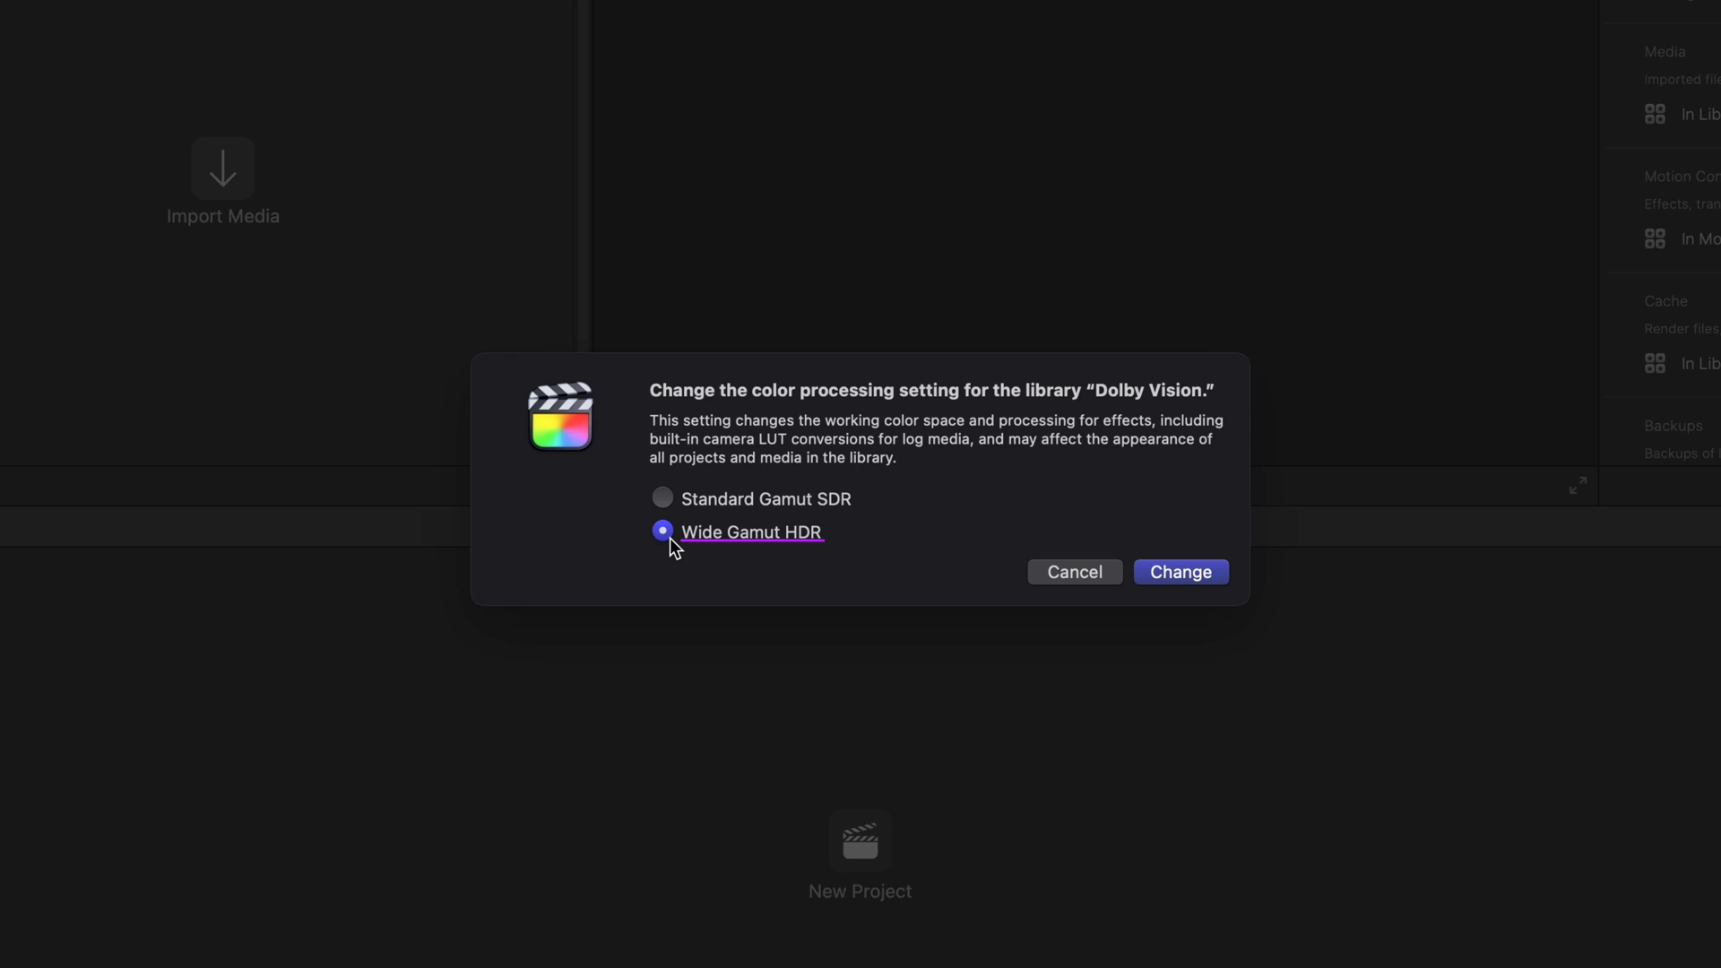
left_click(251, 18)
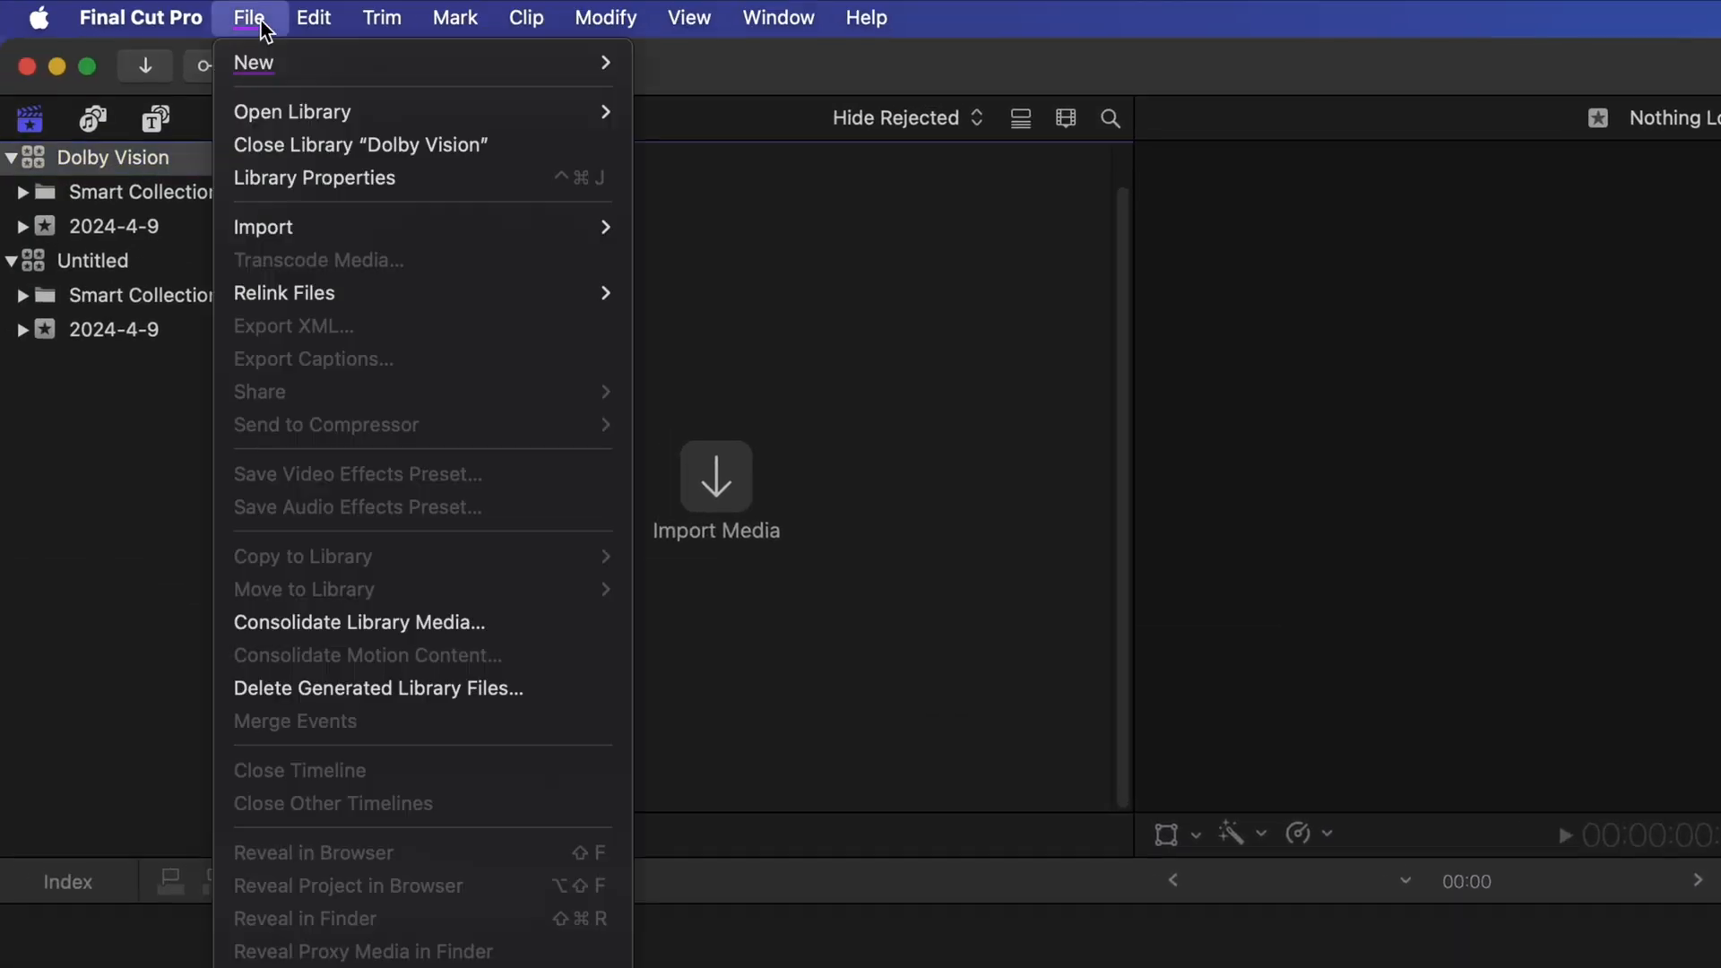
Step: Create project 'Test' with custom settings: 4K 3840x2160, 25p, Wide Gamut HDR Rec. 2020 PQ
left_click(253, 63)
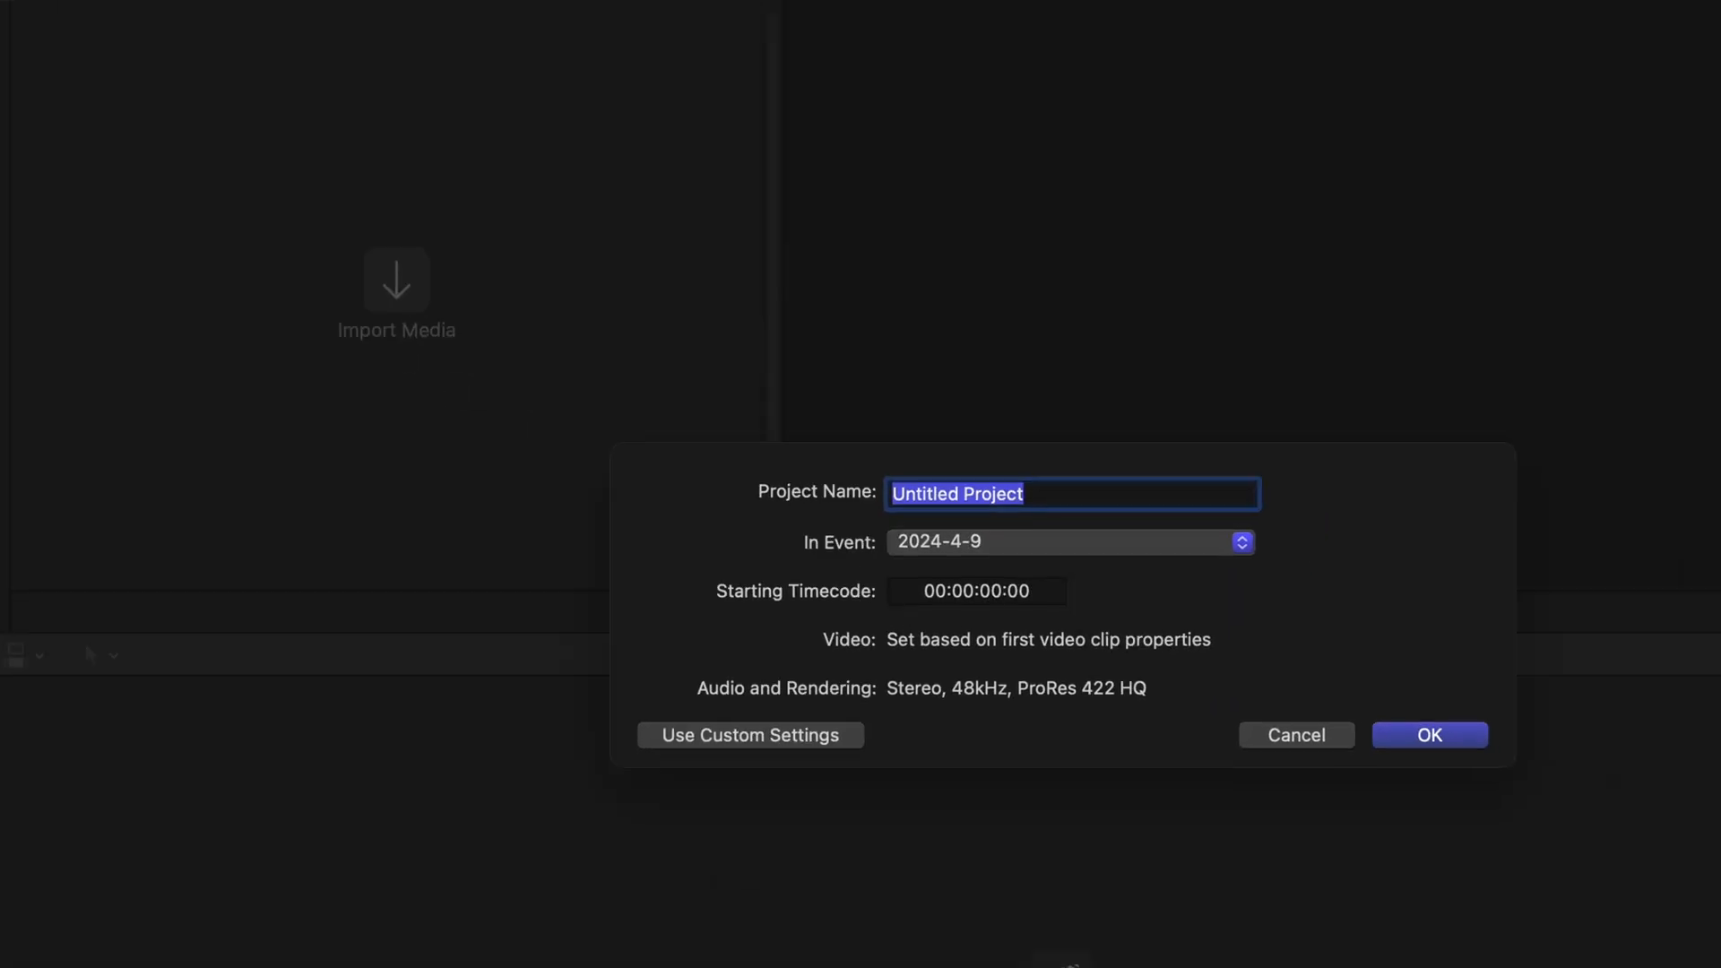
type("Test")
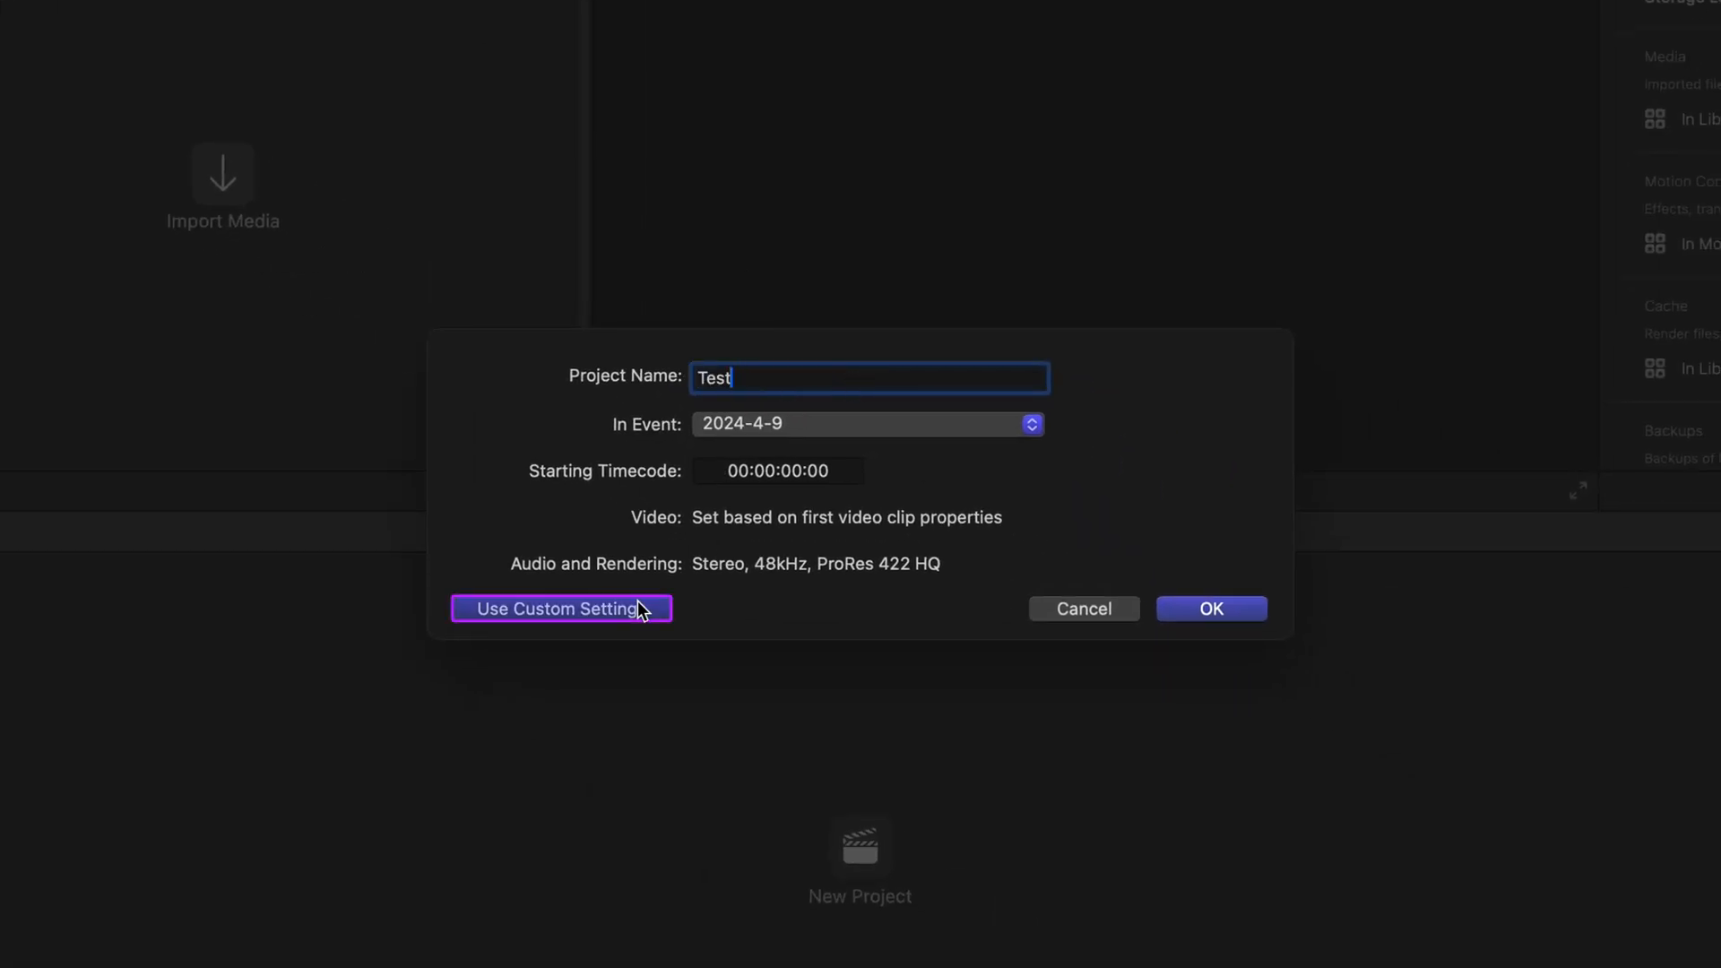
left_click(559, 608)
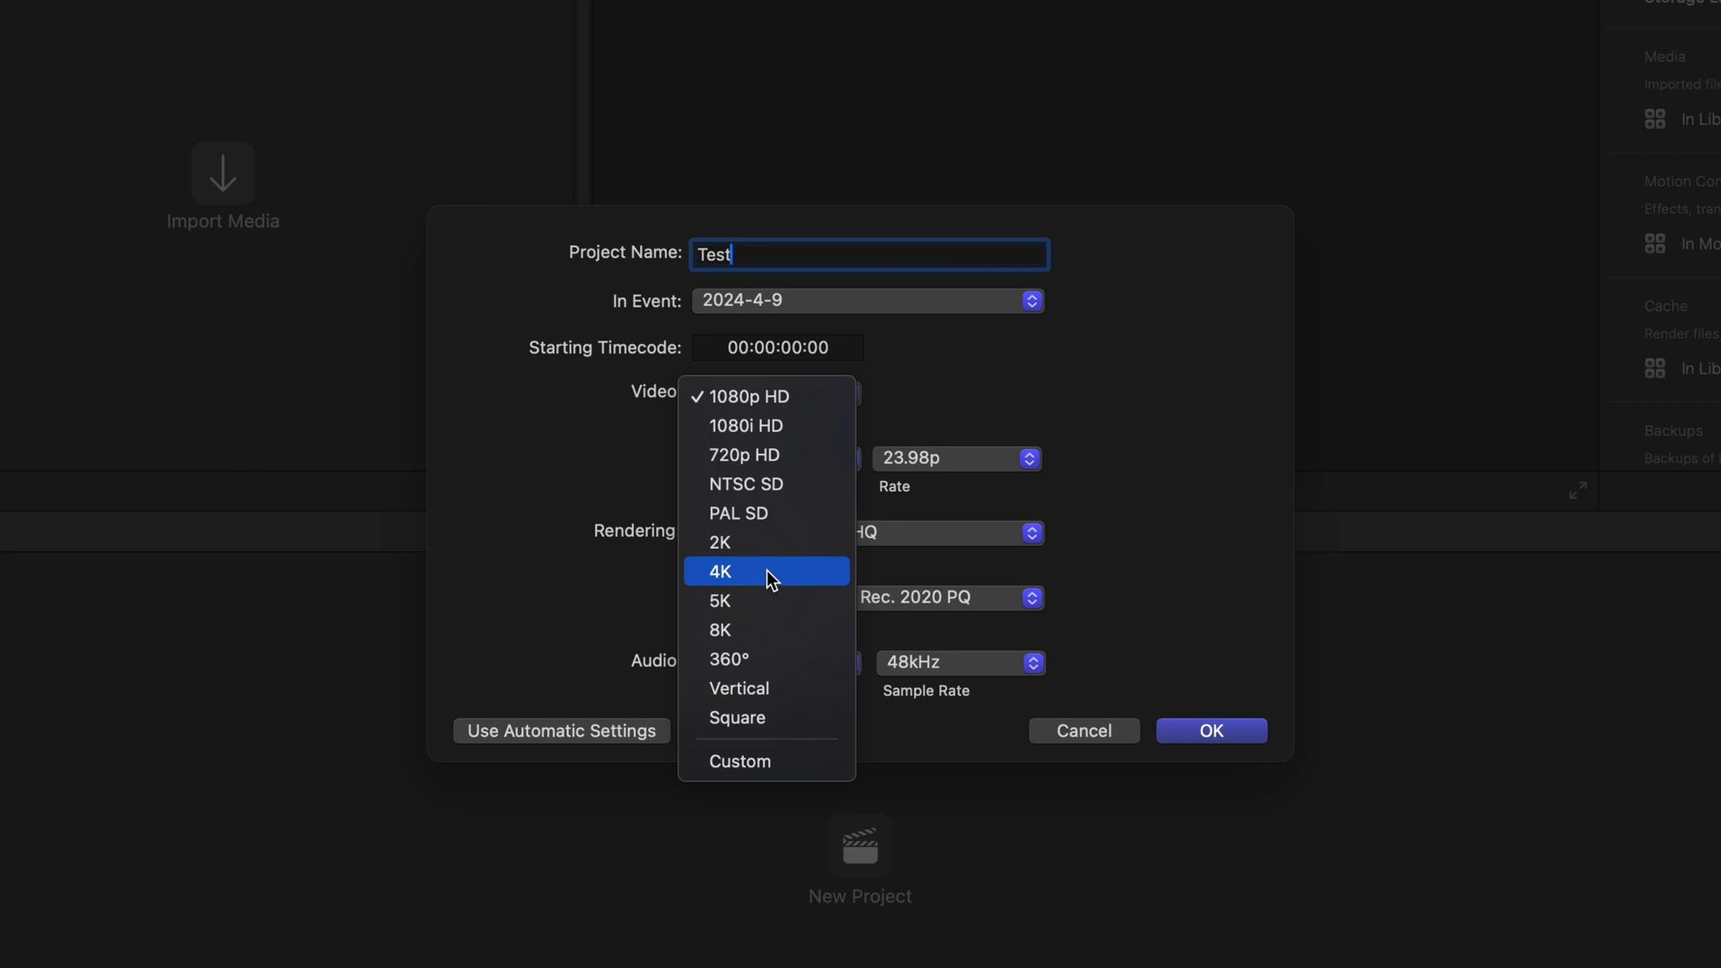
left_click(718, 570)
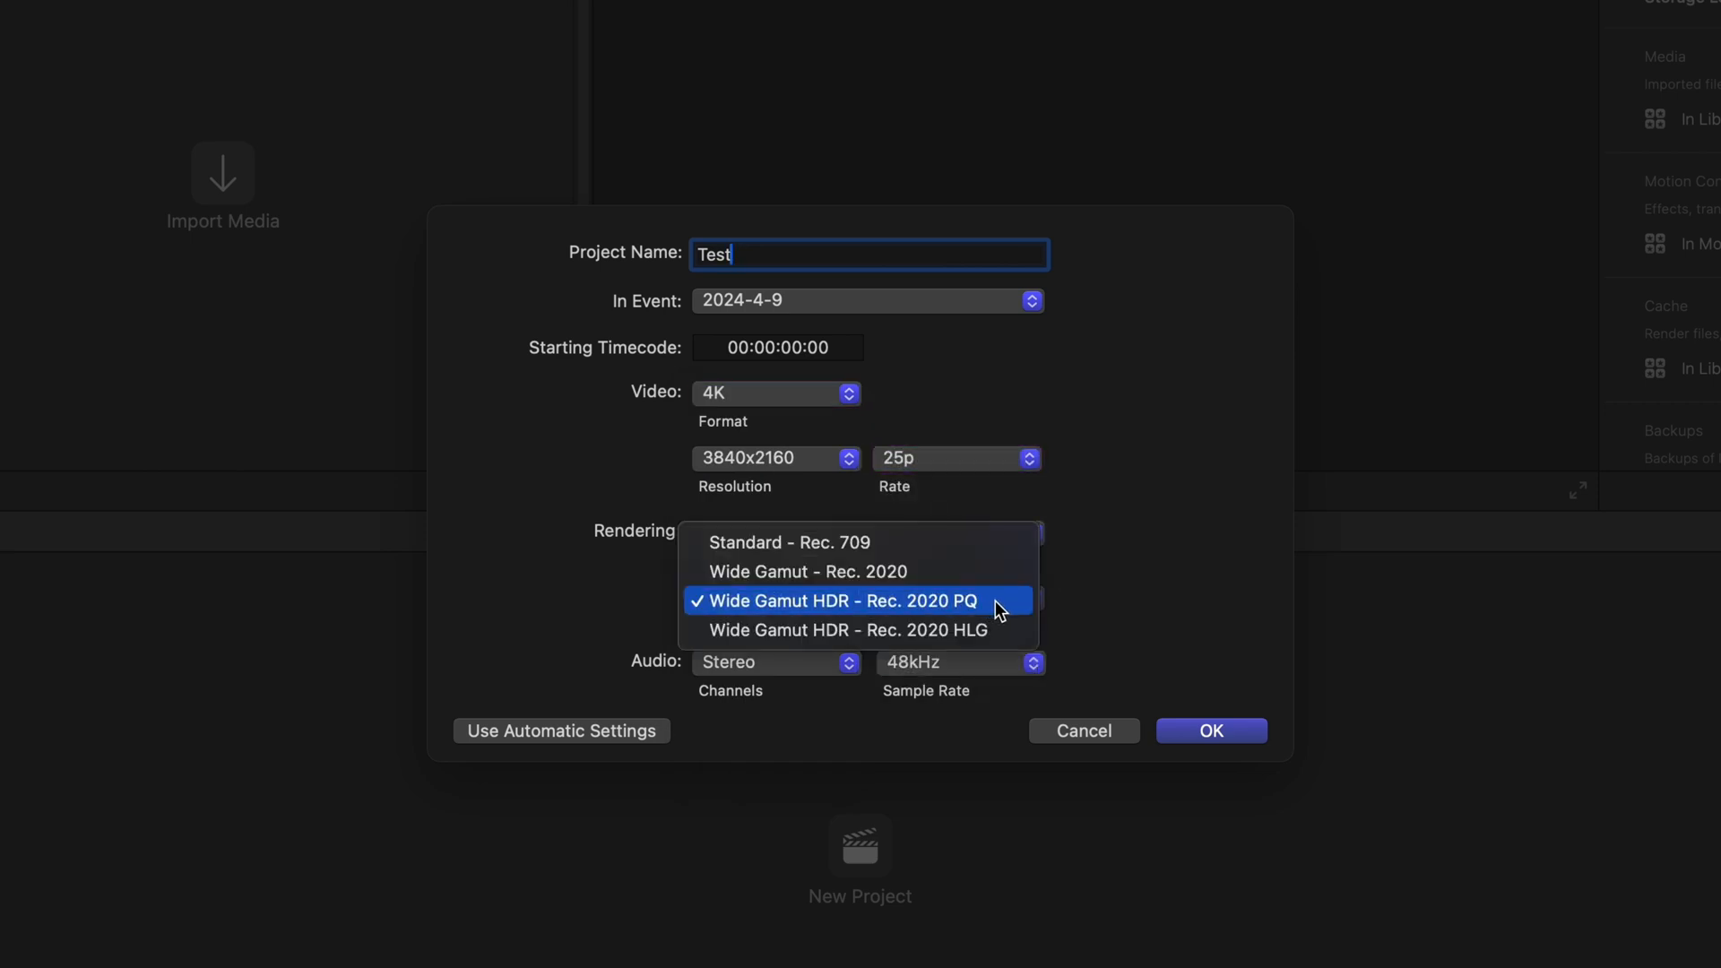
left_click(837, 601)
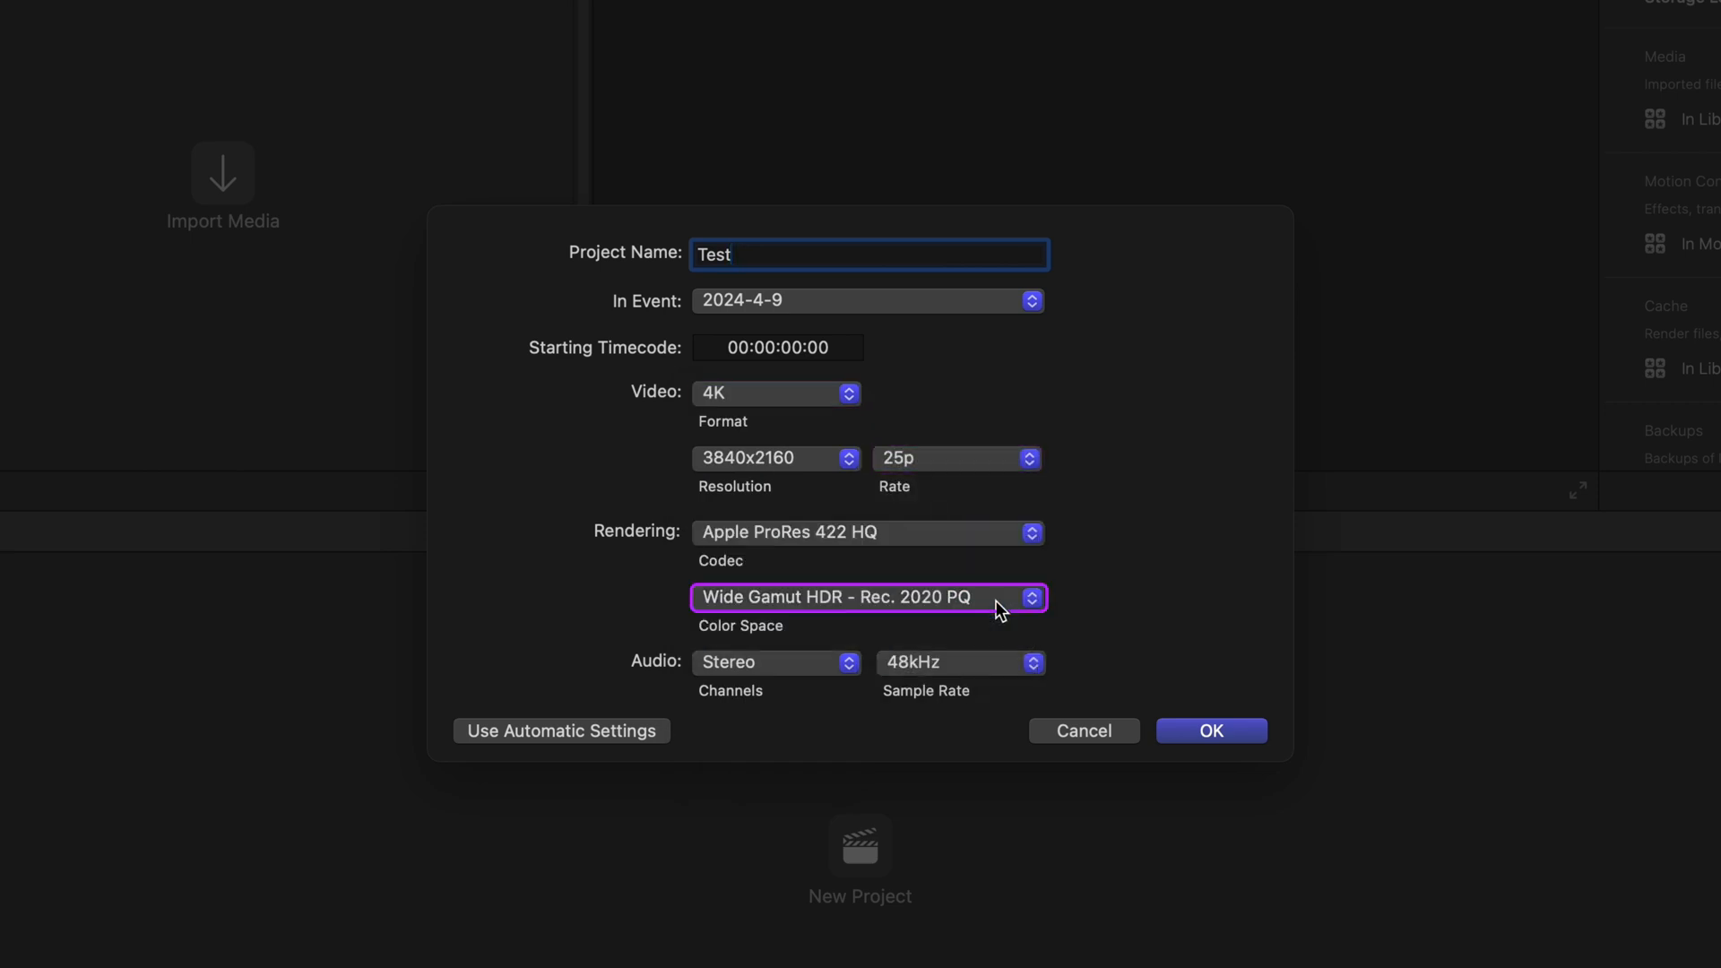
left_click(1209, 730)
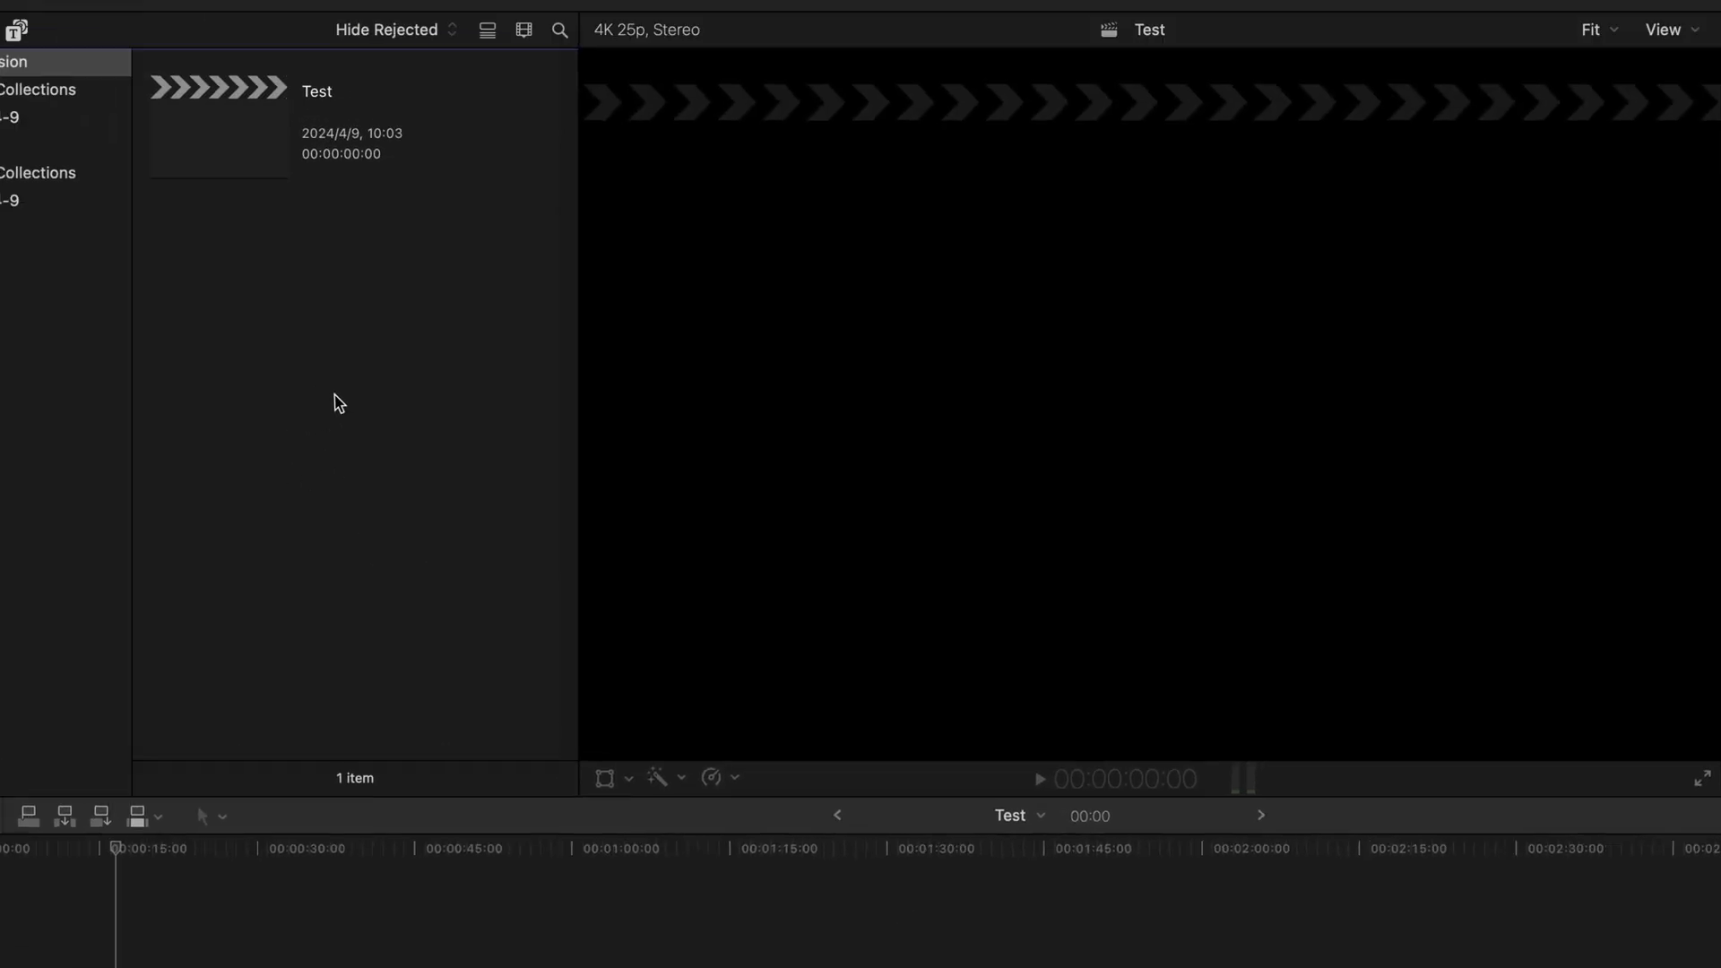
Step: Import Diving Test 2.MP4 and SC034321 from Downloads and select SC034321 to work with
right_click(341, 404)
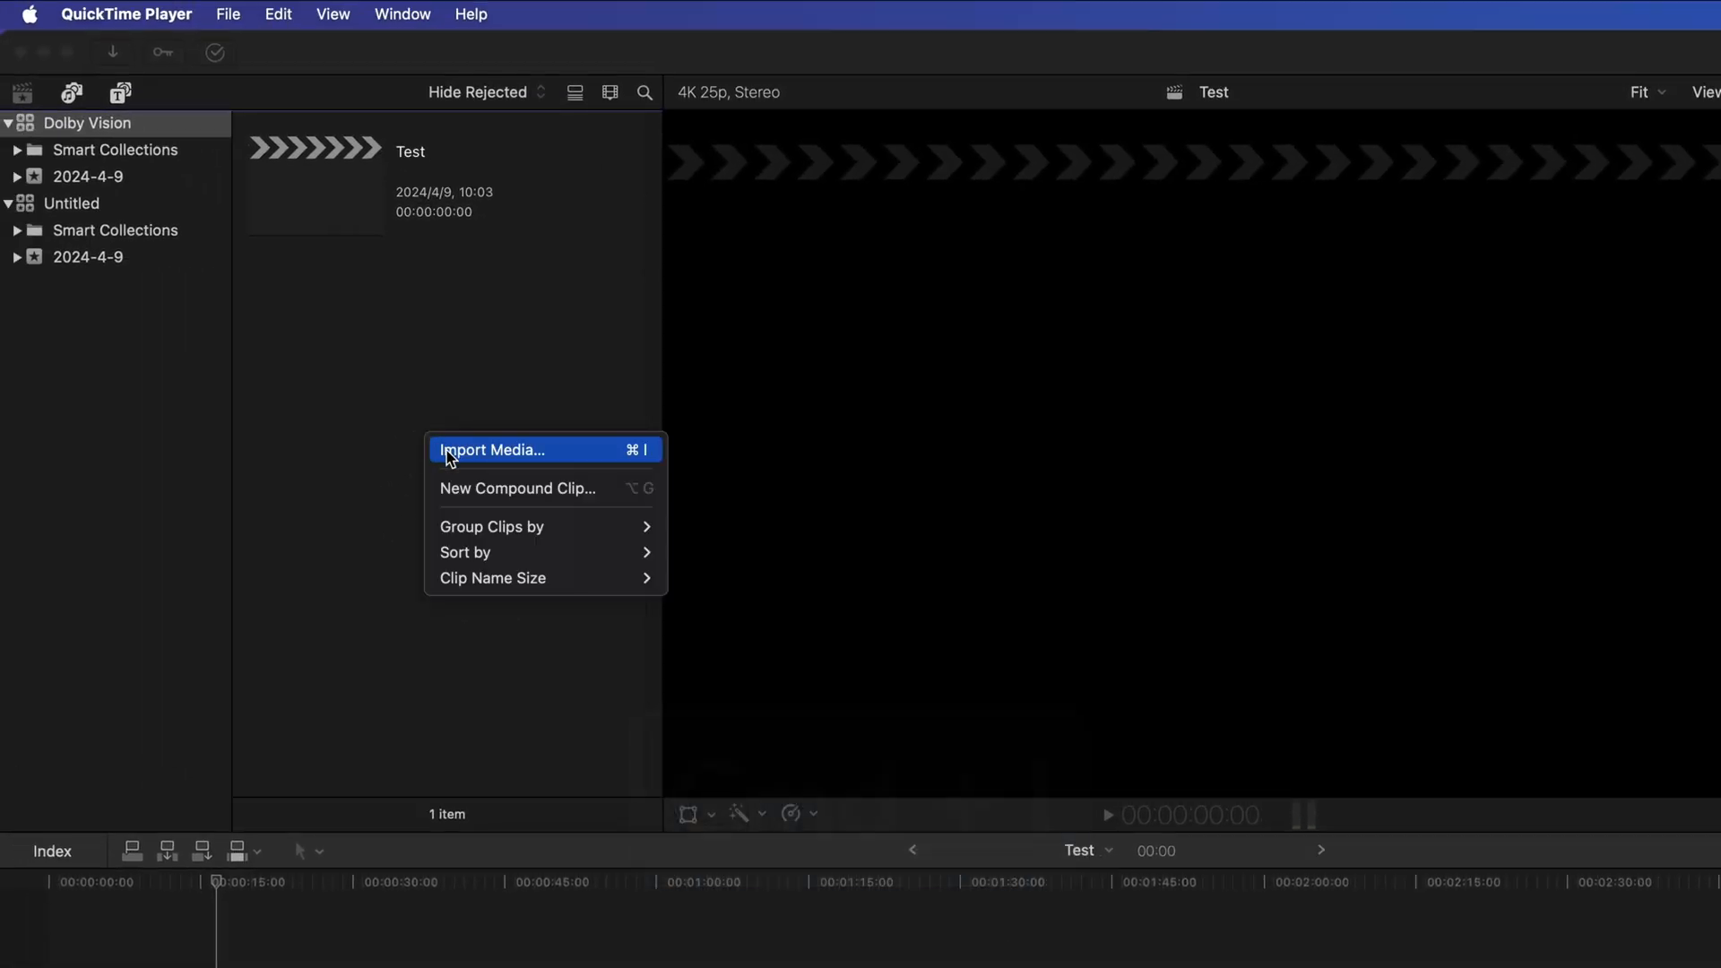
left_click(493, 448)
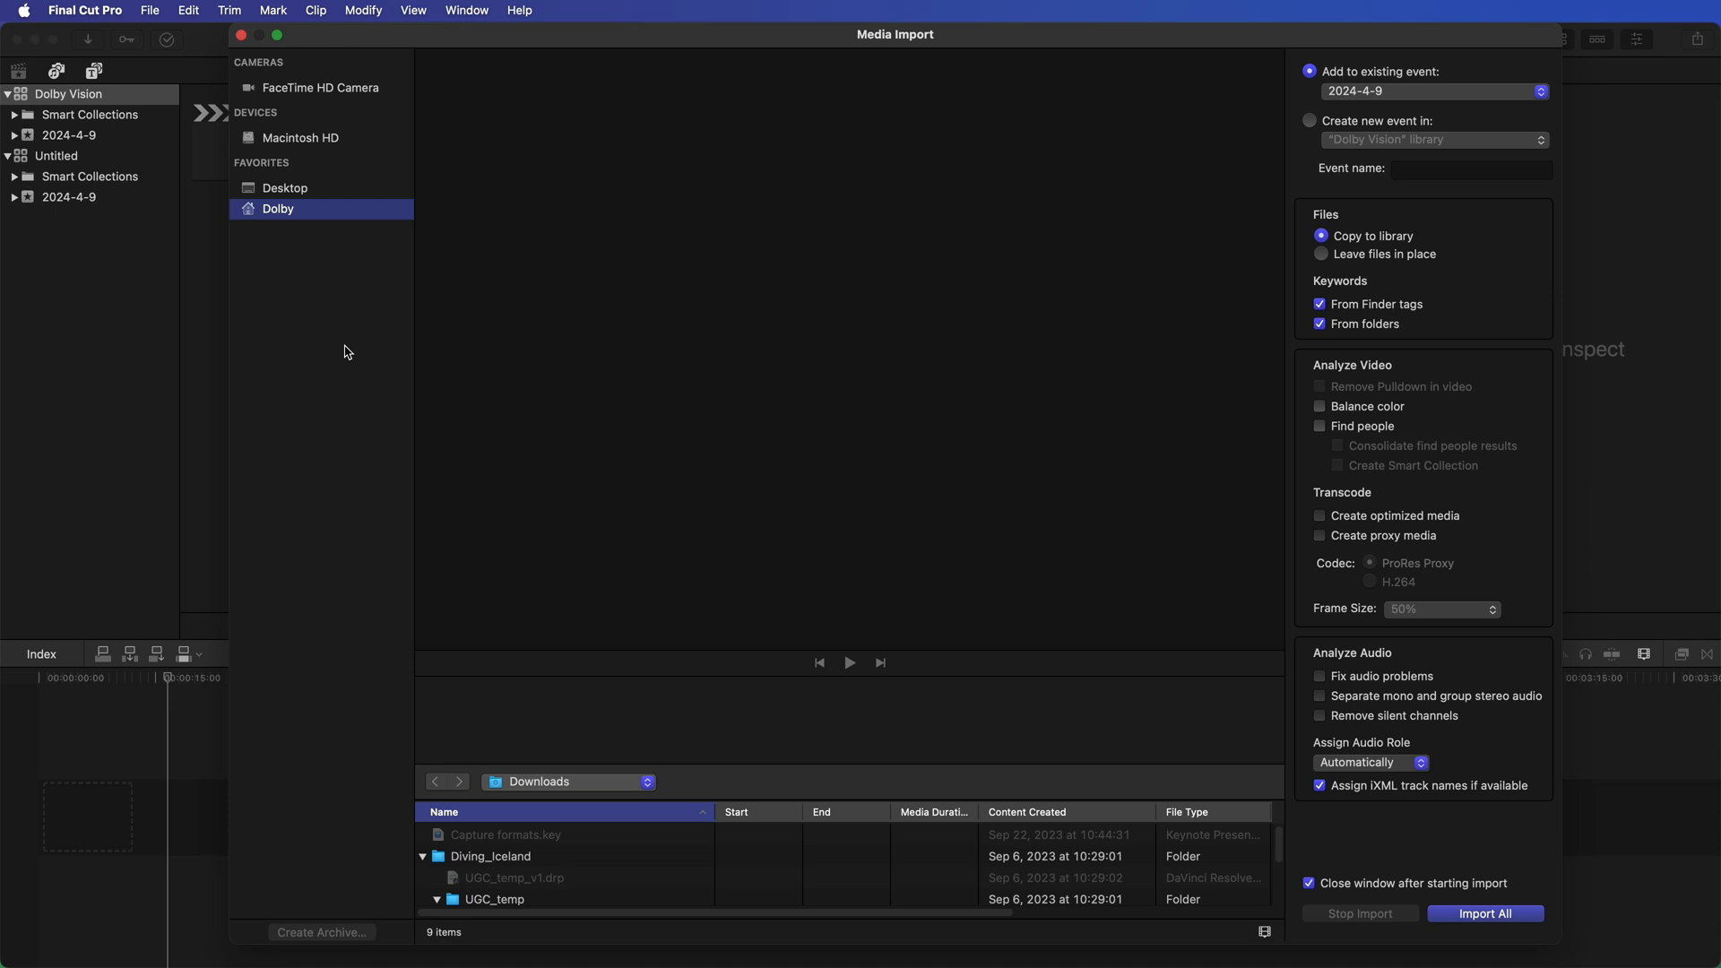
scroll("down", 3)
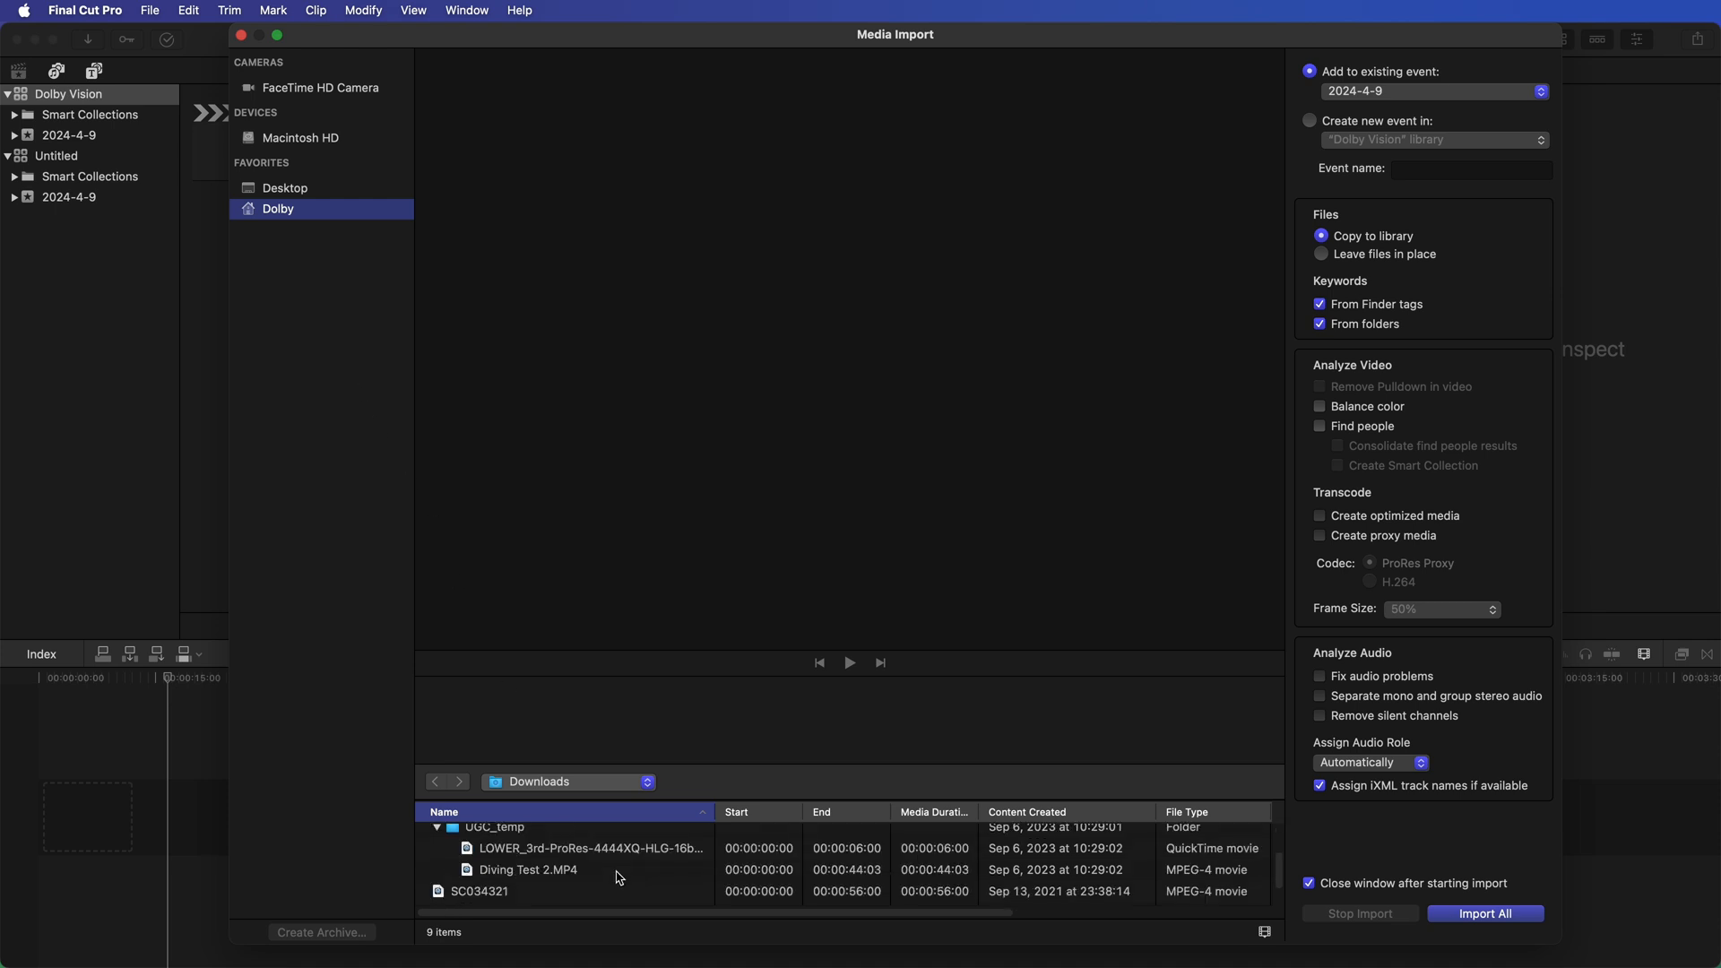
left_click(527, 869)
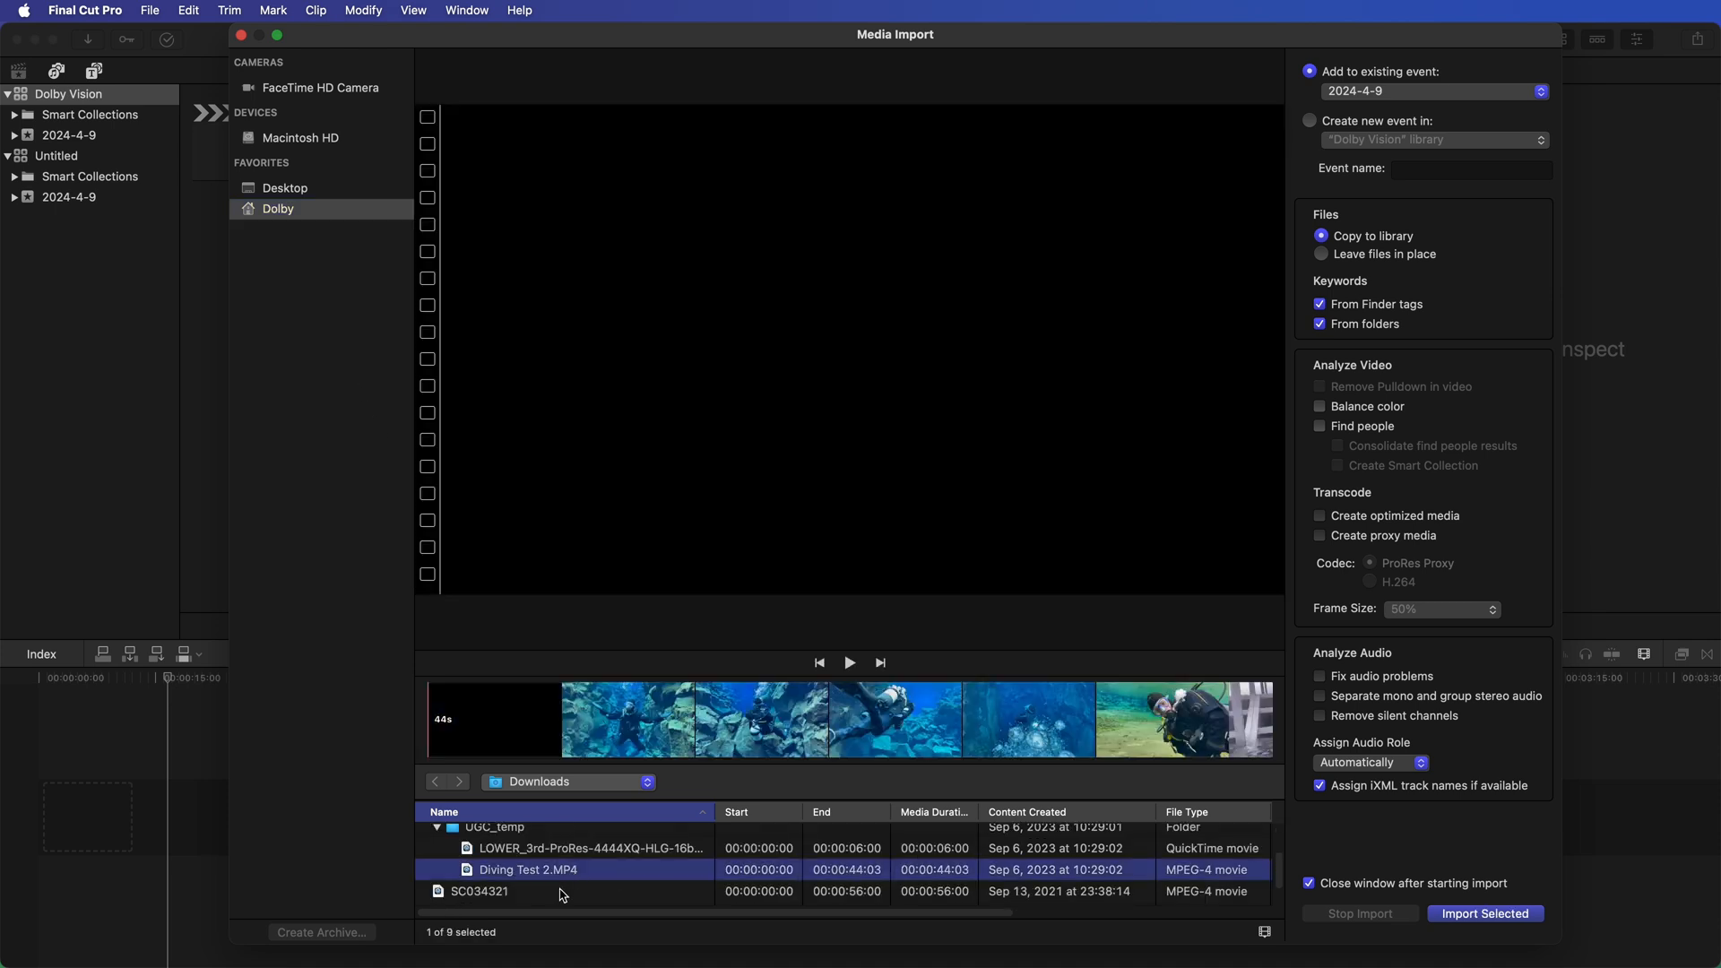
left_click(481, 892)
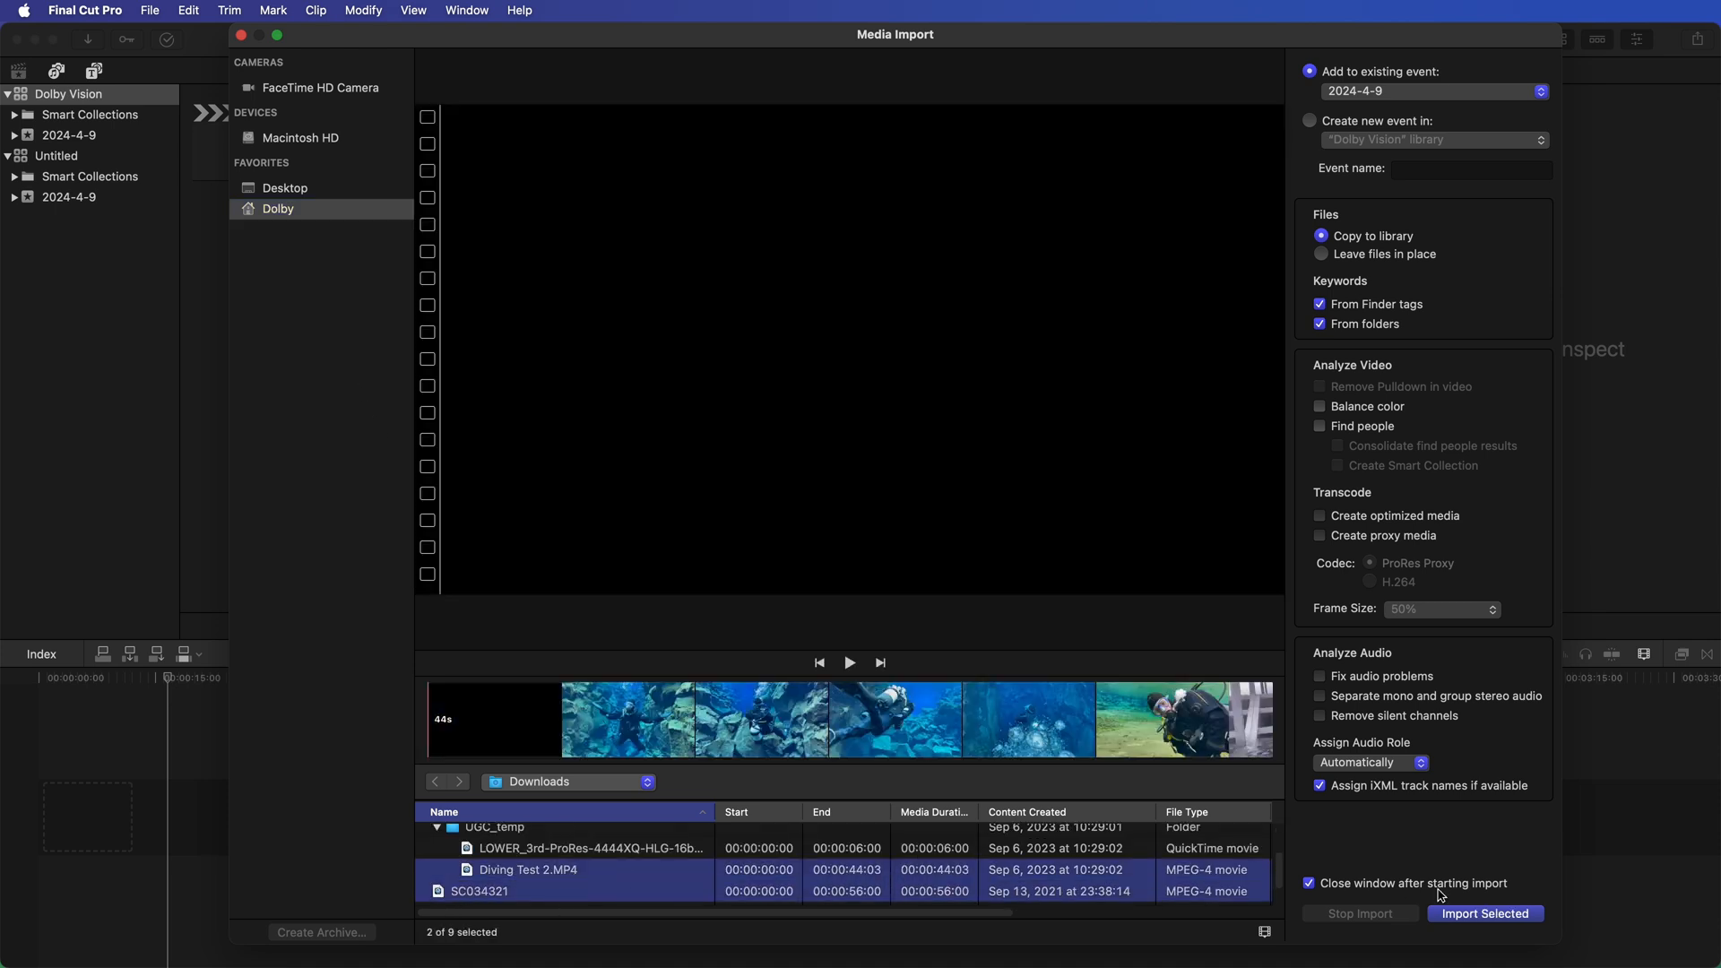
left_click(1485, 913)
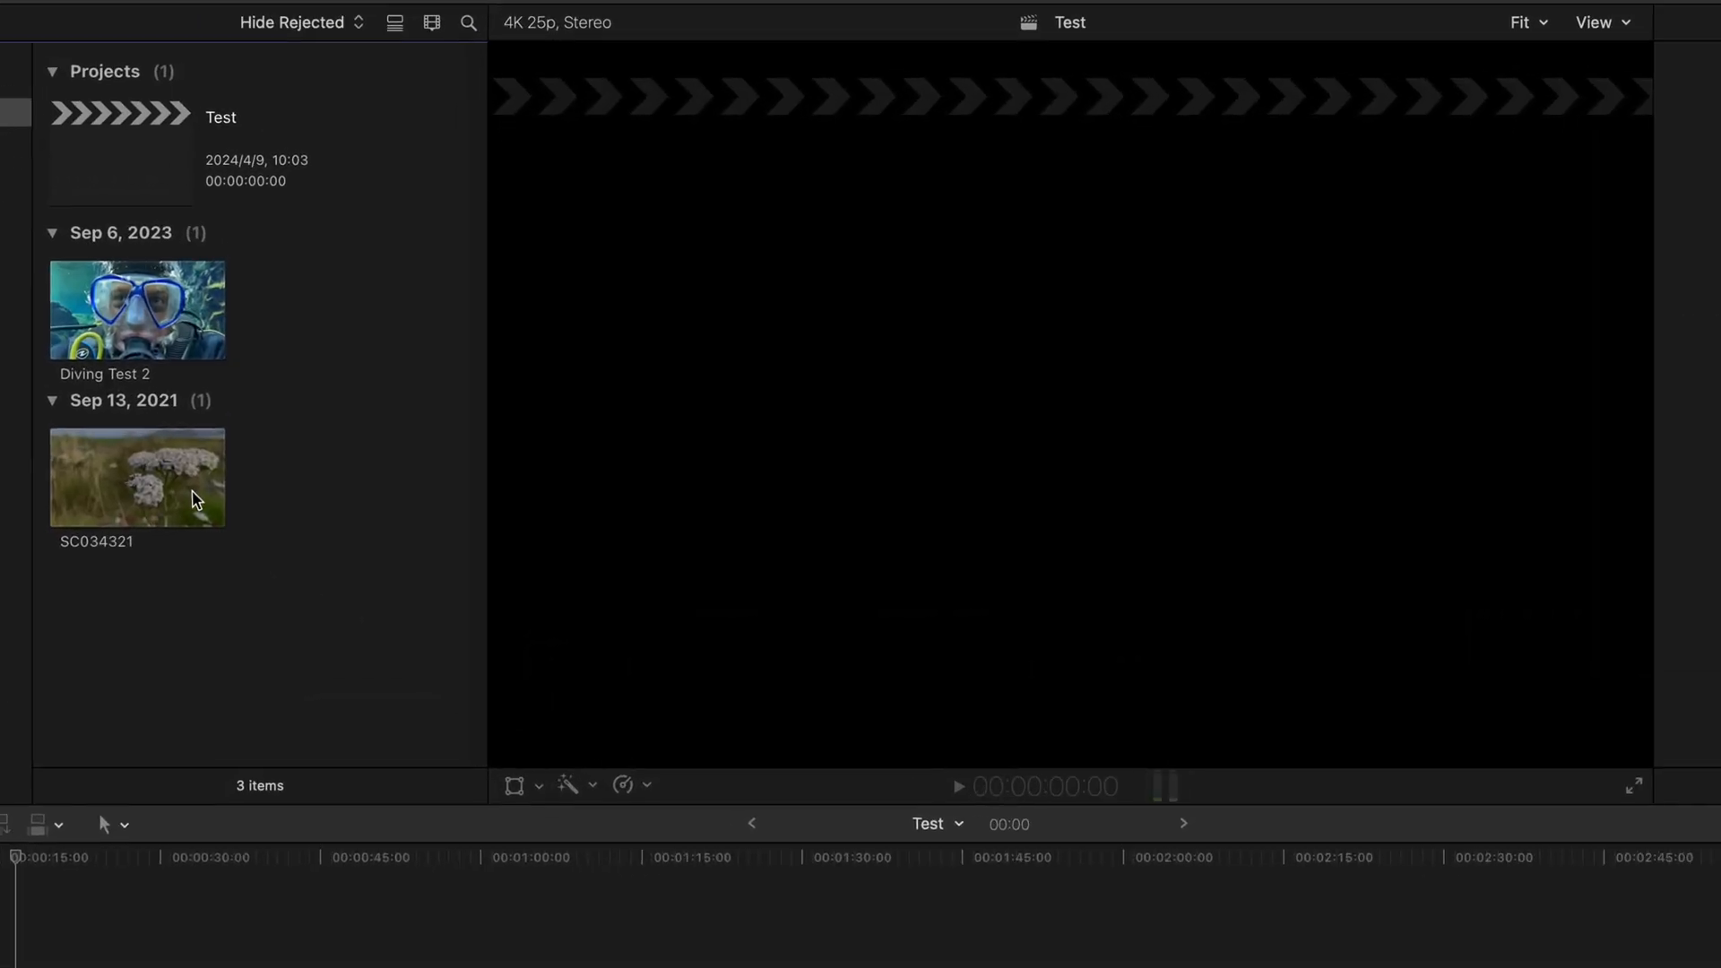
left_click(136, 477)
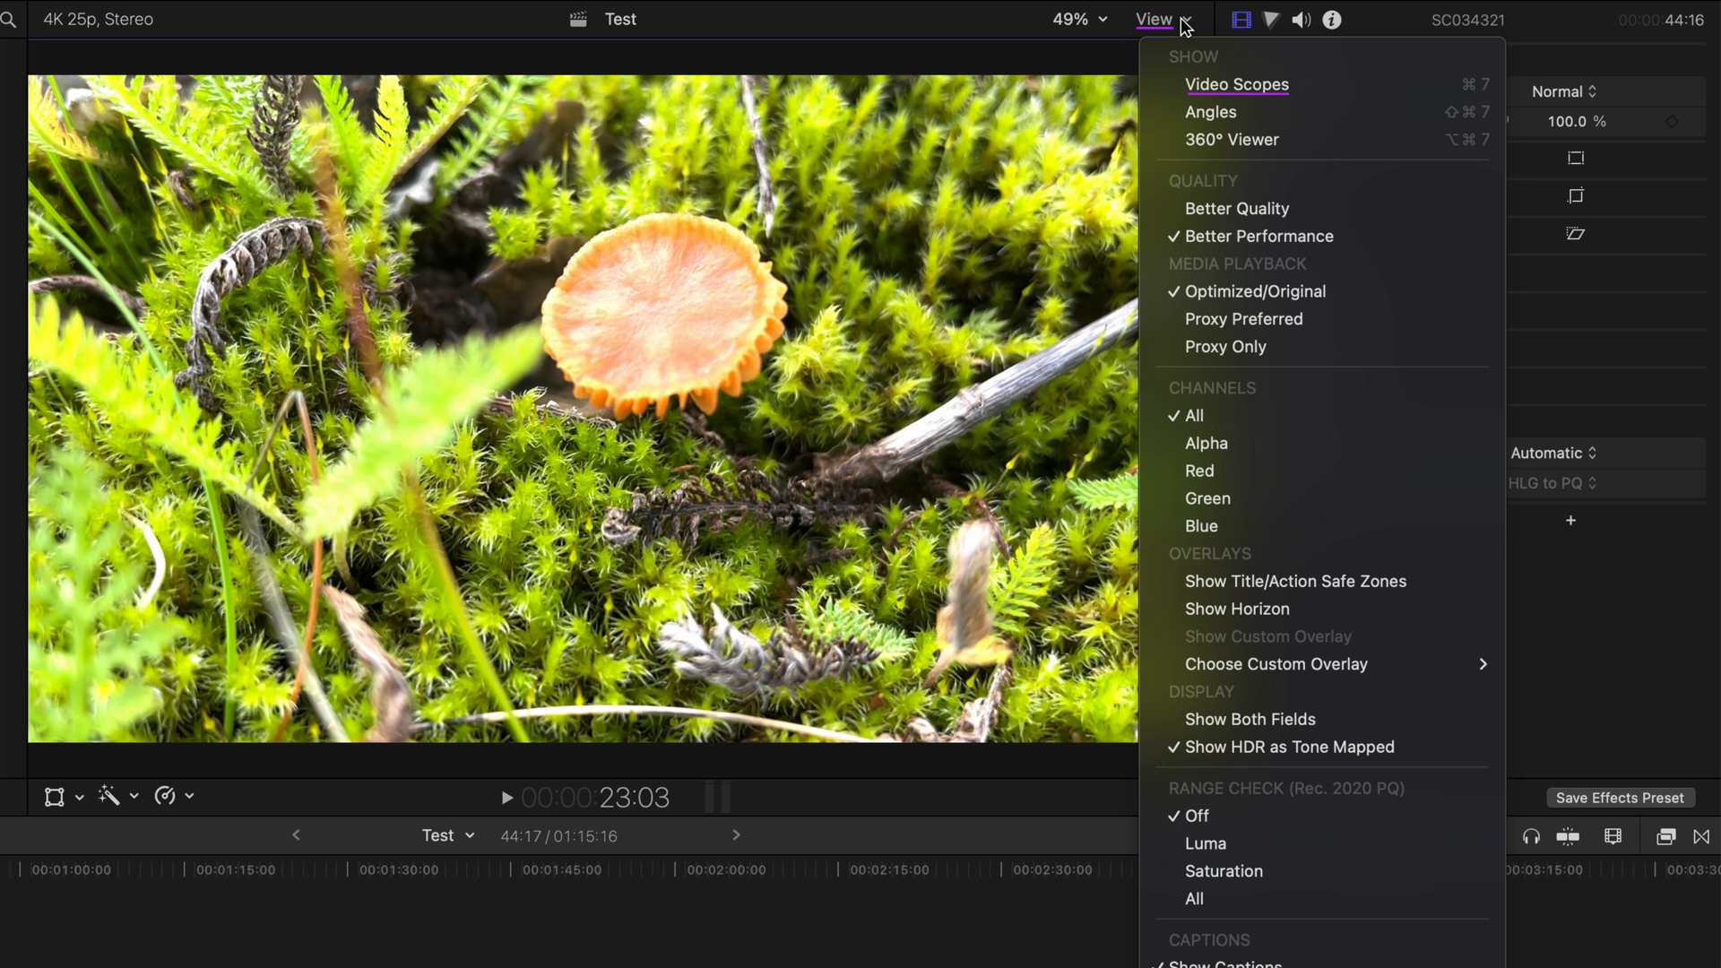
Step: Show the video scopes as an RGB Parade in Rec. 2020 PQ below the viewer
left_click(1235, 84)
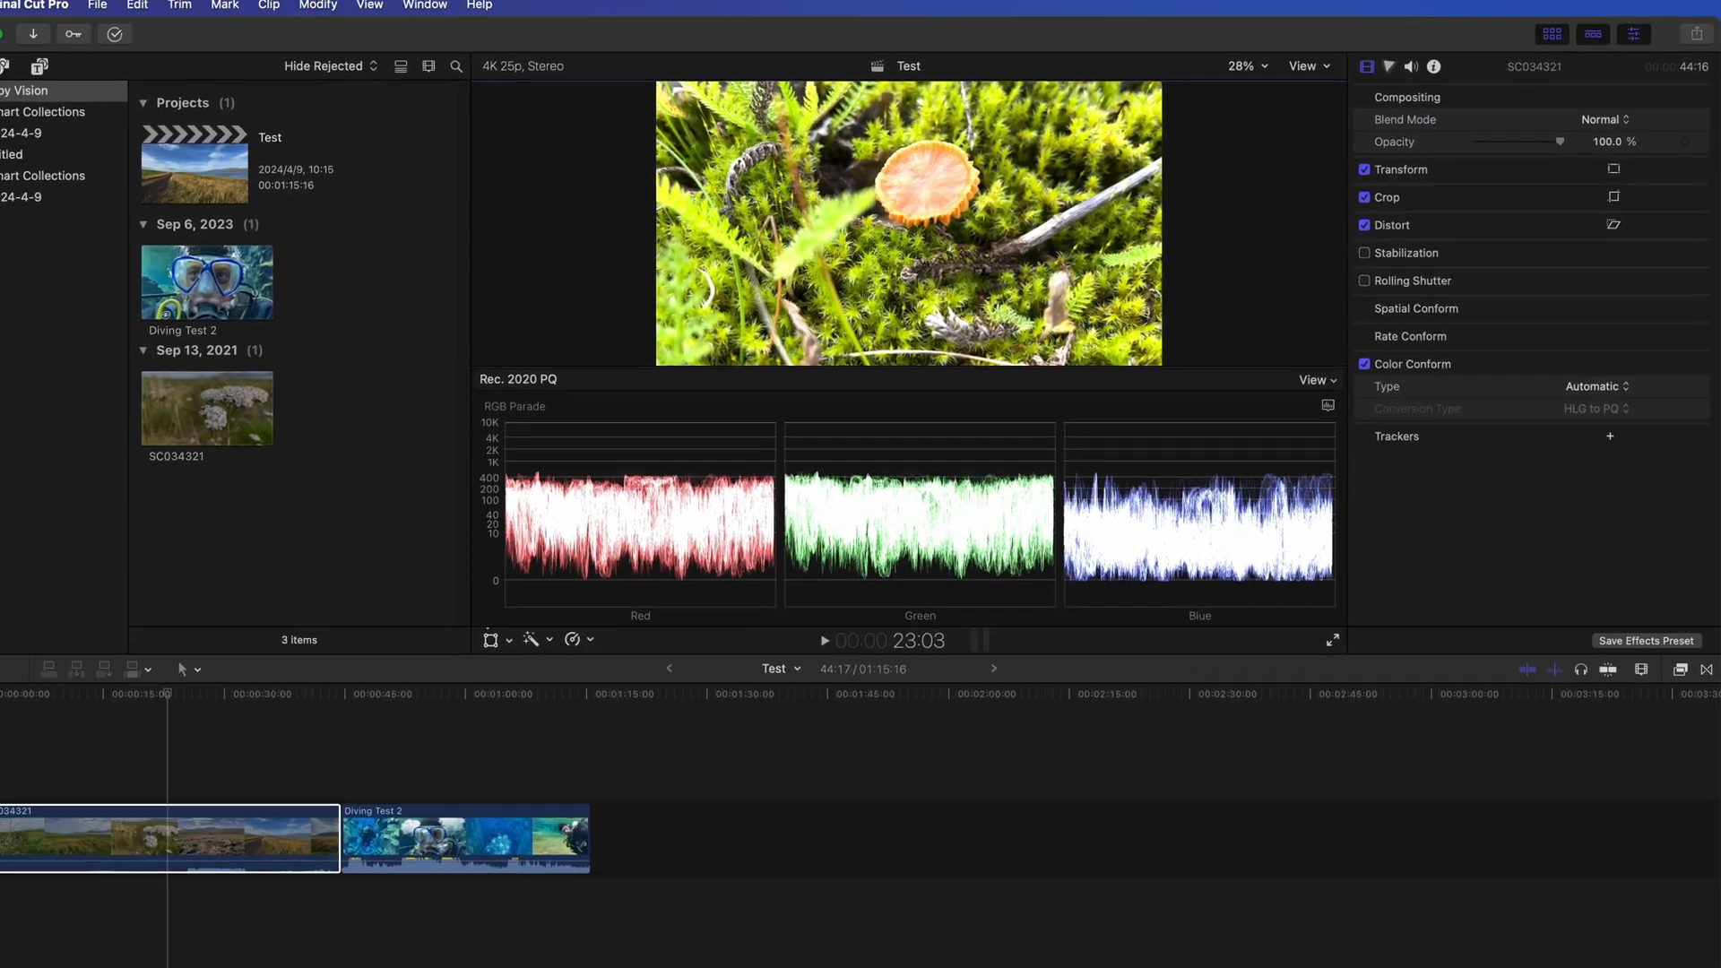
left_click(825, 640)
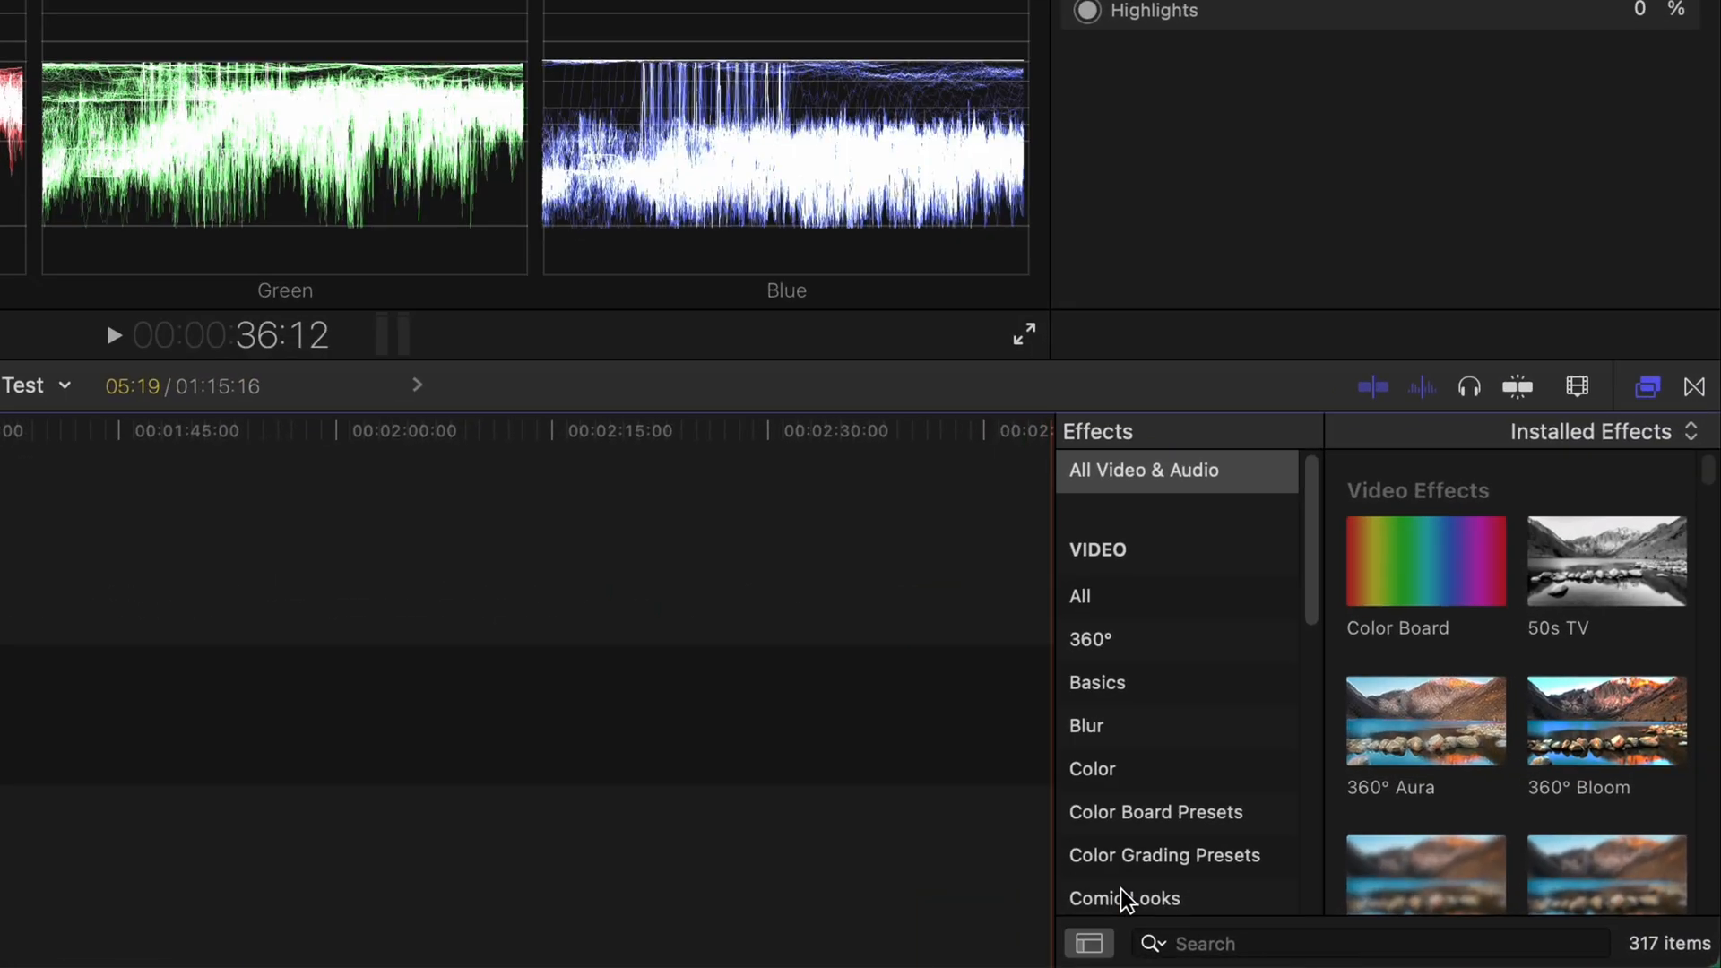
Step: Apply HDR Tools to the Reykjavik lower third, mode SDR to HDR (PQ), mix about 86%
type("HDR")
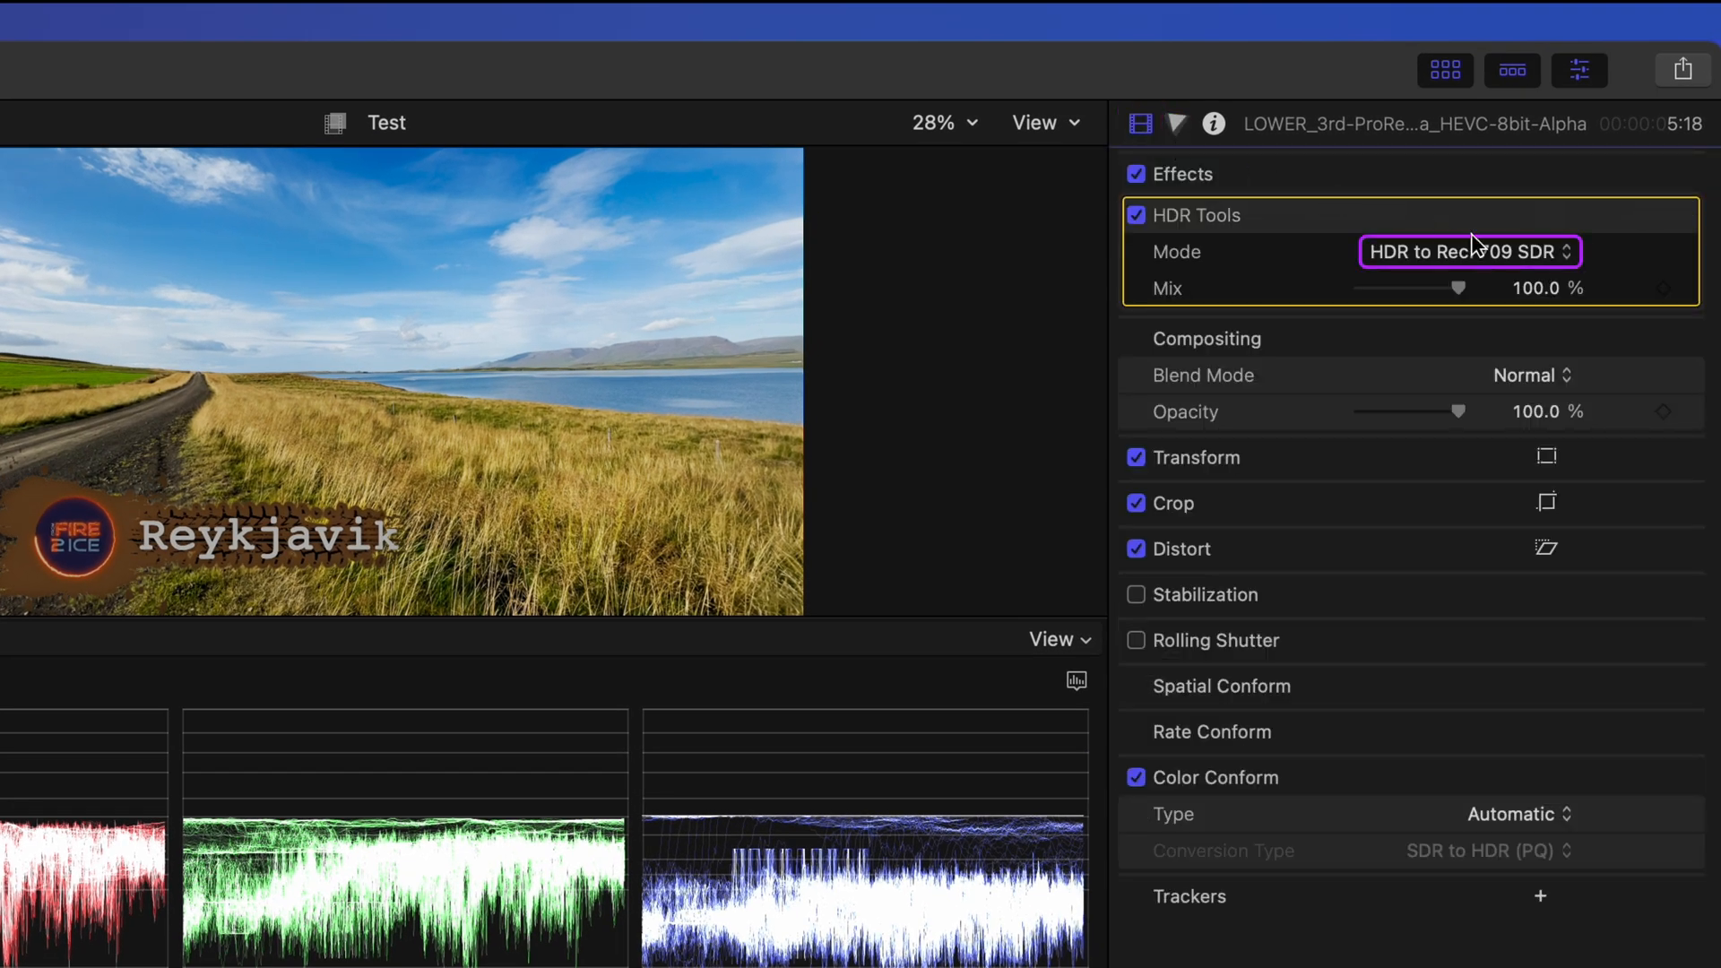
left_click(1468, 251)
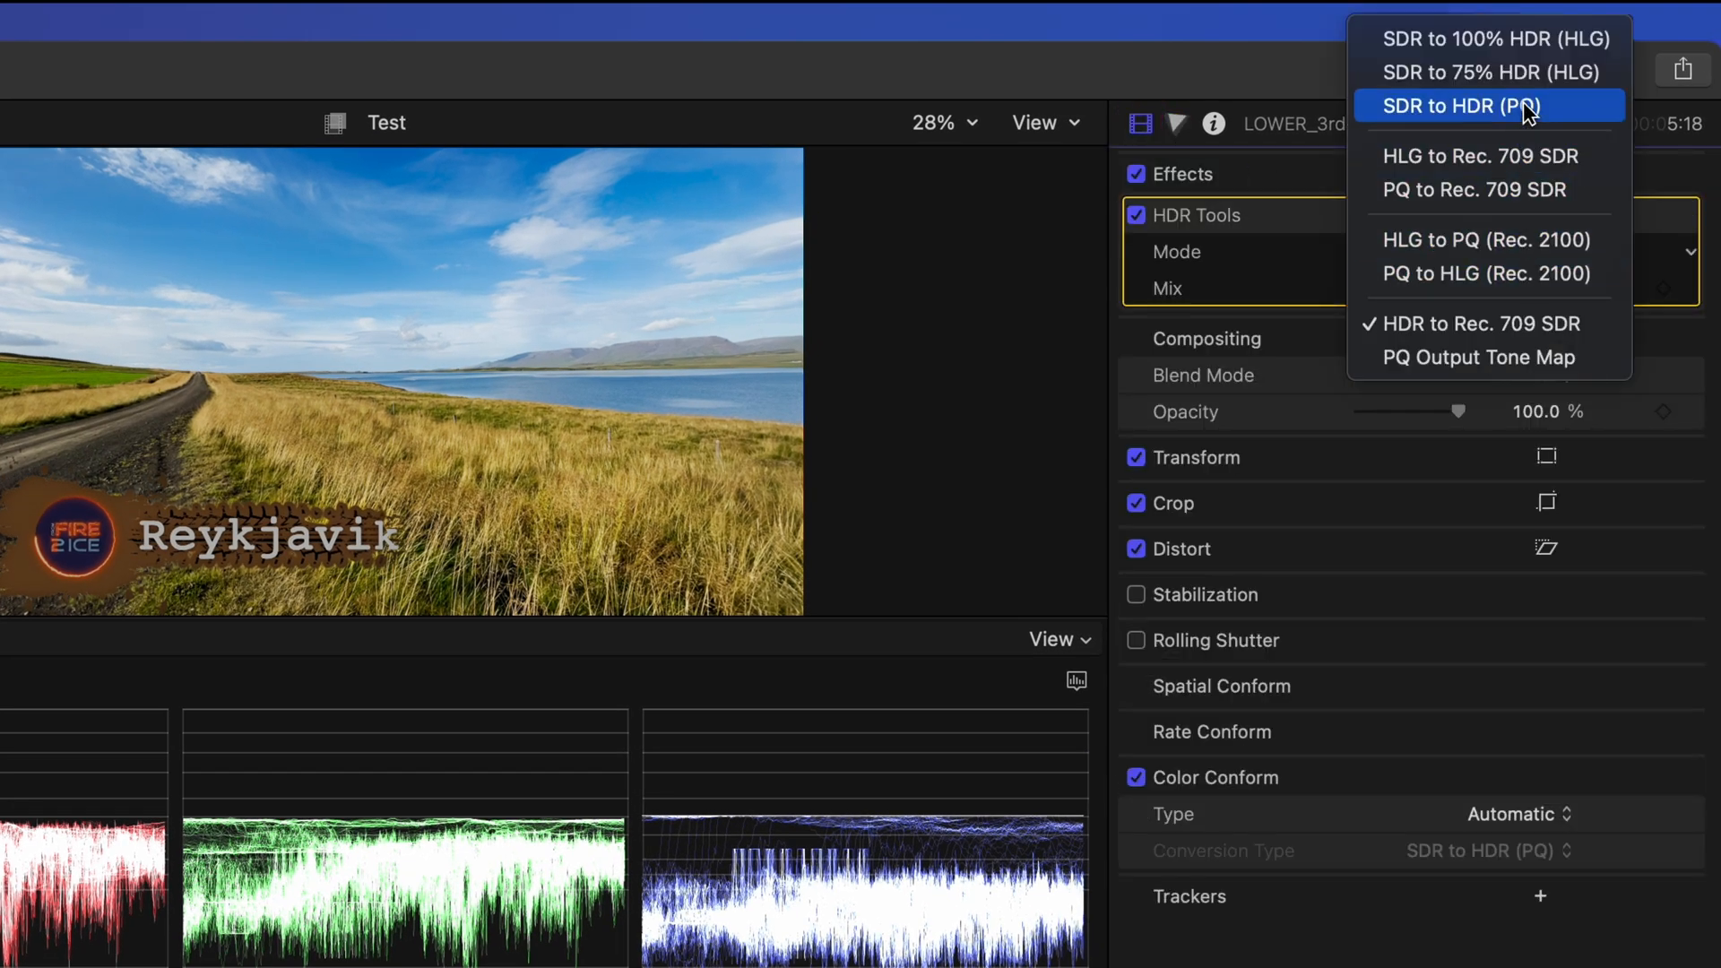
left_click(1456, 105)
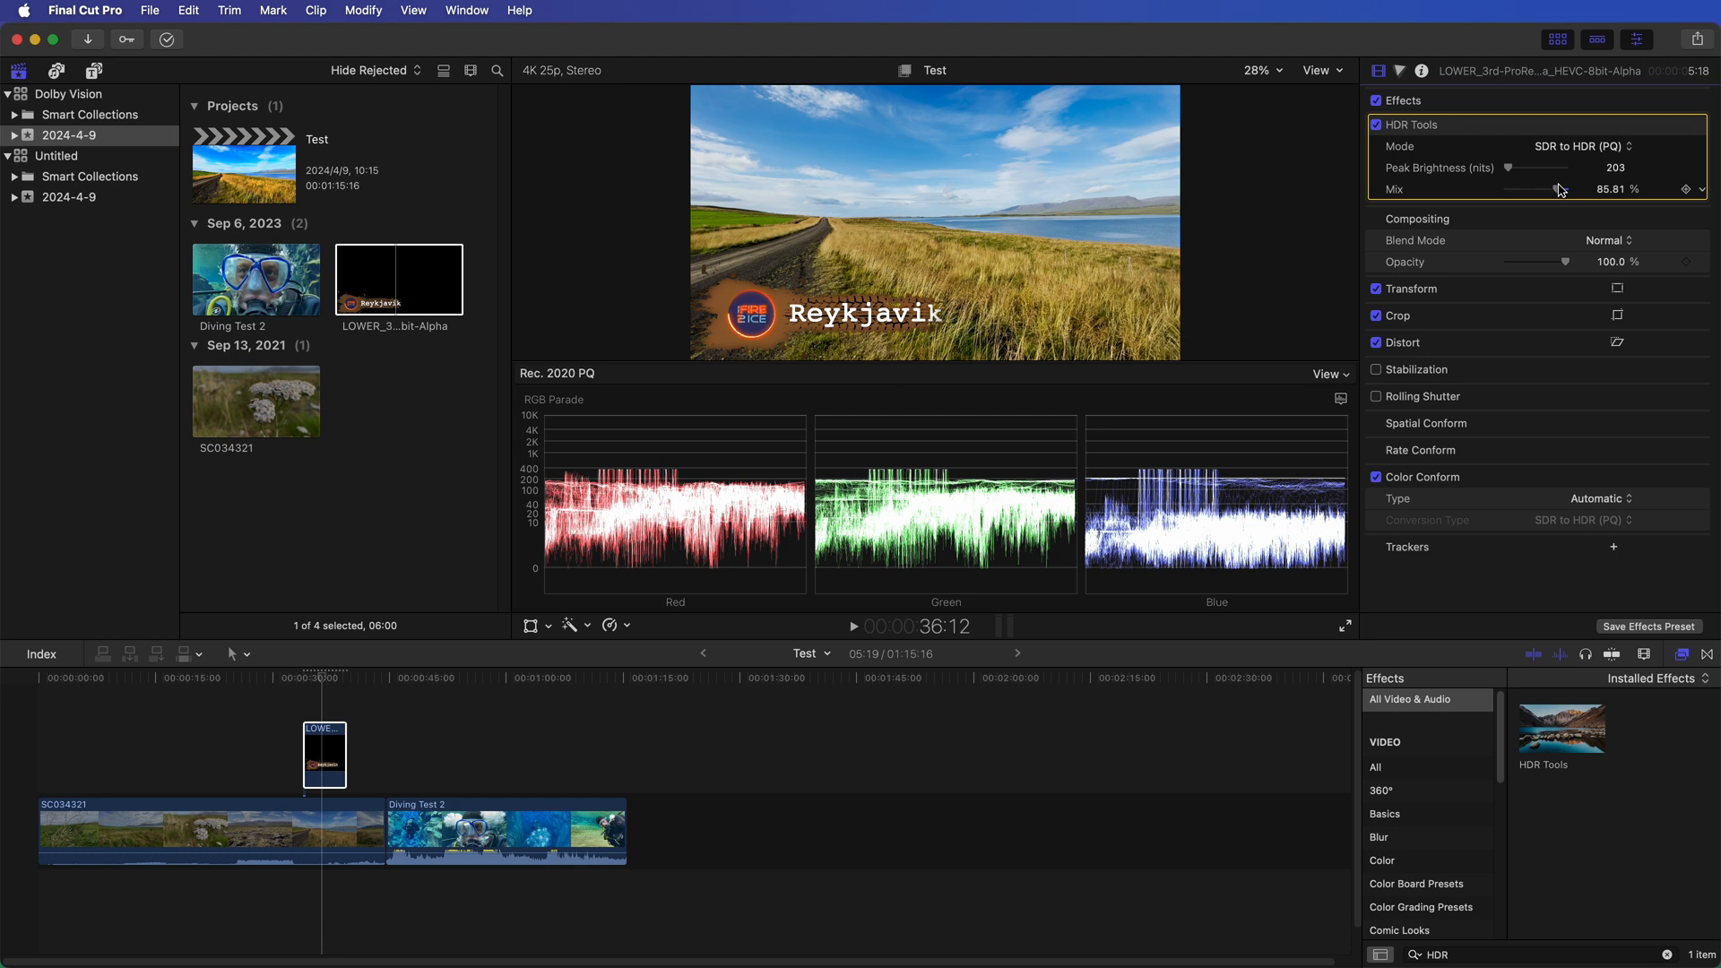
left_click(211, 830)
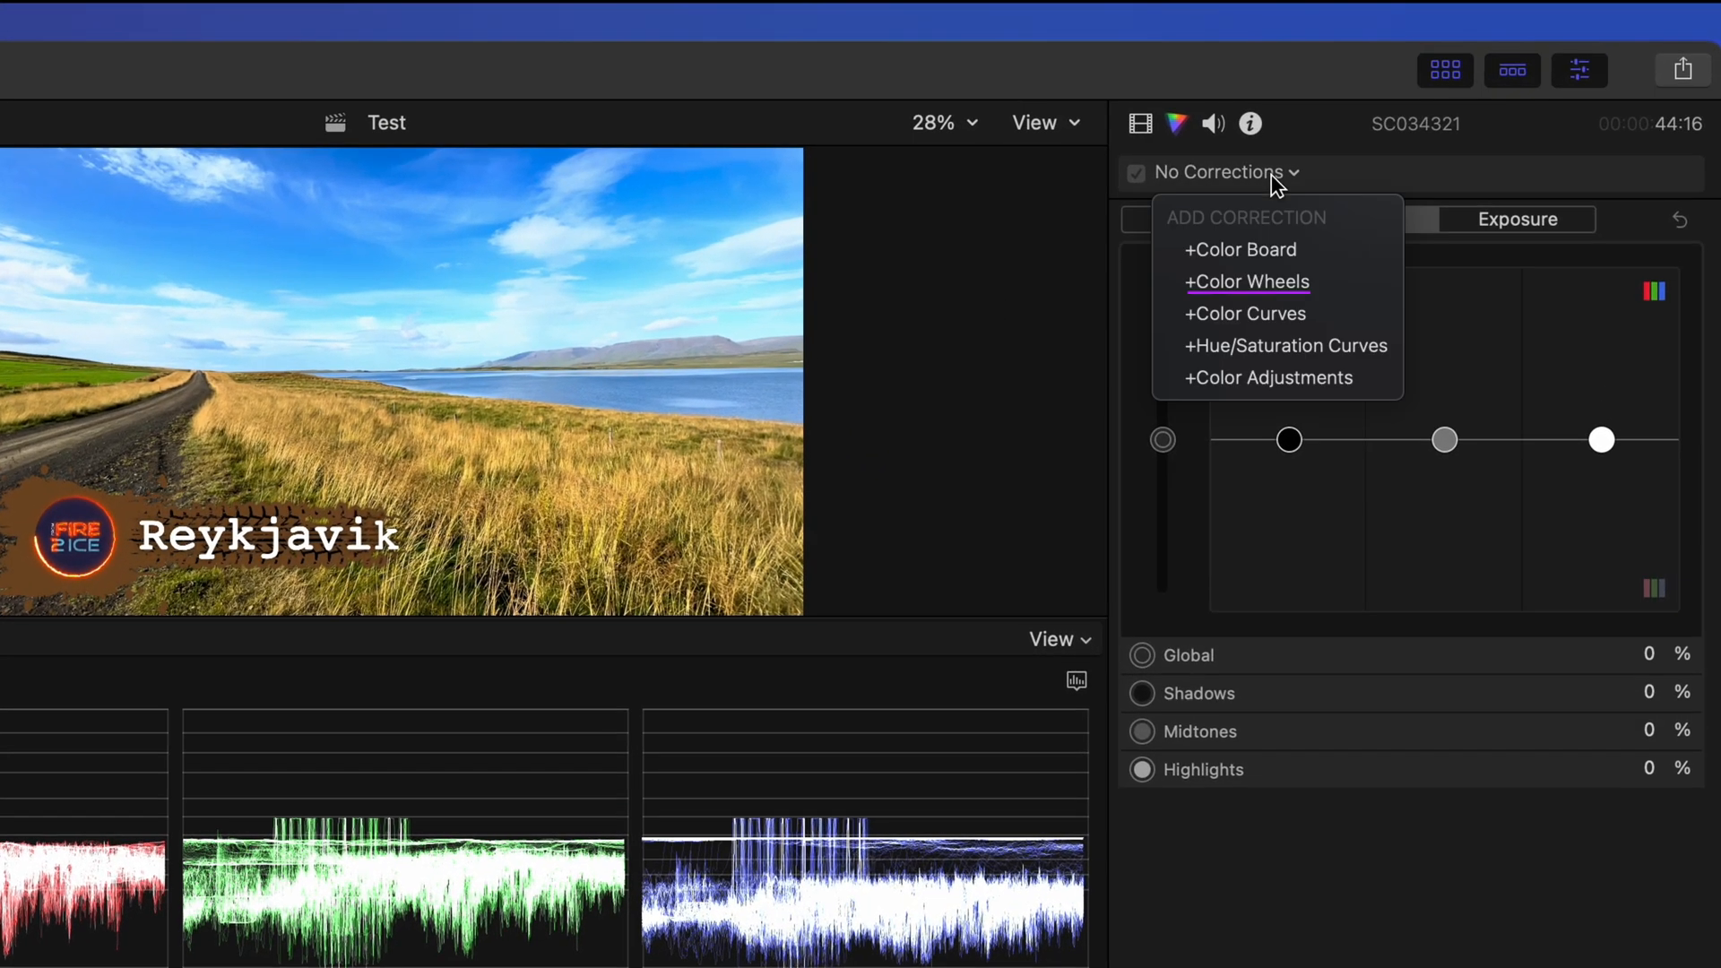
mouse_move(1288, 344)
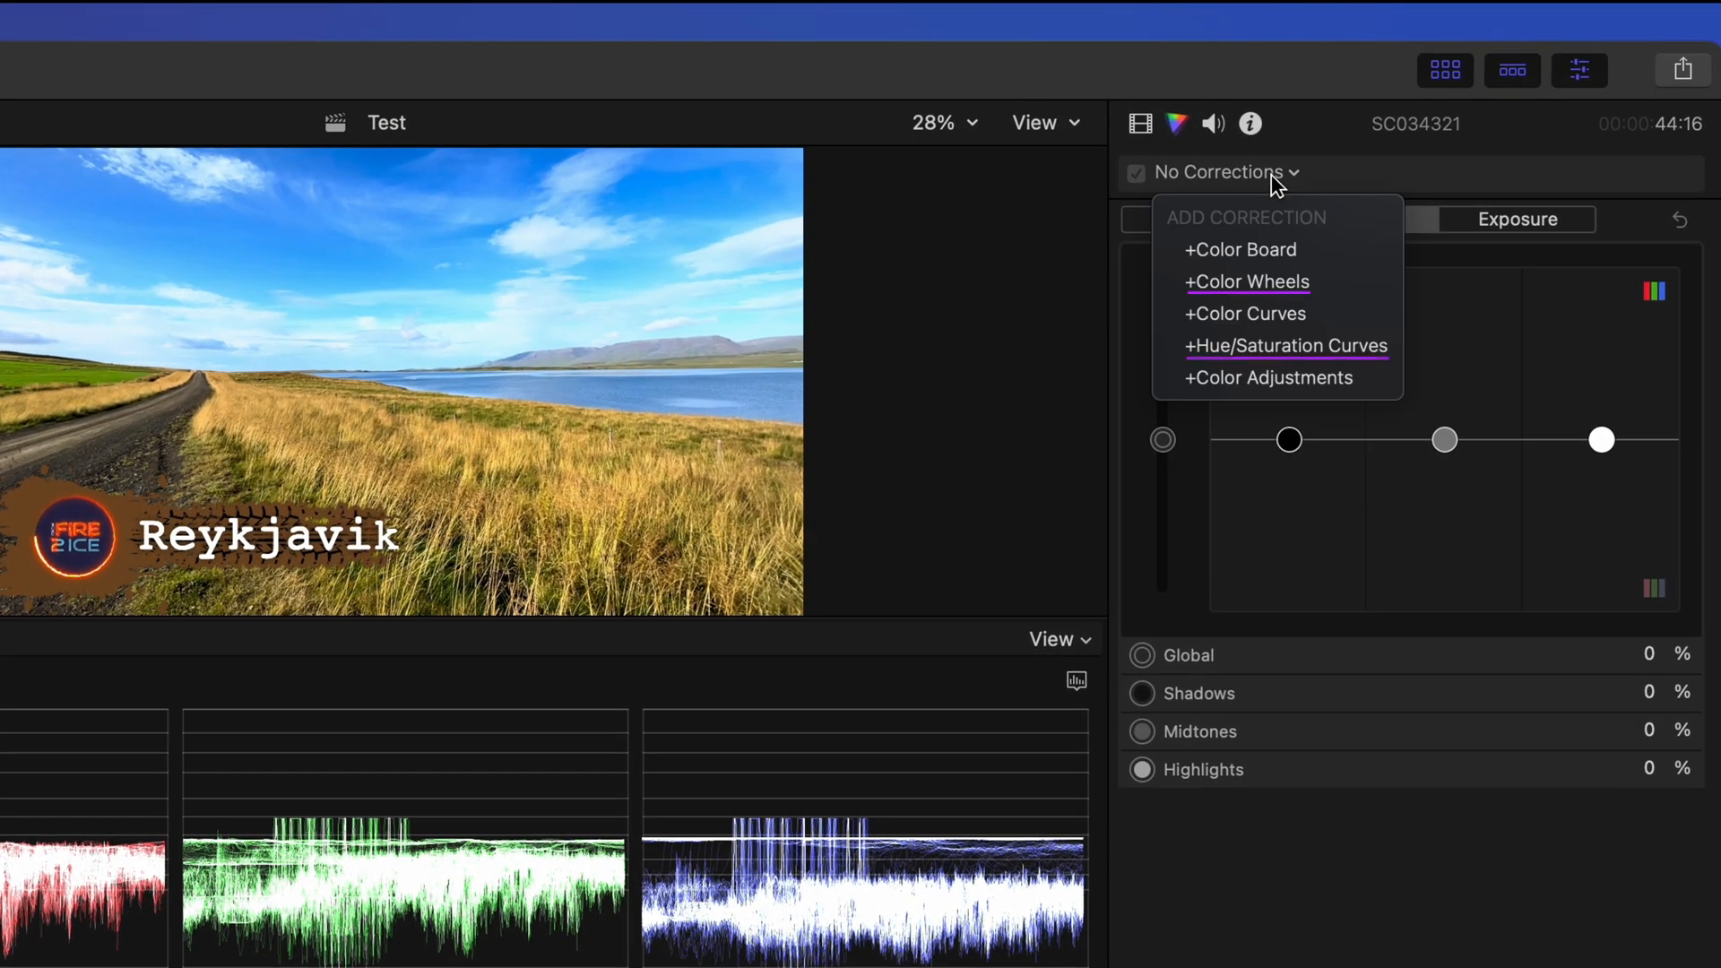
Step: Add Color Wheels and Hue/Saturation Curves to SC034321 with points on hue vs sat and hue vs hue
left_click(1248, 282)
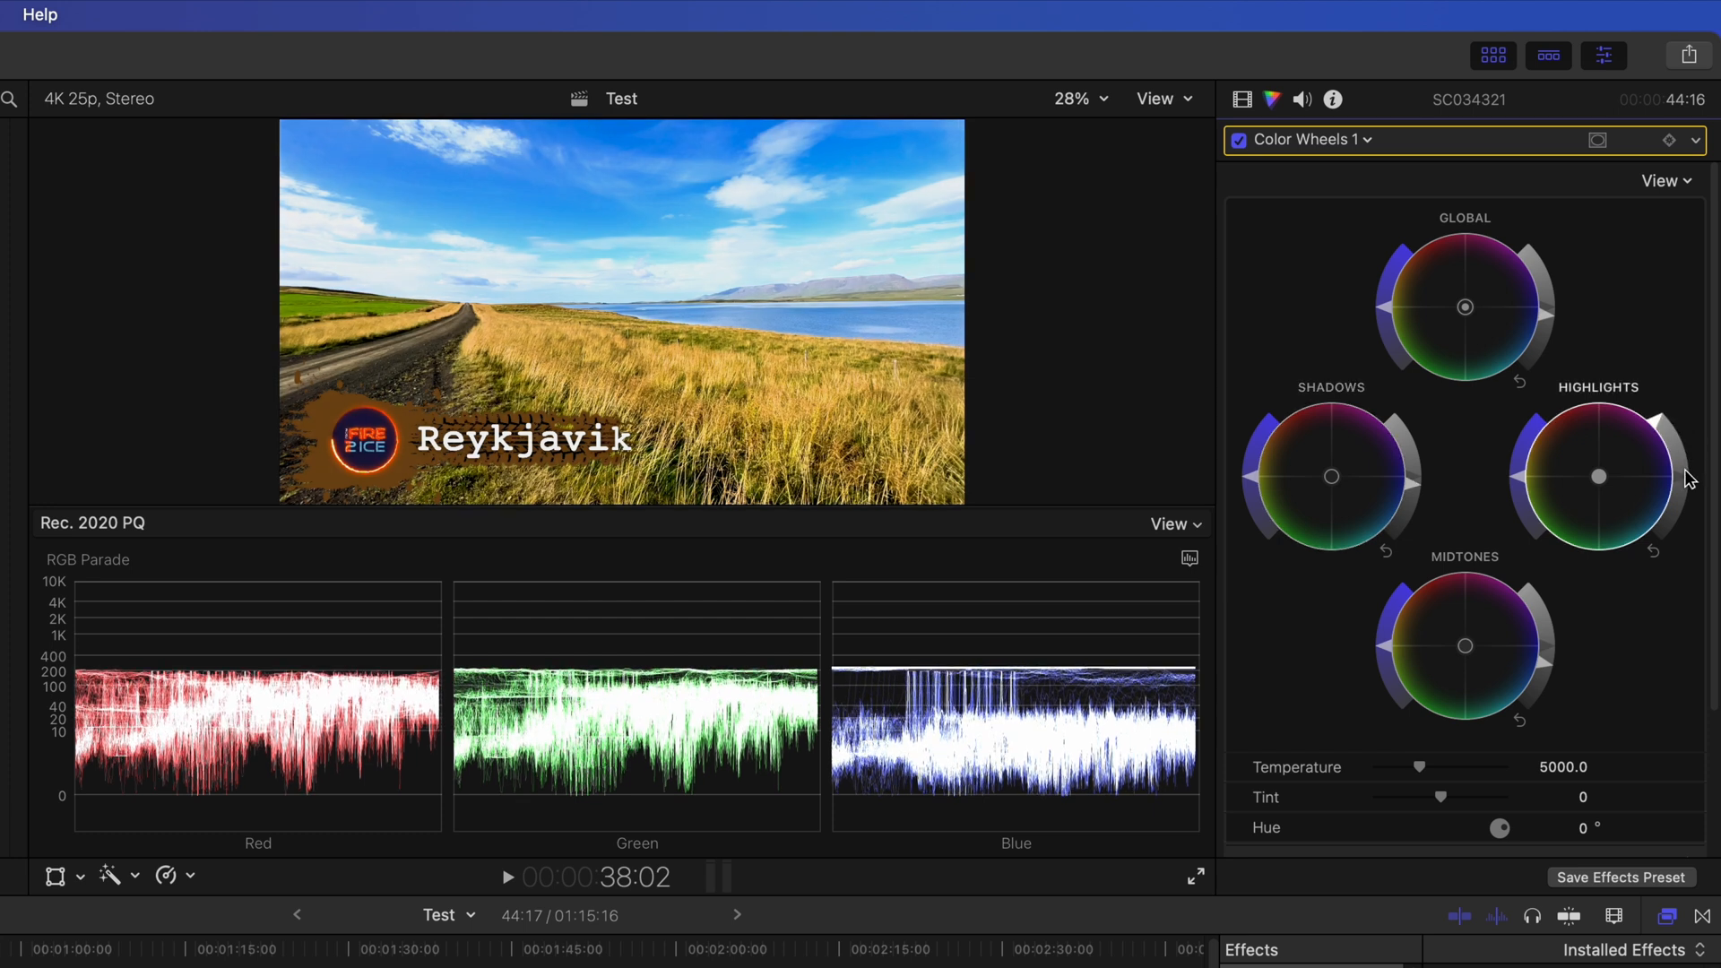
mouse_move(1503, 377)
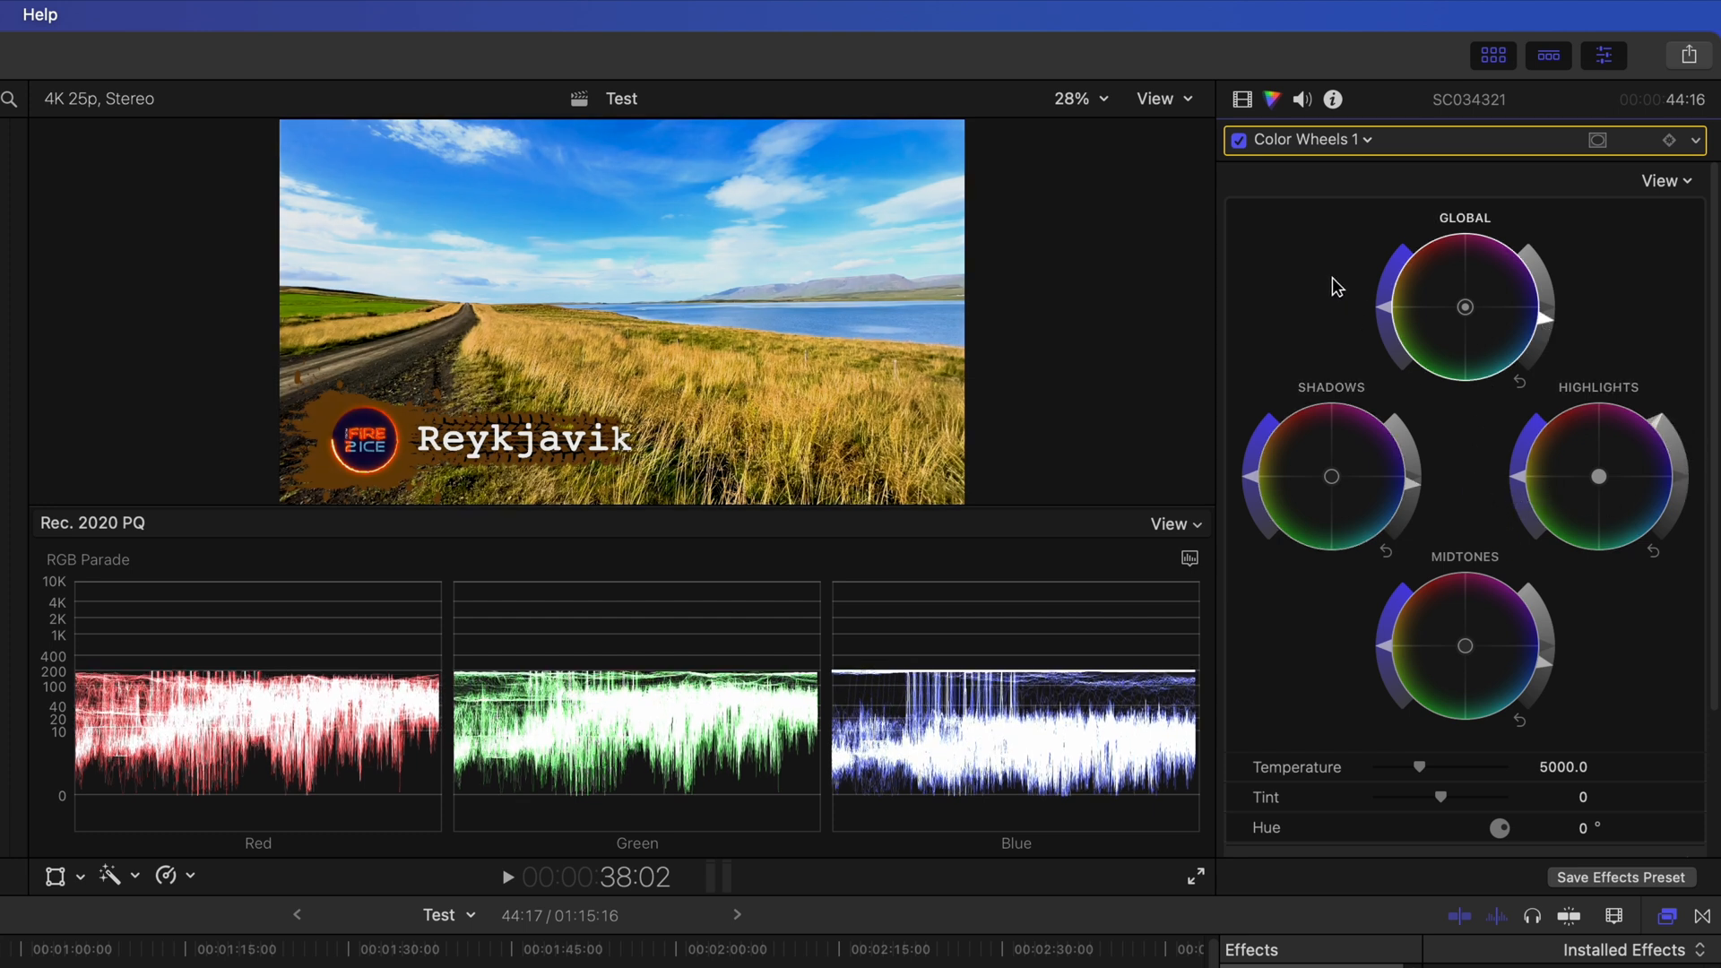
left_click(1367, 140)
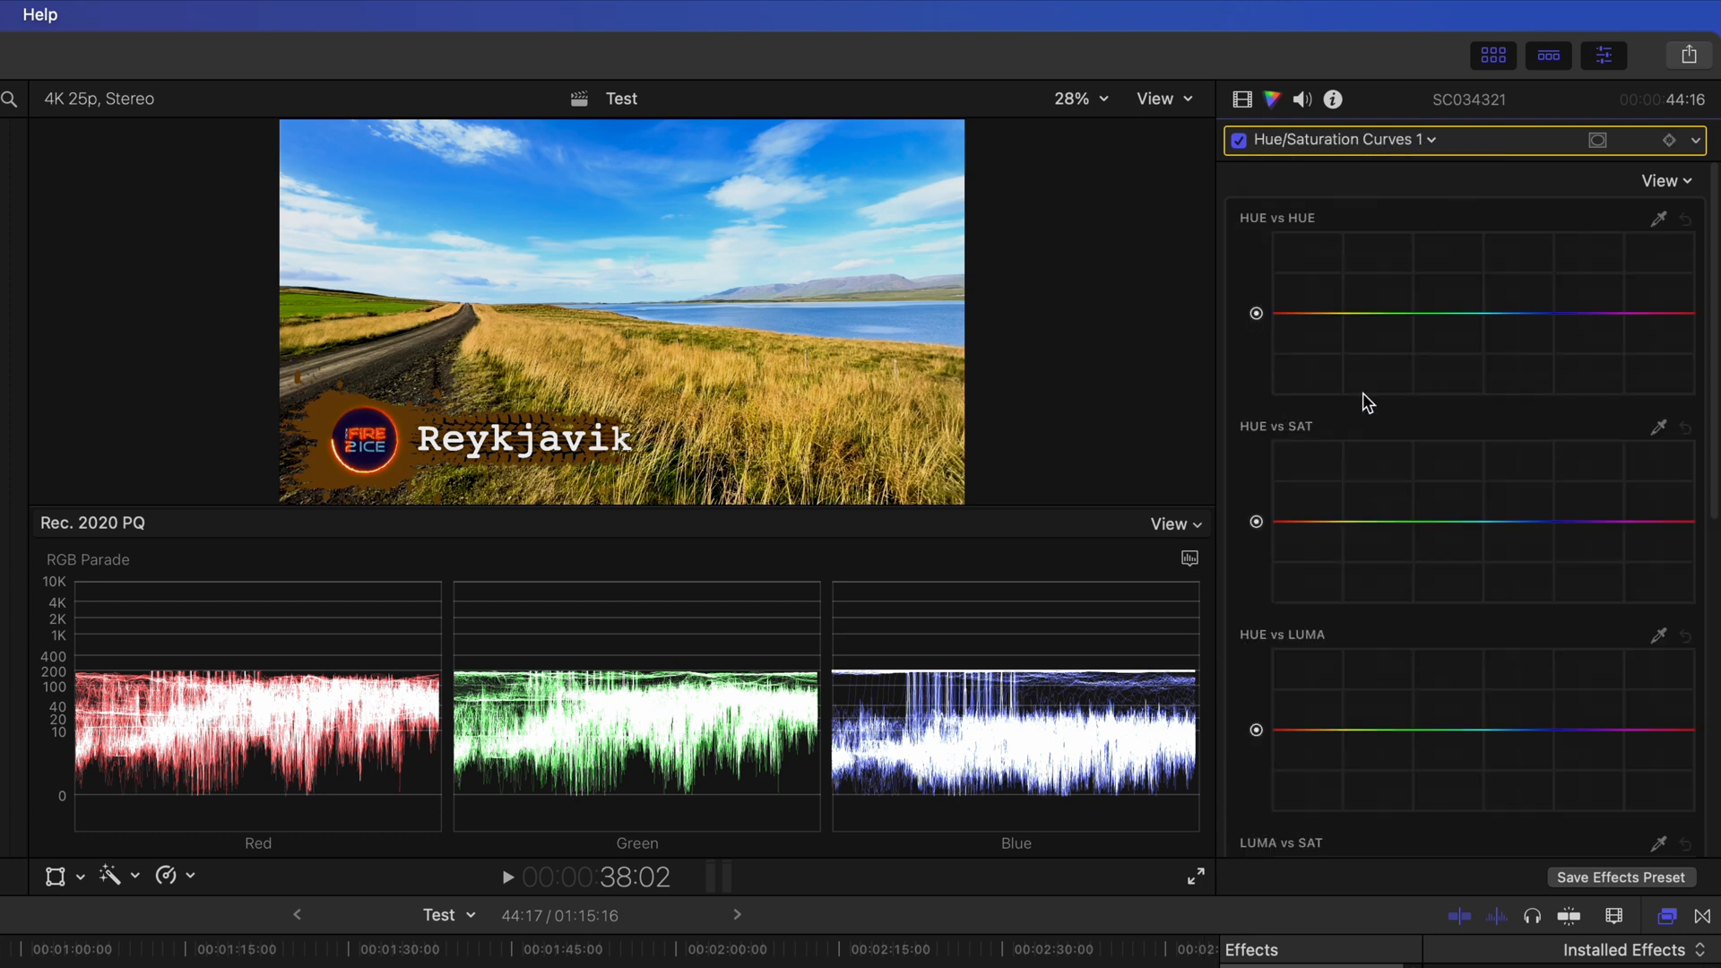
left_click(1519, 536)
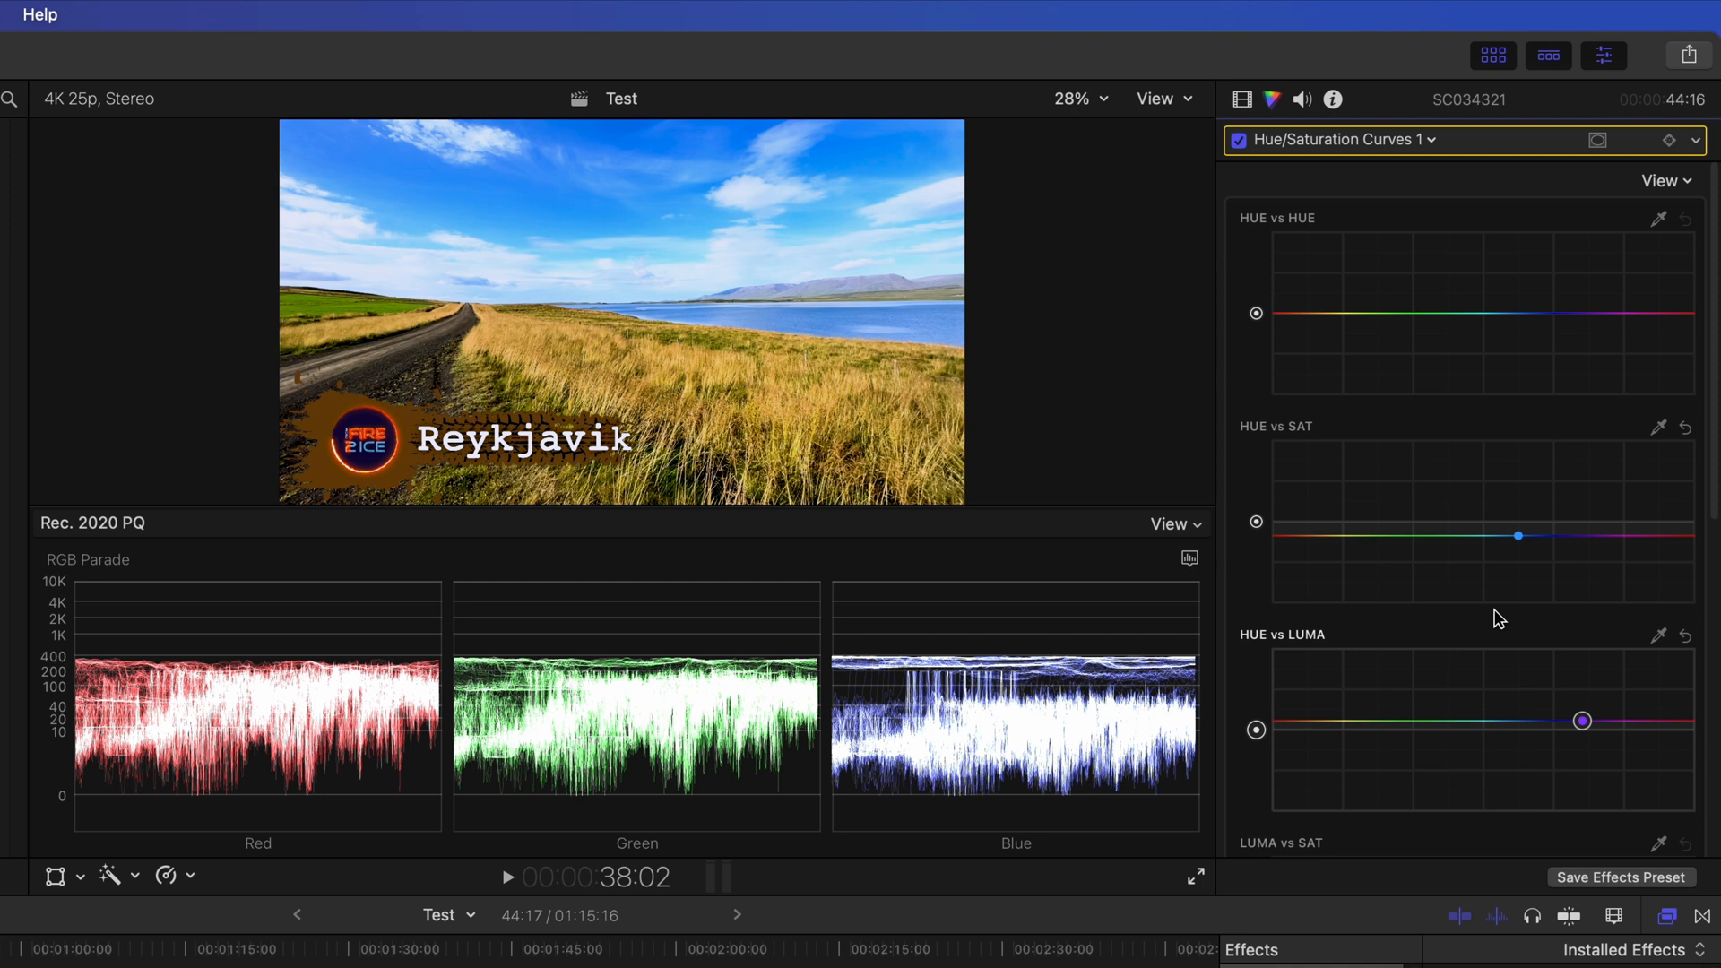
left_click(1361, 314)
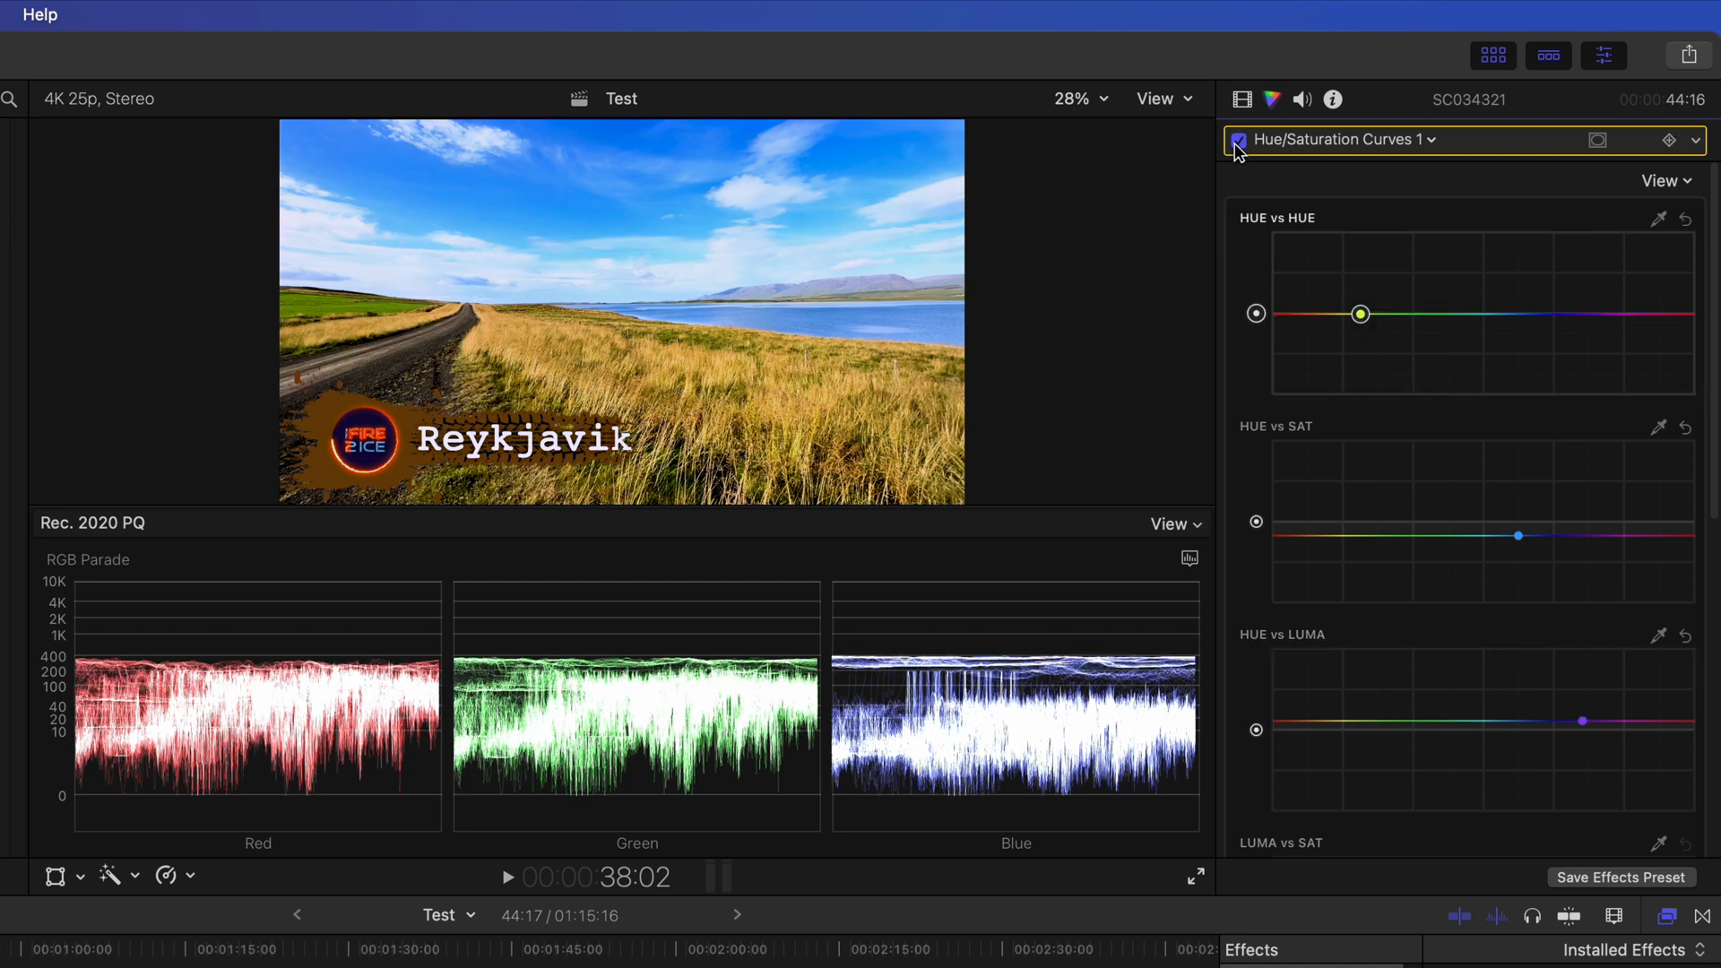
Step: Toggle the Hue/Saturation Curves off to compare and return to Color Wheels 1
left_click(1433, 140)
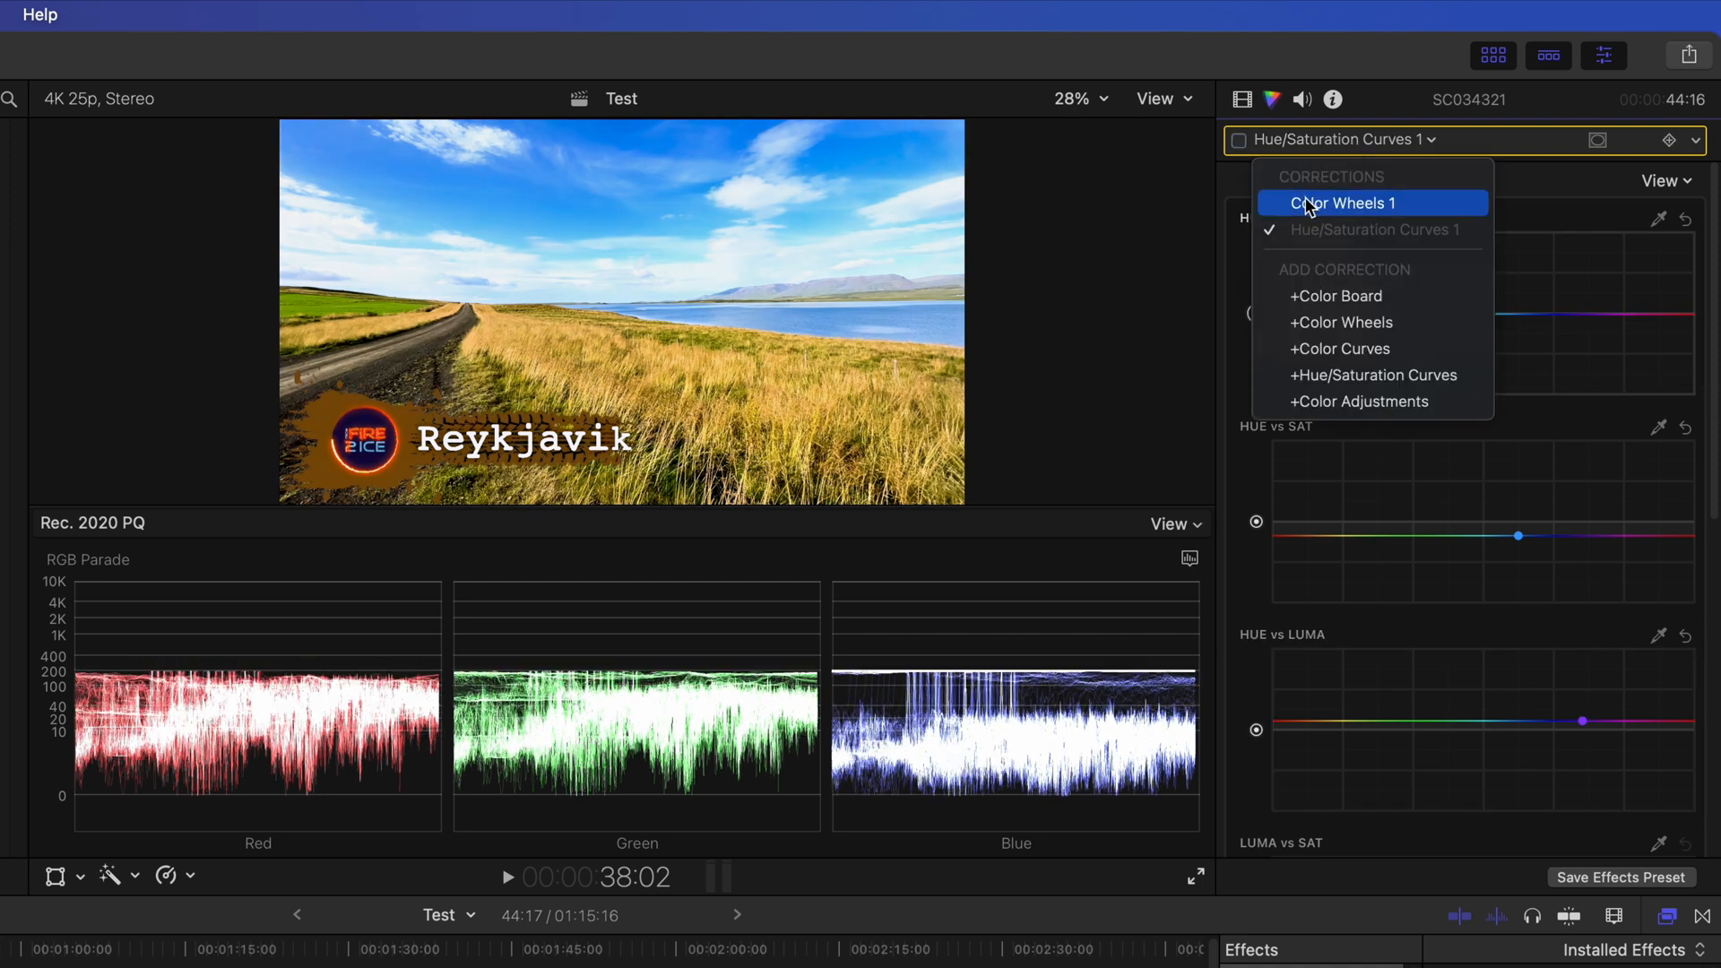
left_click(1343, 202)
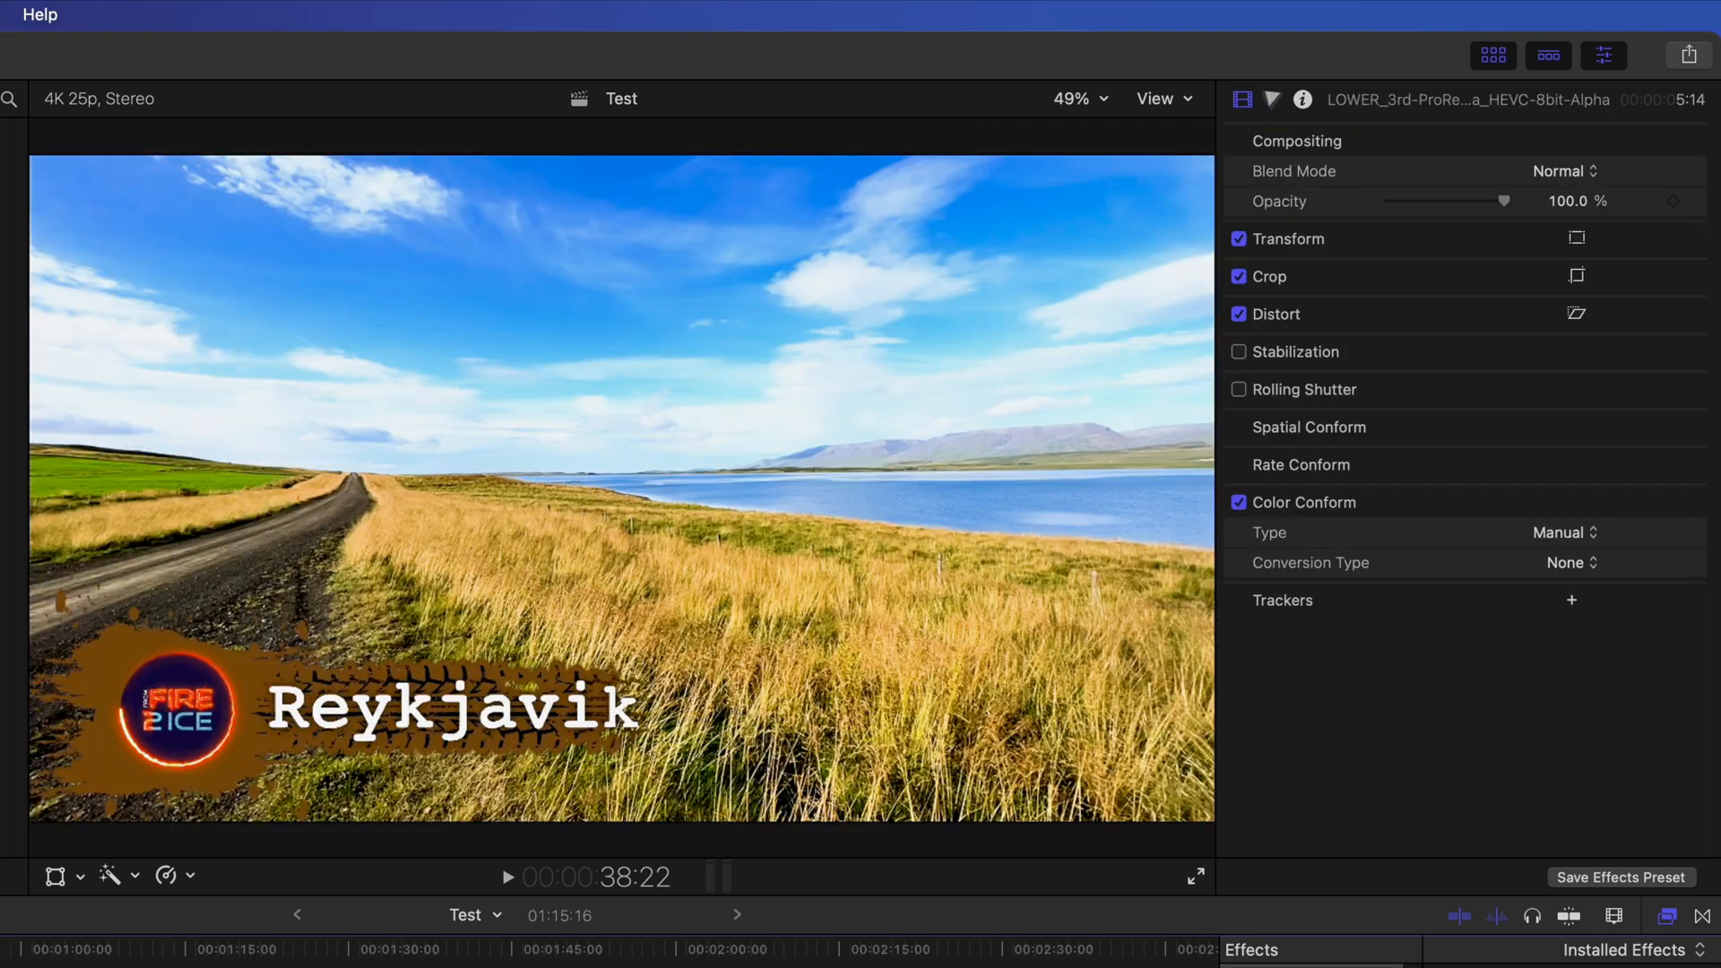
Step: Start an Export File share of Test and set its format to Apple Devices
left_click(249, 17)
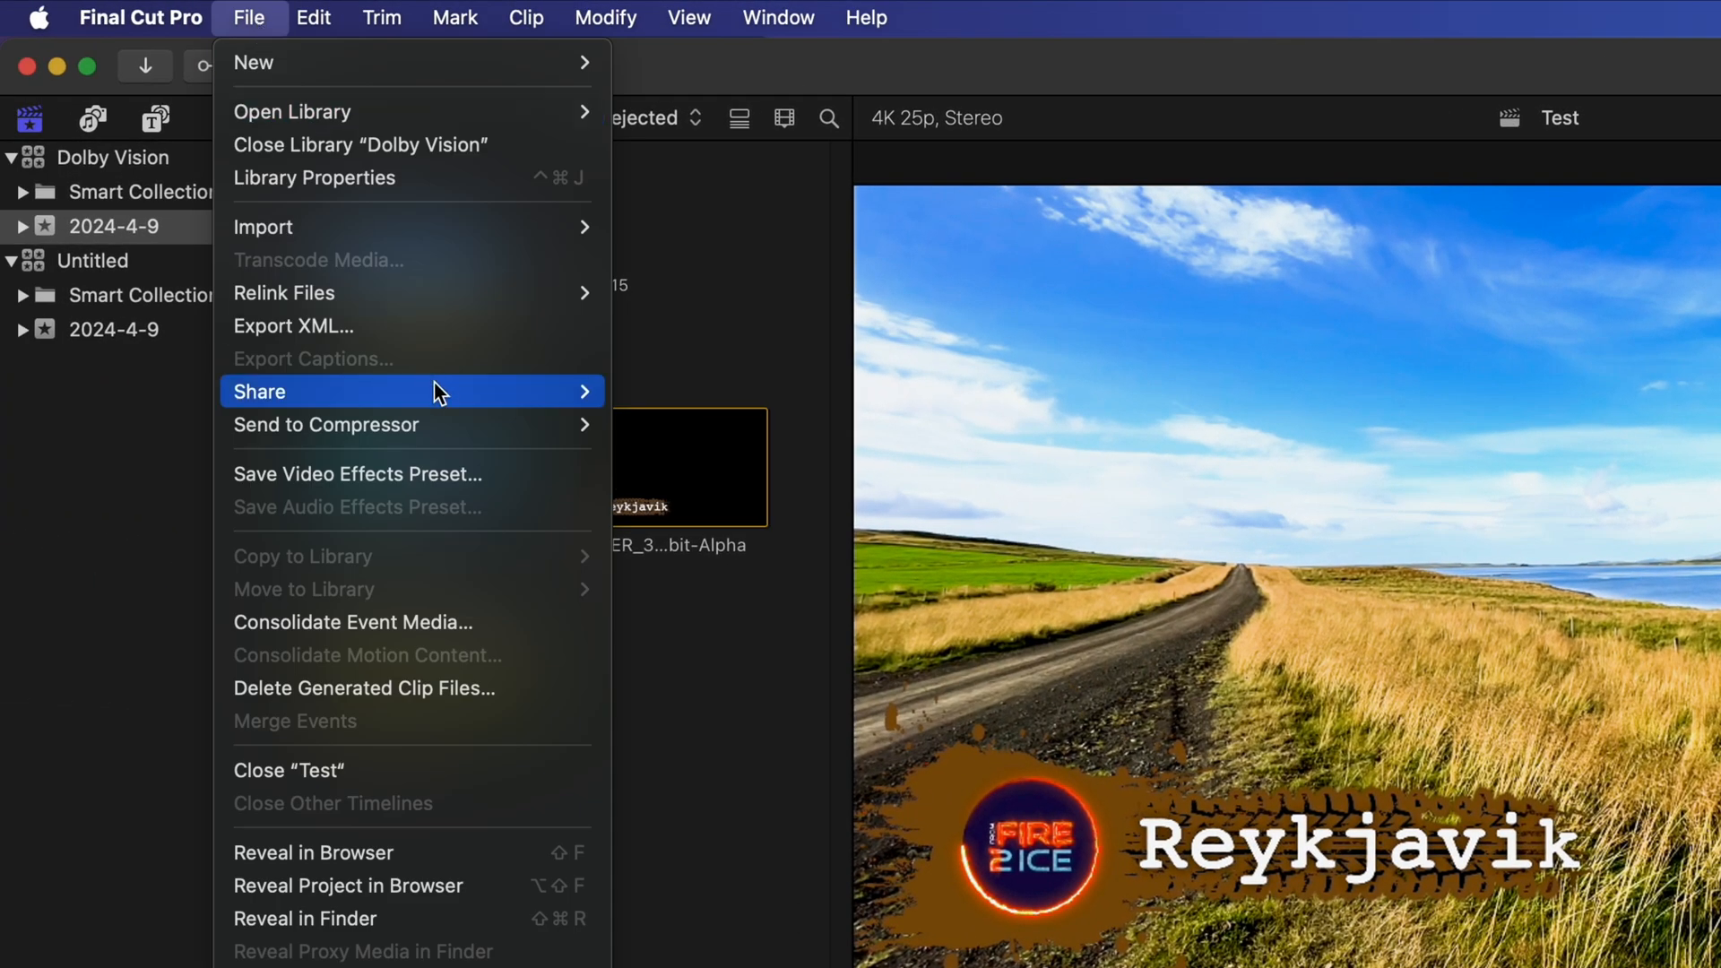
left_click(260, 391)
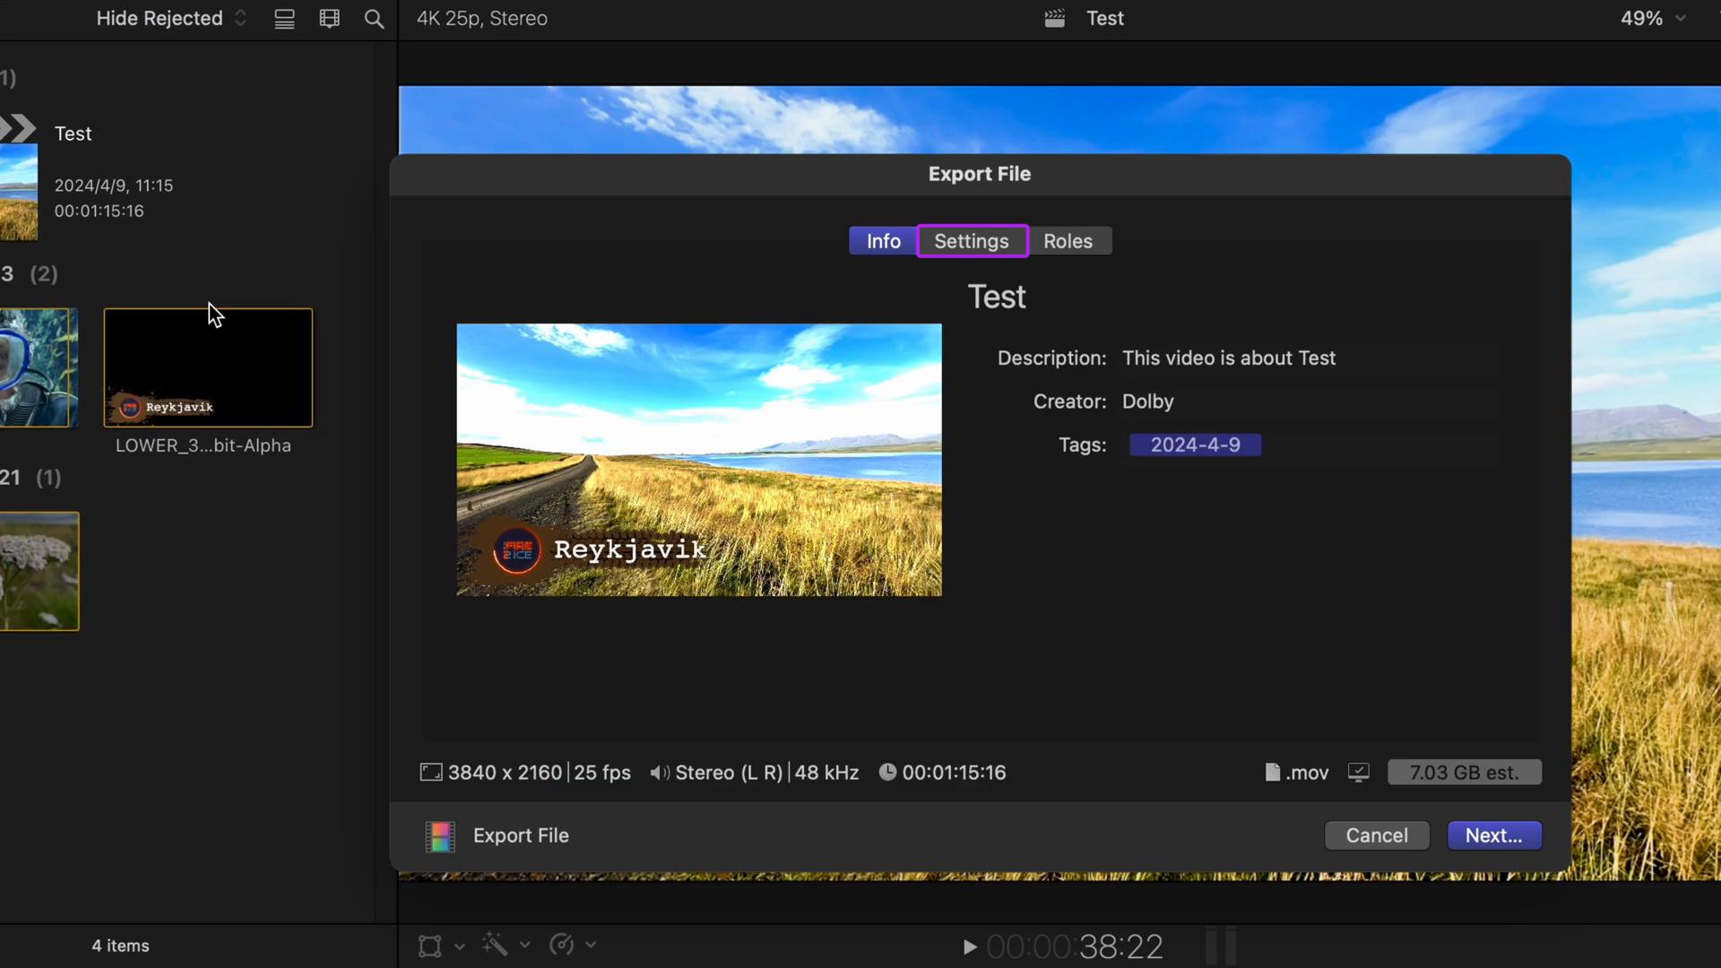
left_click(972, 240)
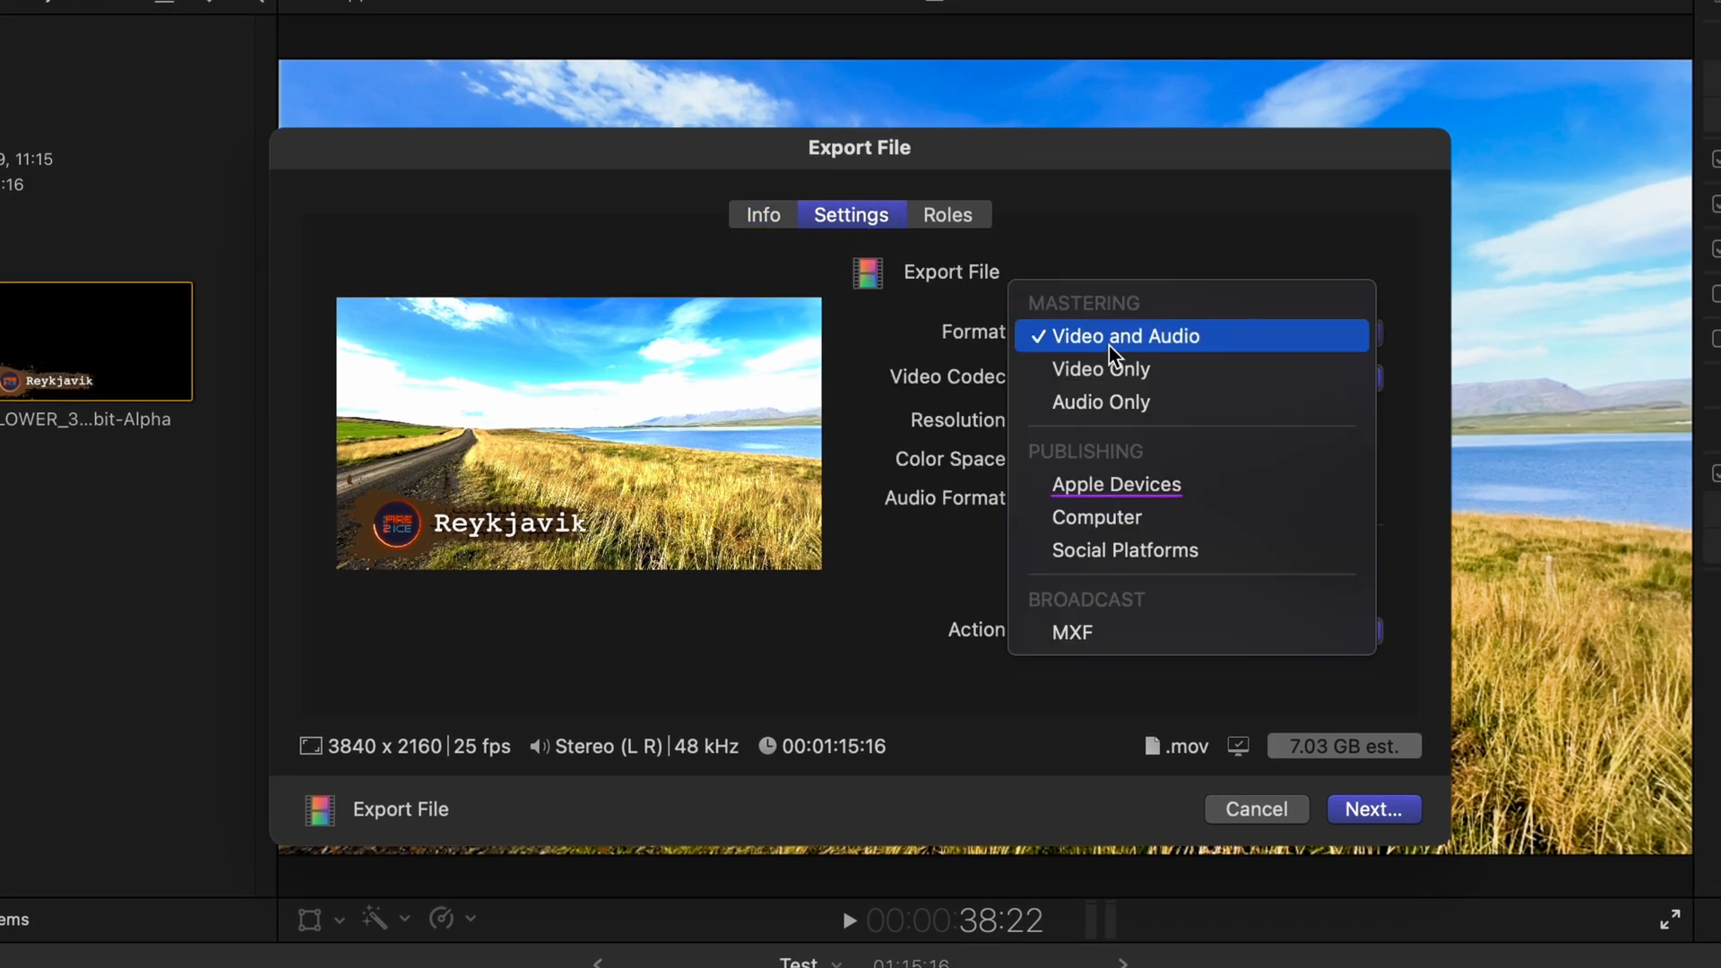
left_click(1115, 484)
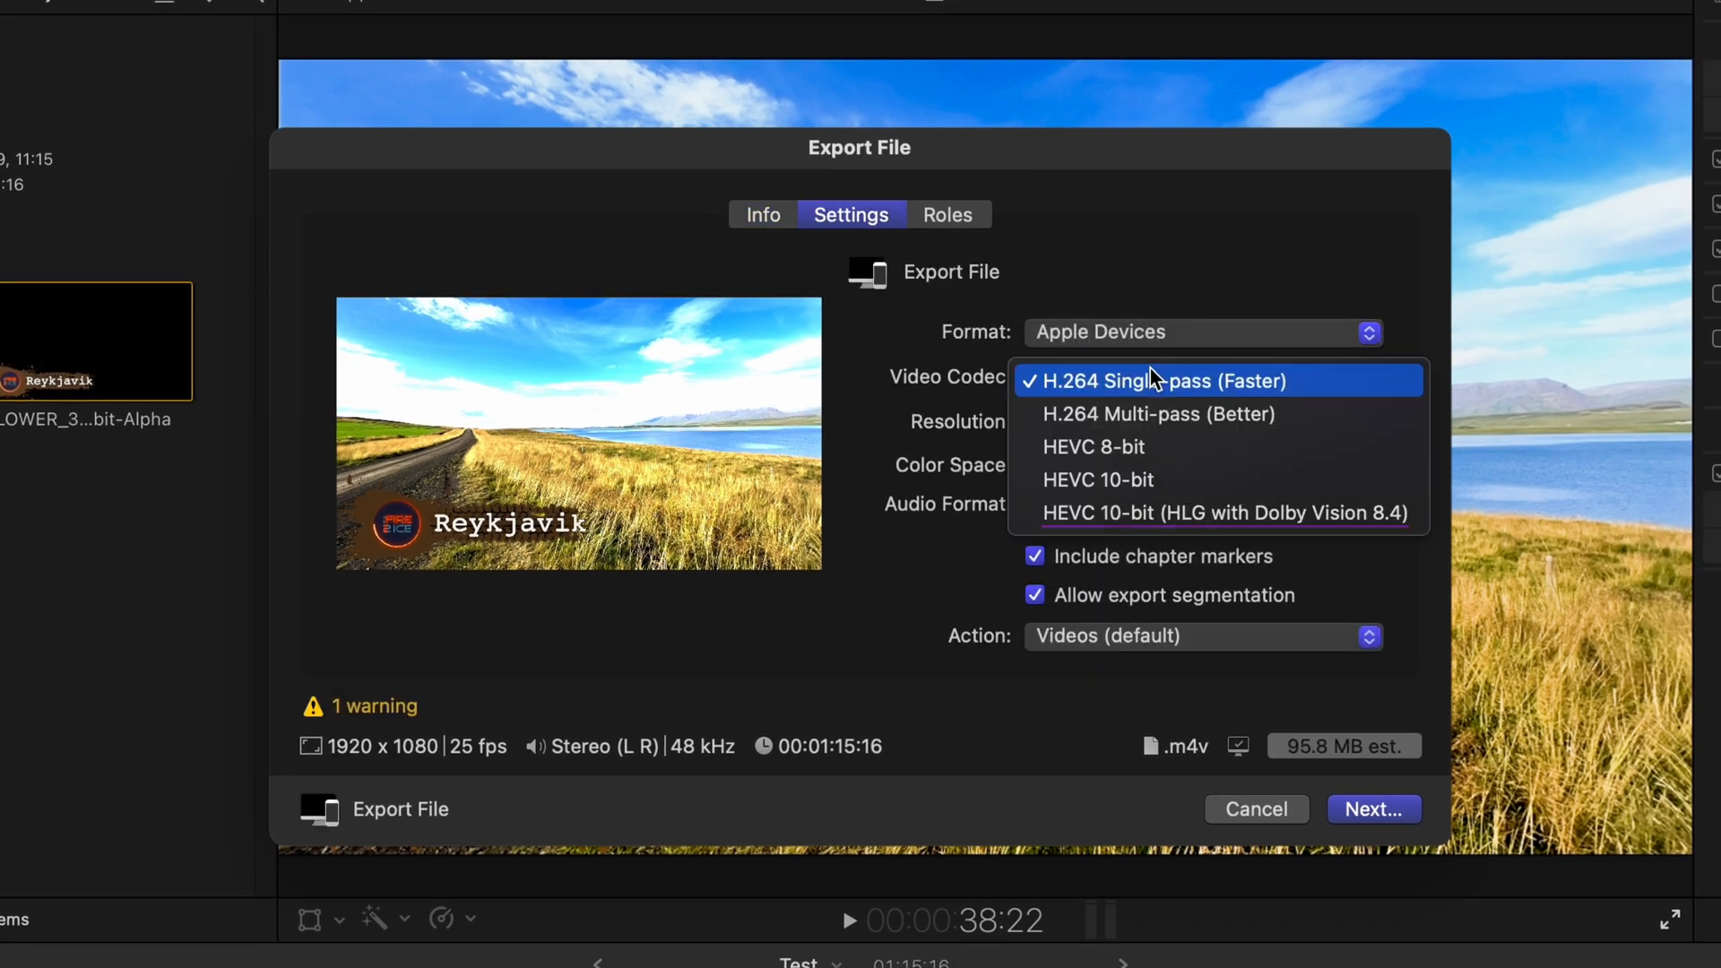
mouse_move(1175, 513)
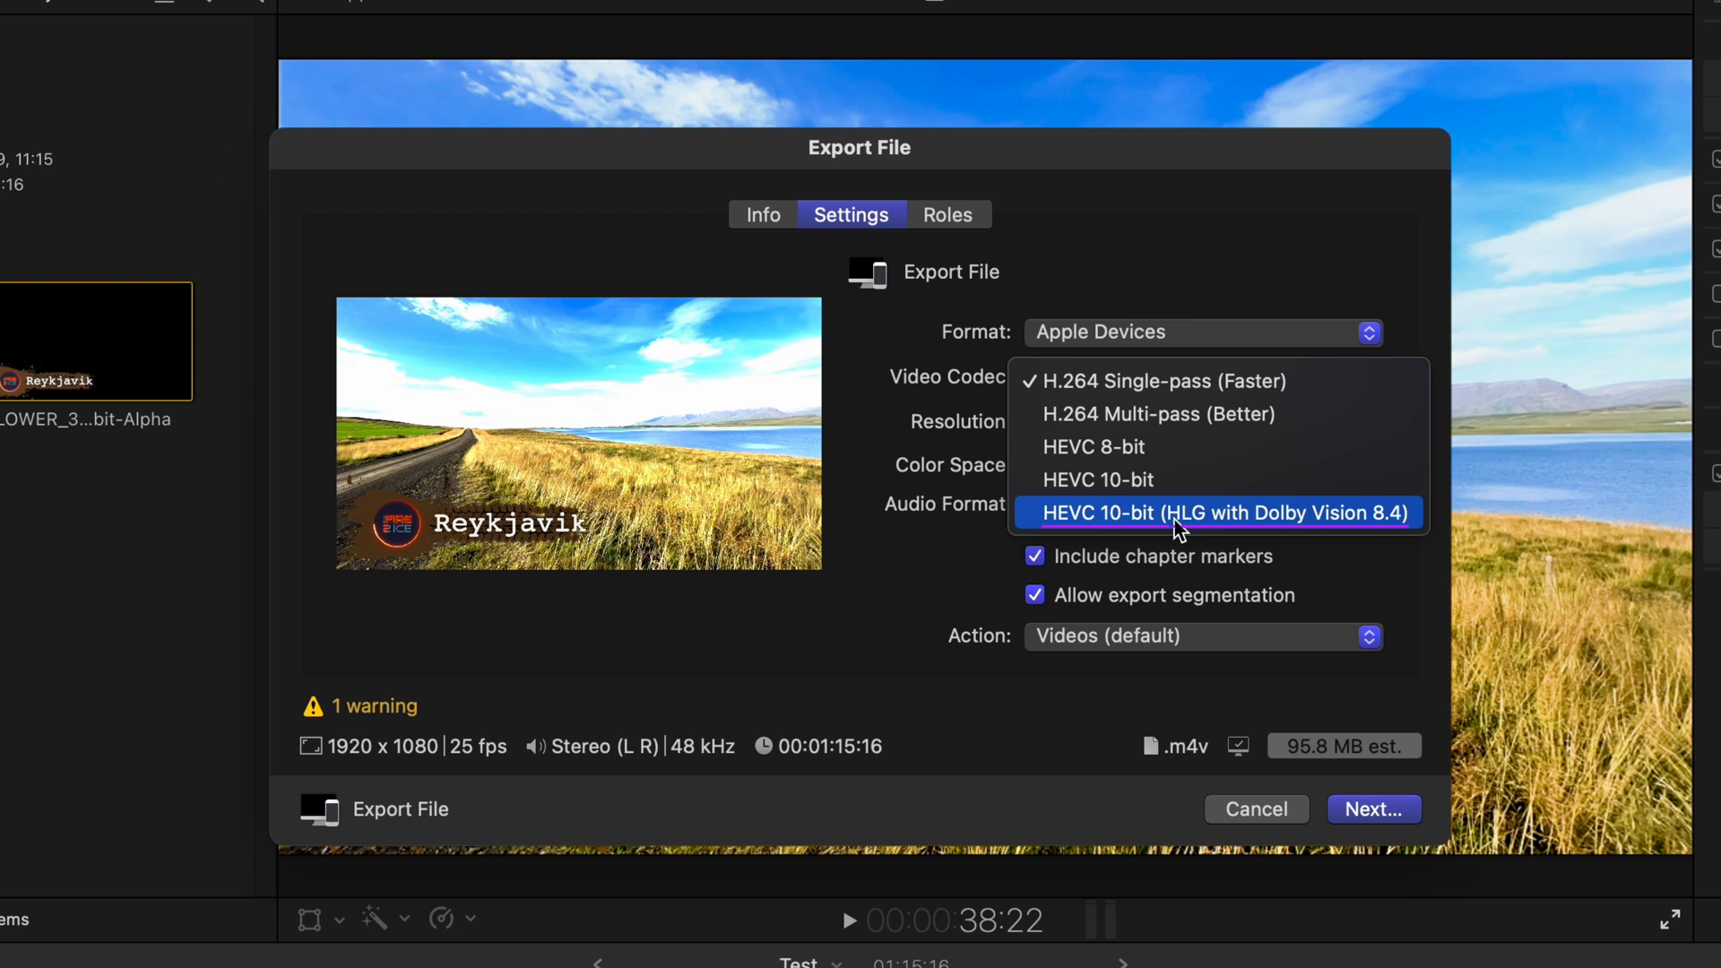
Step: Set codec HEVC 10-bit HLG with Dolby Vision 8.4 at 3840x2160 and save to Movies
left_click(1215, 513)
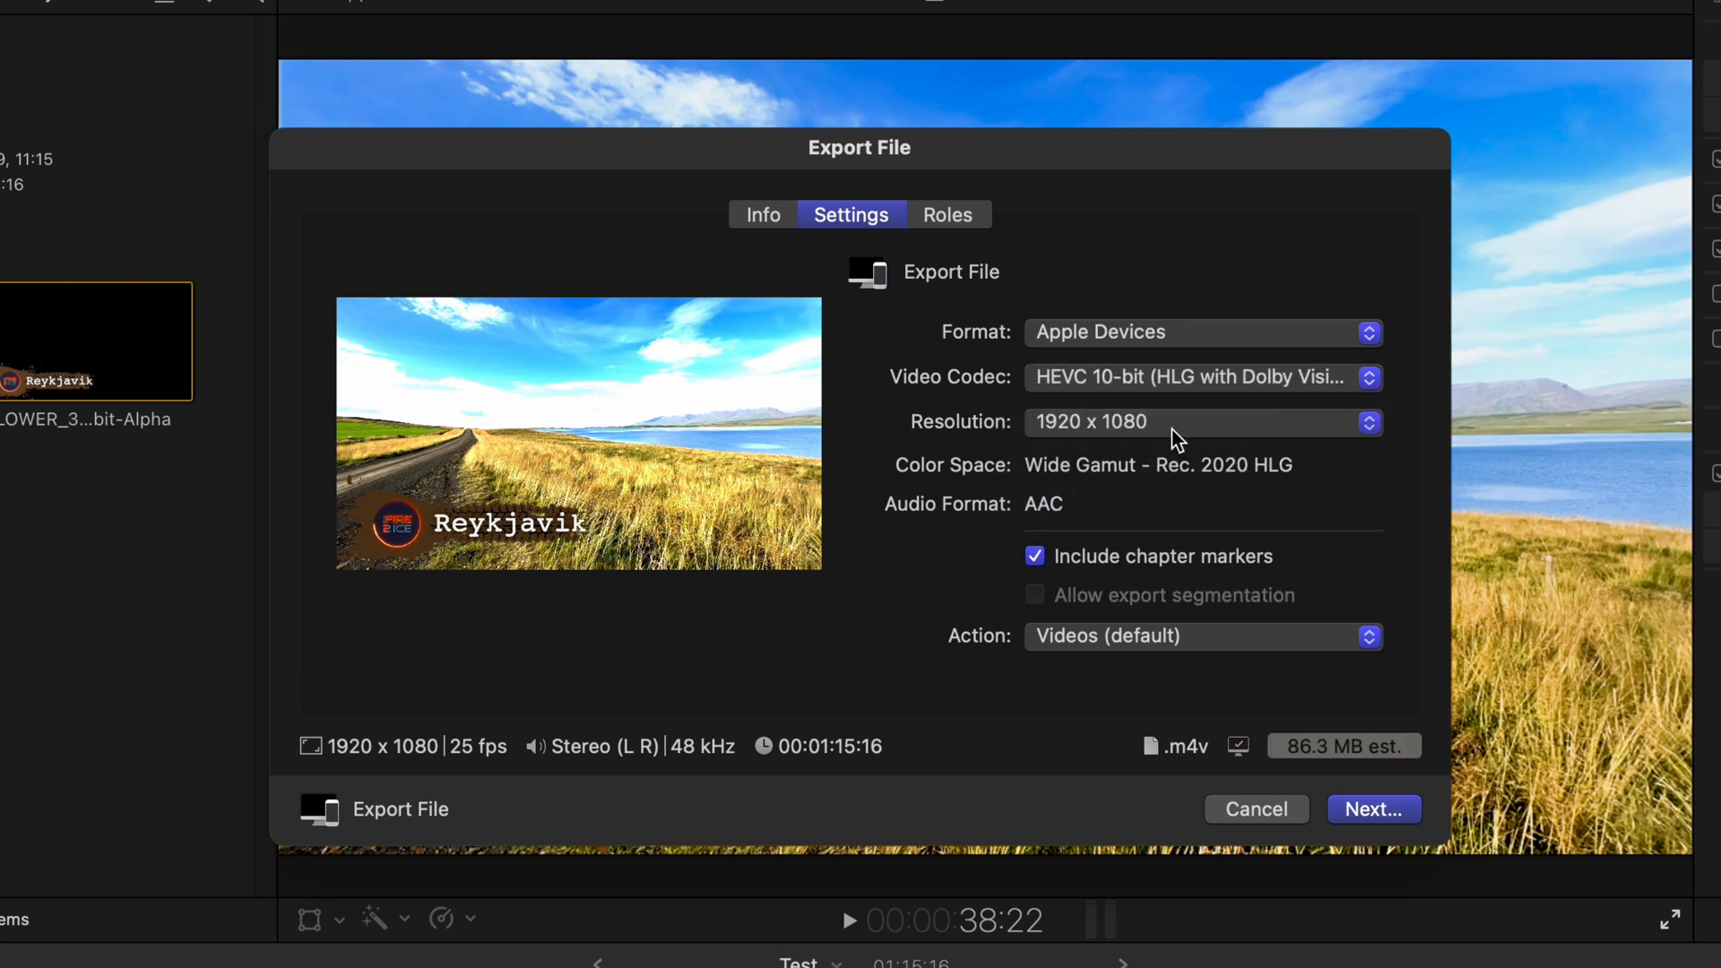
left_click(1368, 421)
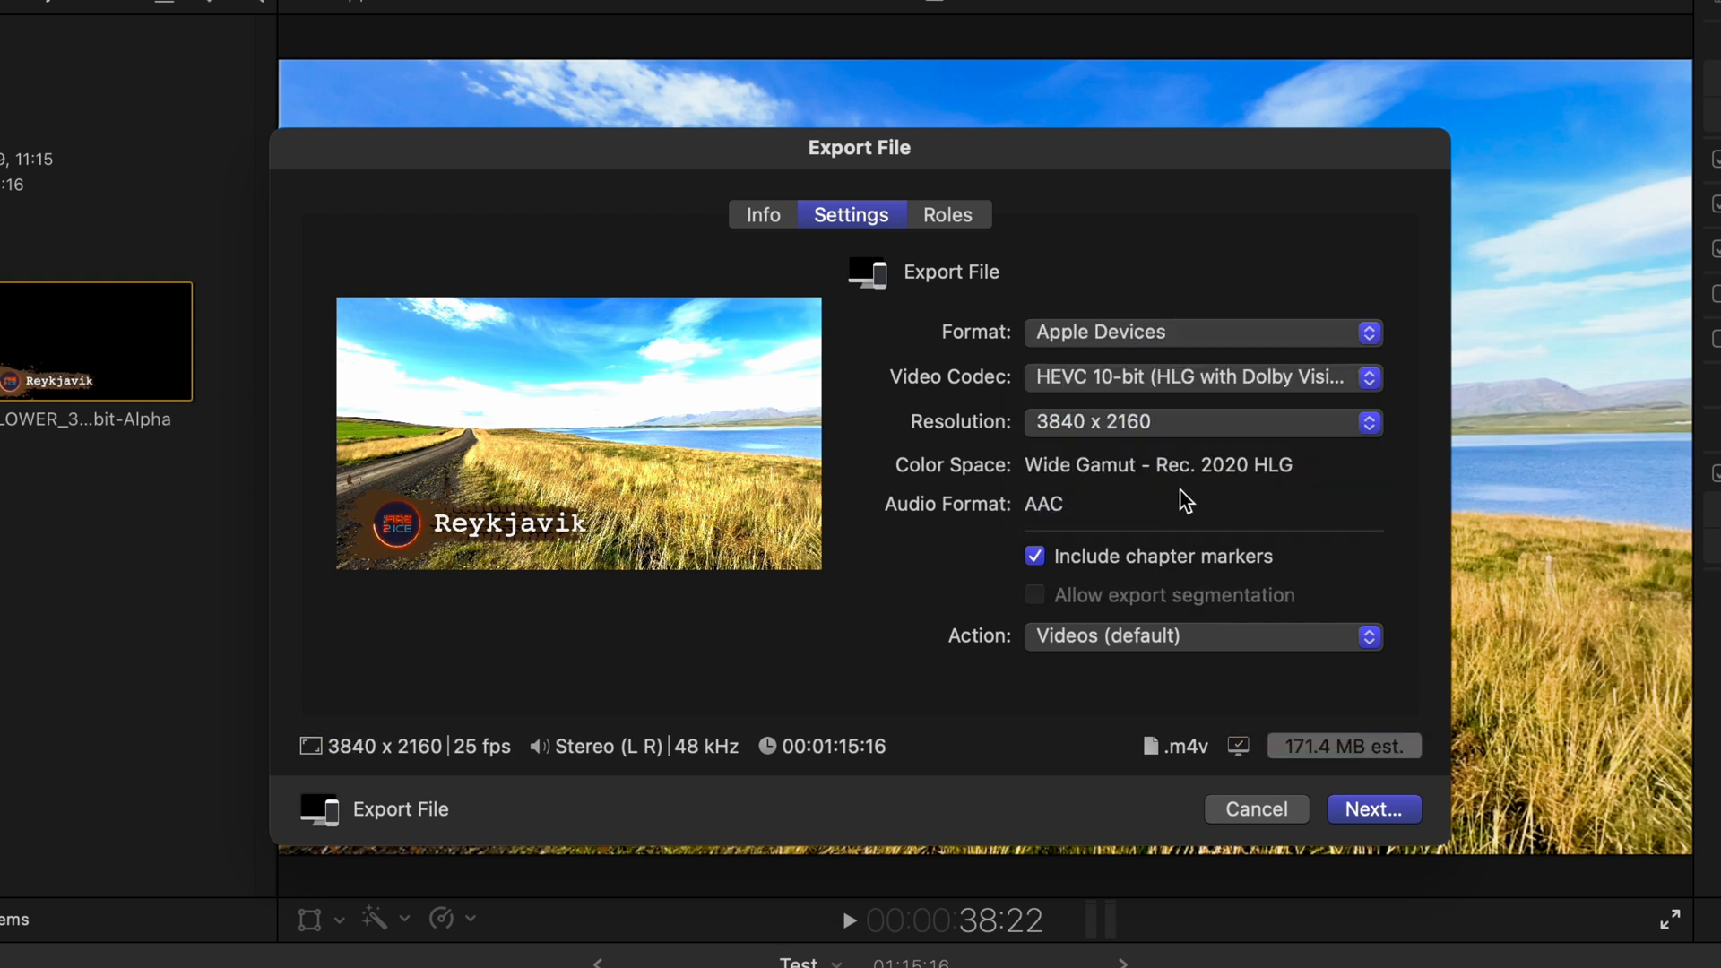
left_click(1374, 808)
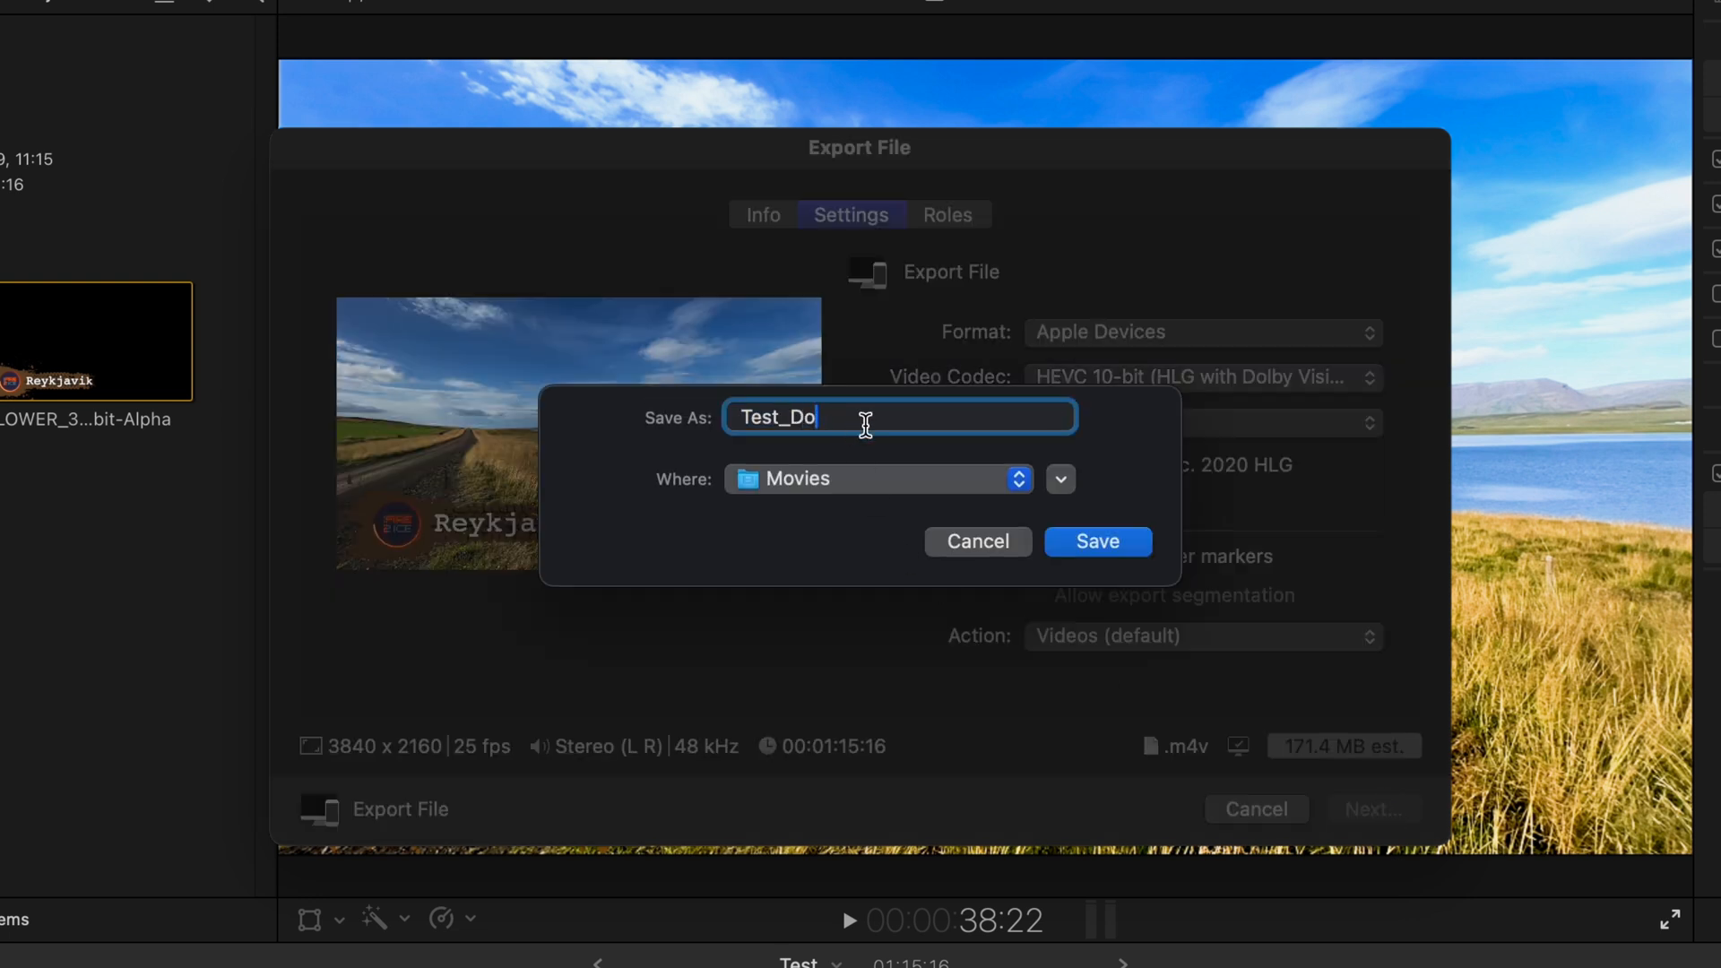
left_click(1096, 541)
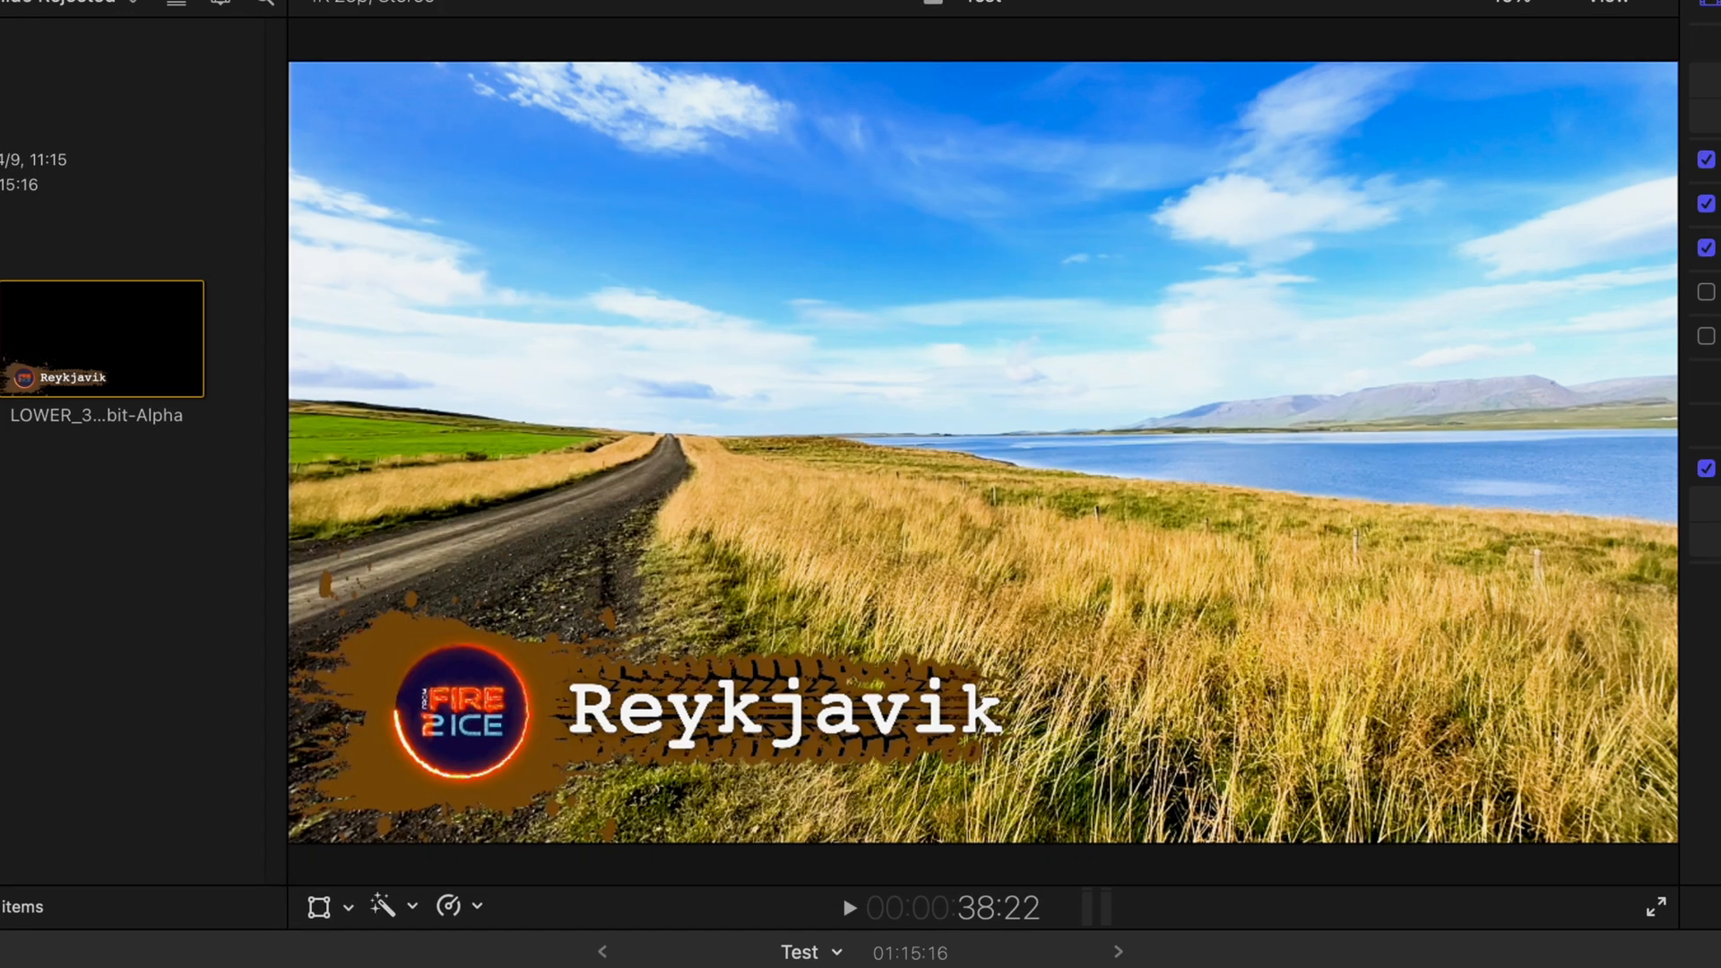